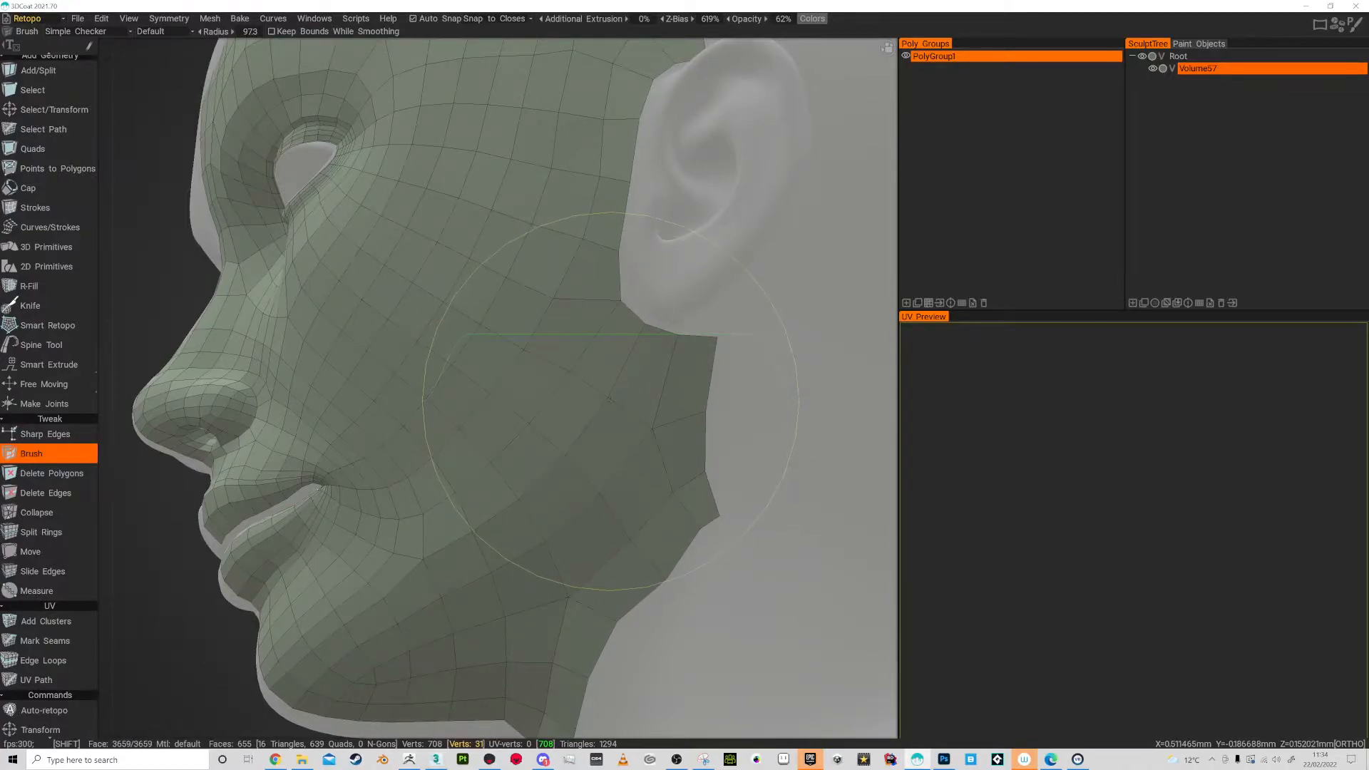
mouse_move(616, 408)
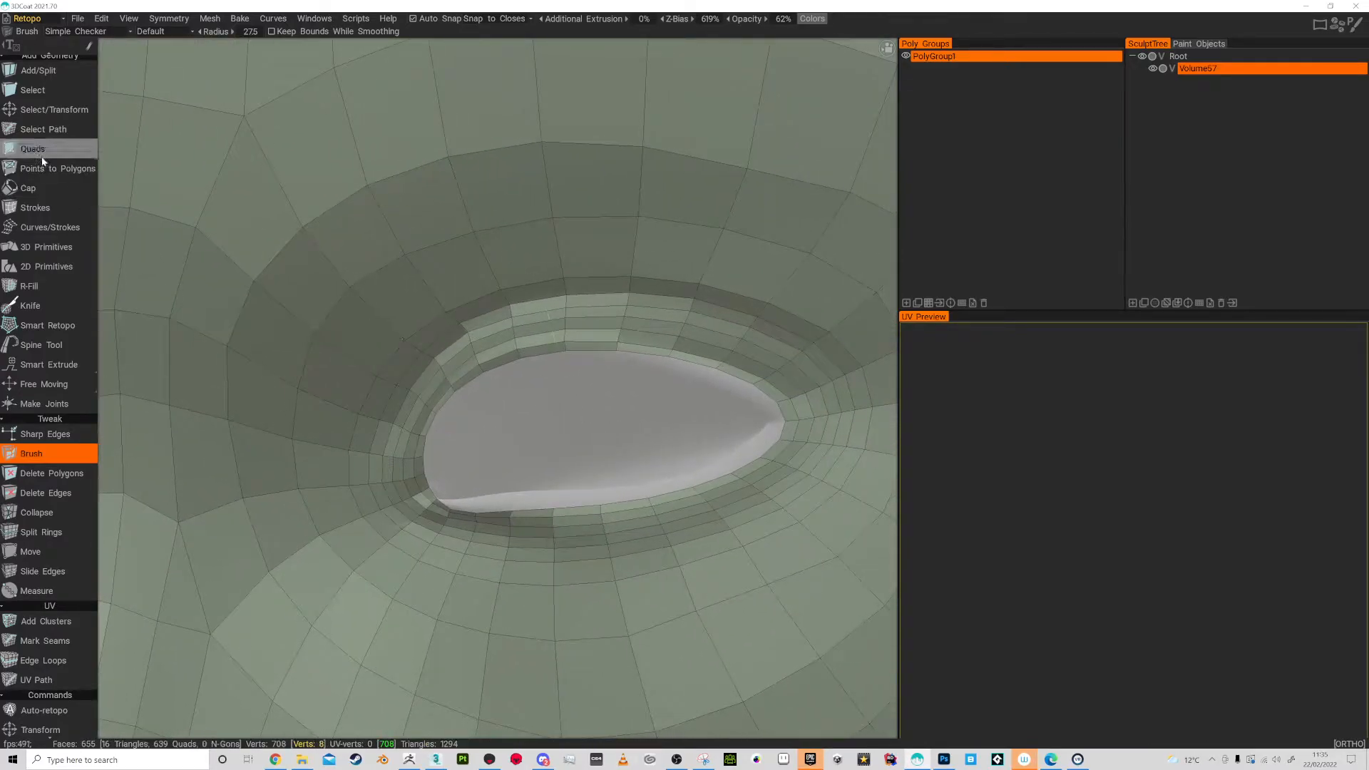
Add a quad ring inside the eye socket with Points to Polygons and relax its inner eyelid vertices.
click(57, 169)
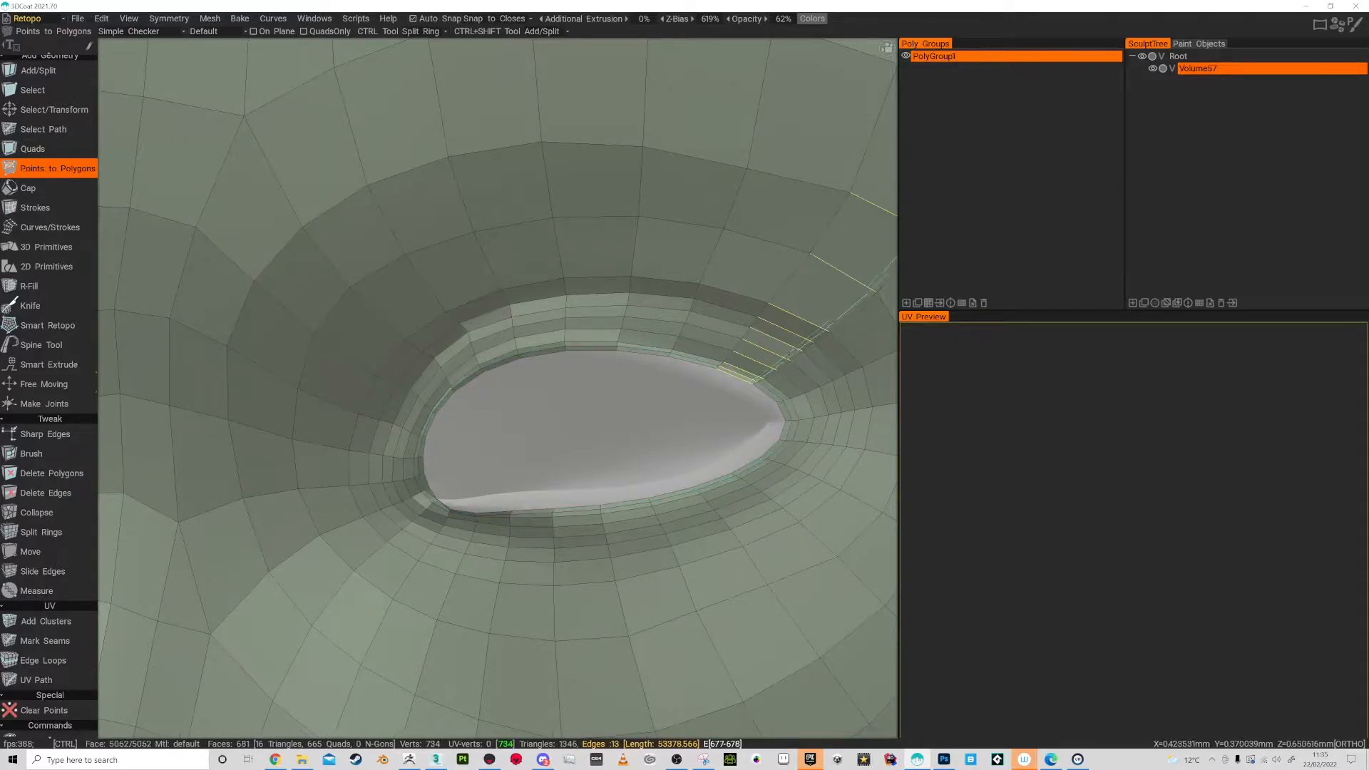
click(46, 433)
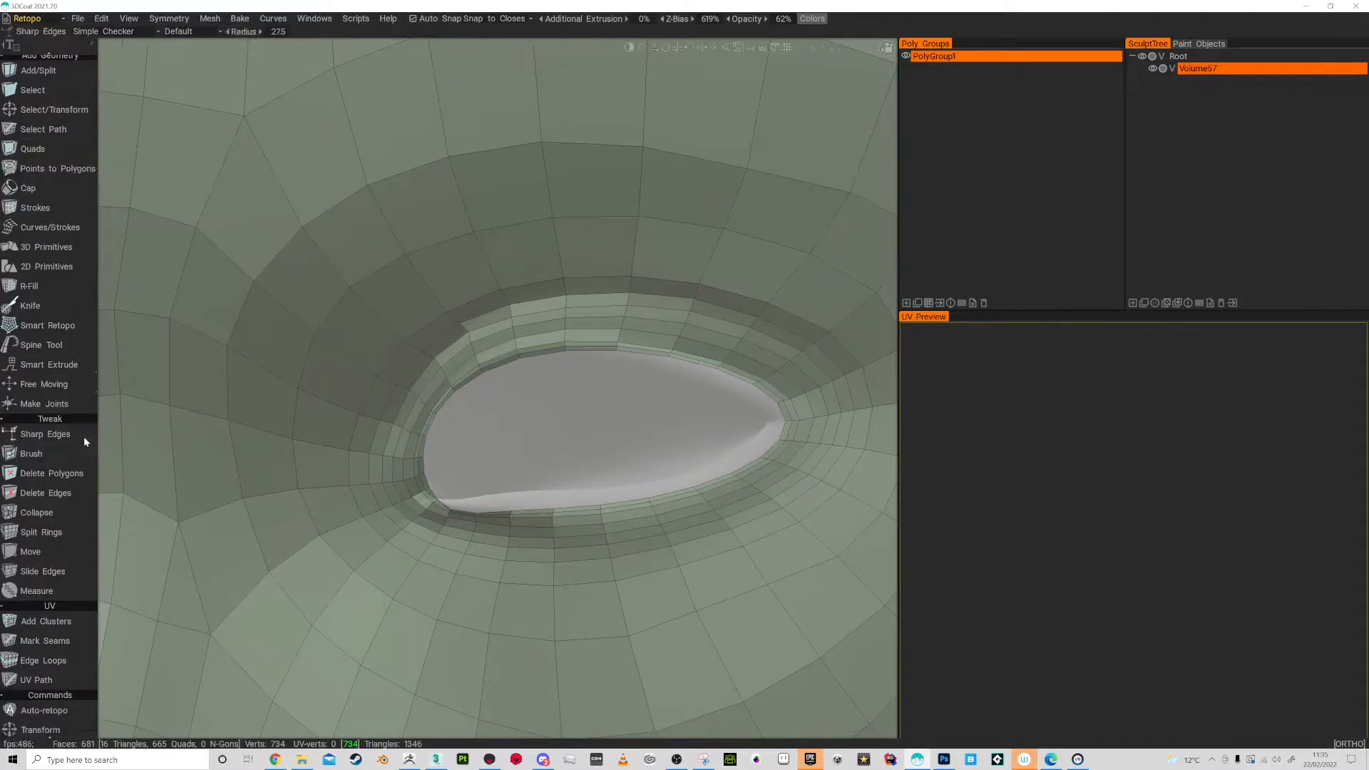
click(31, 454)
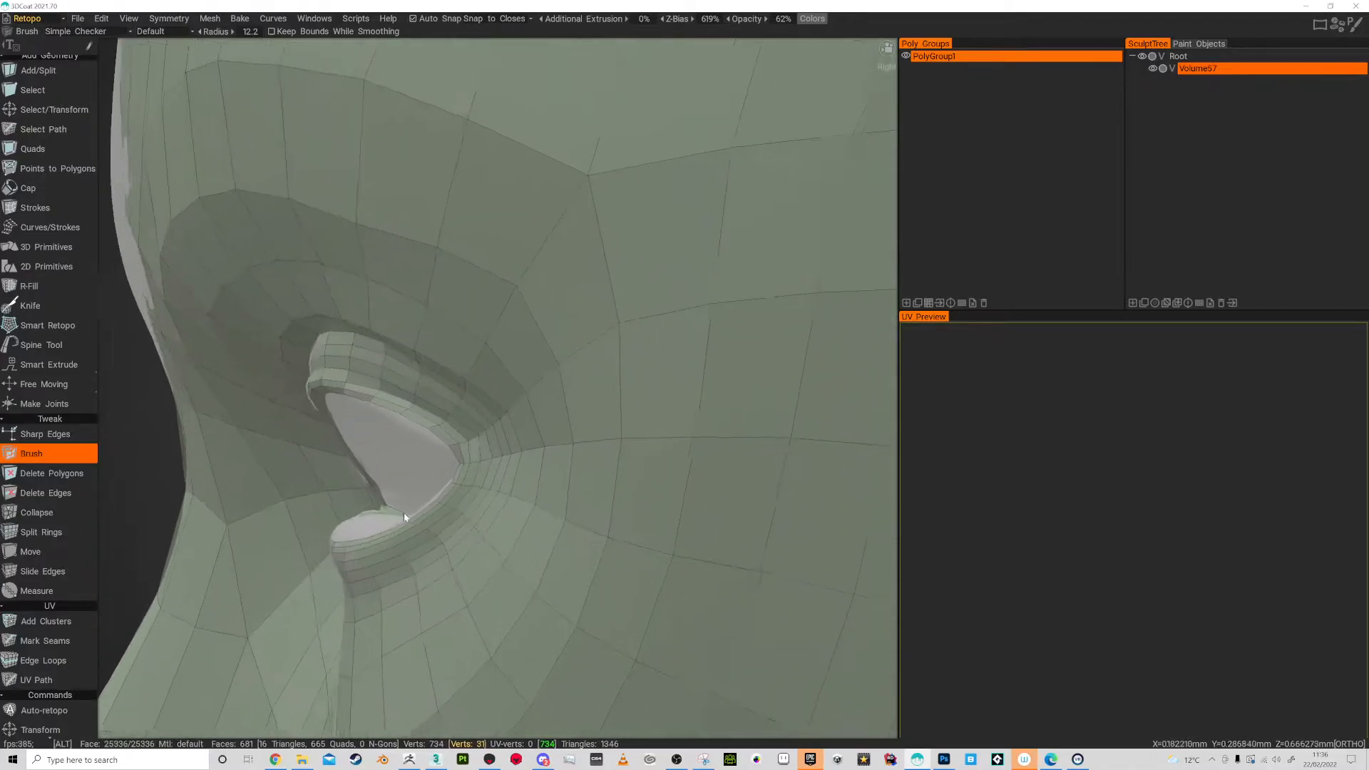
drag(436, 349, 411, 489)
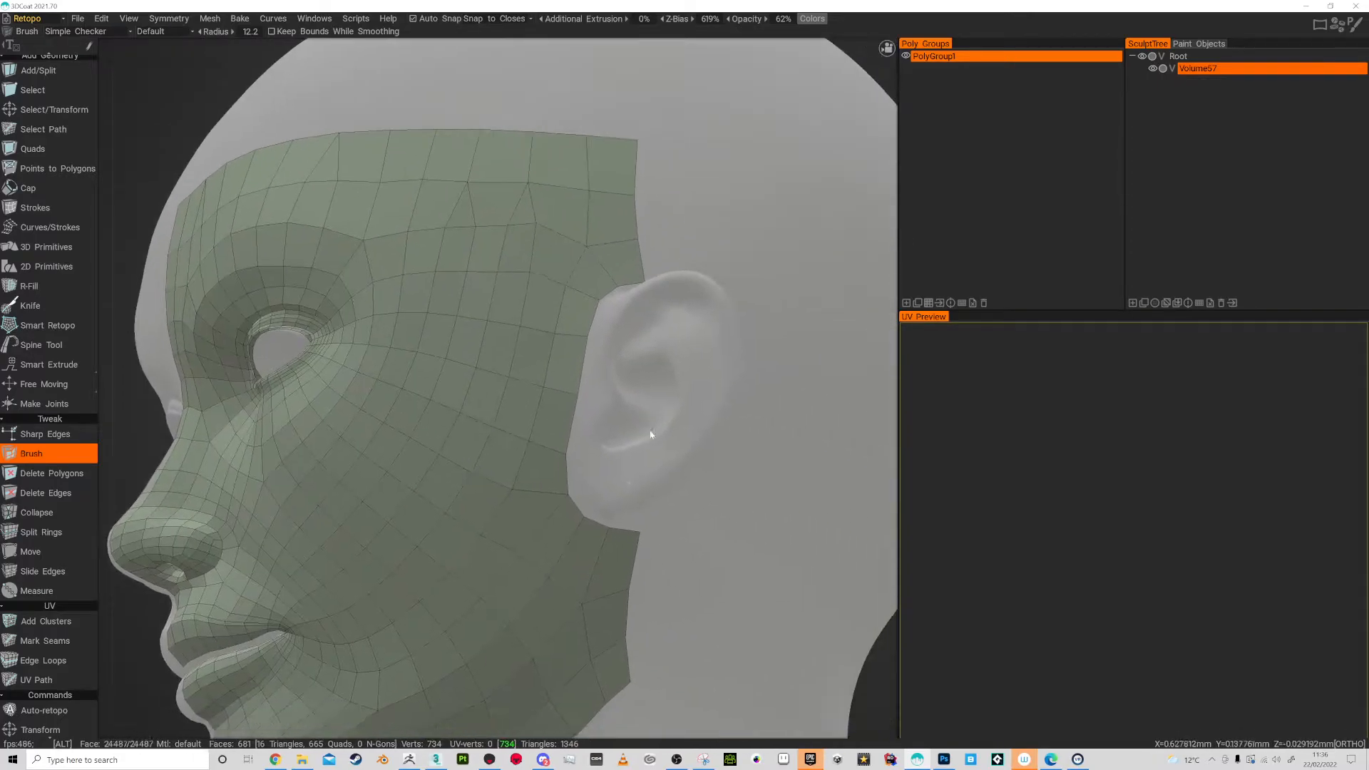
Build quads around the ear rim with Points to Polygons, joining them to the face mesh.
click(57, 168)
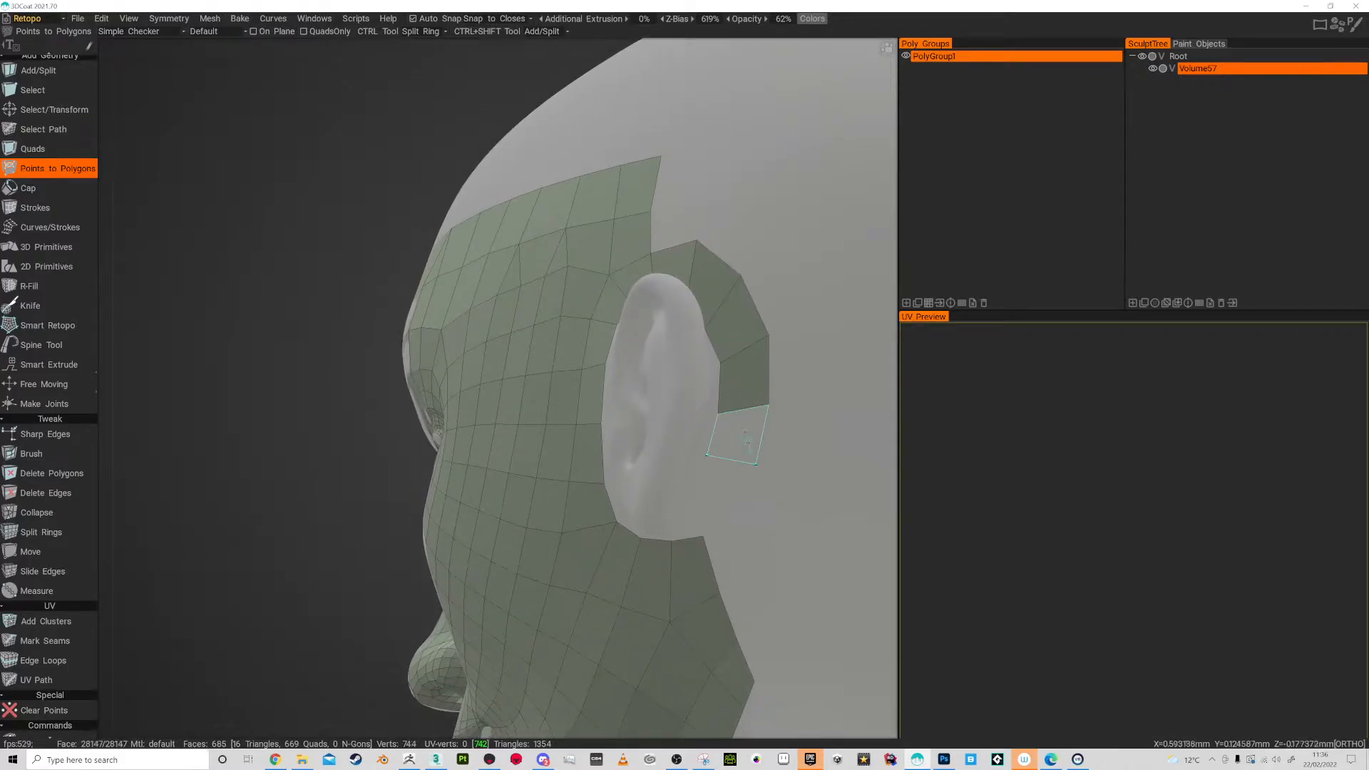
click(724, 436)
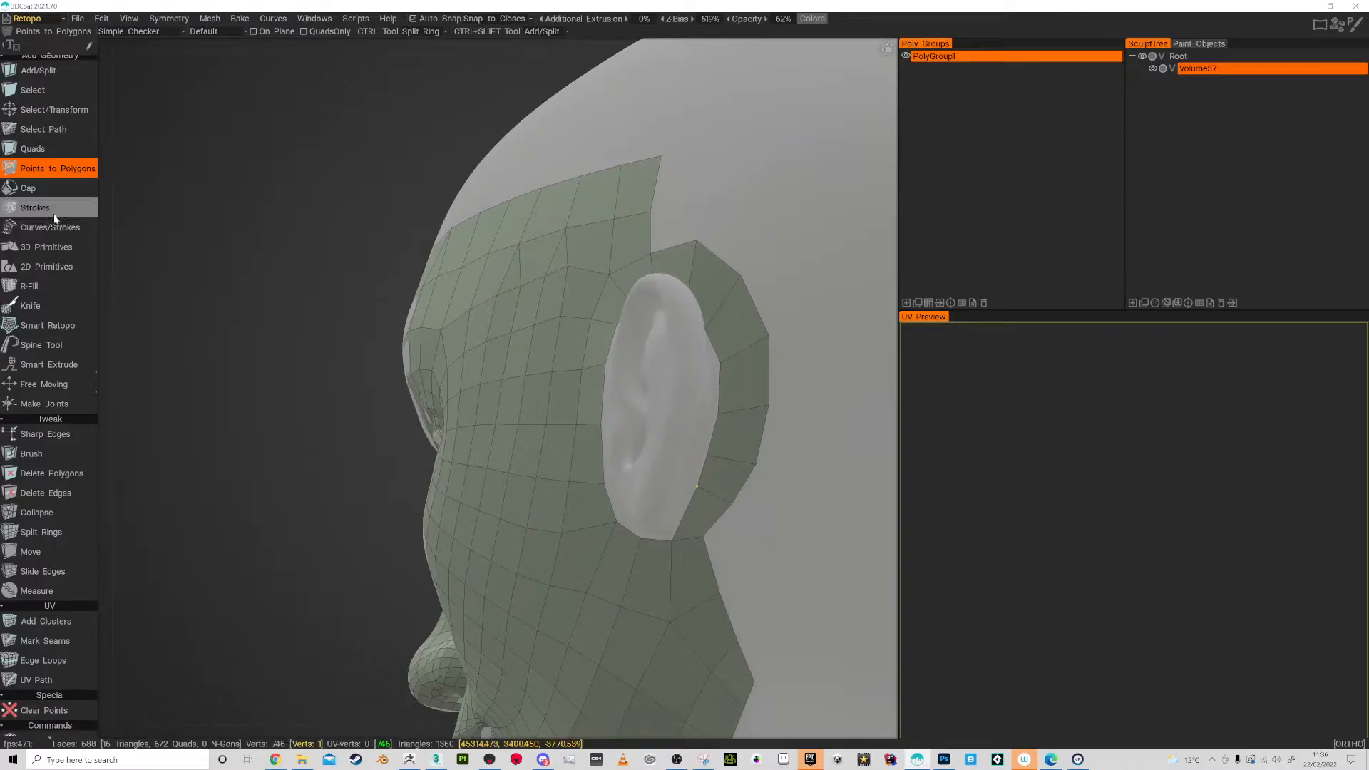
click(35, 207)
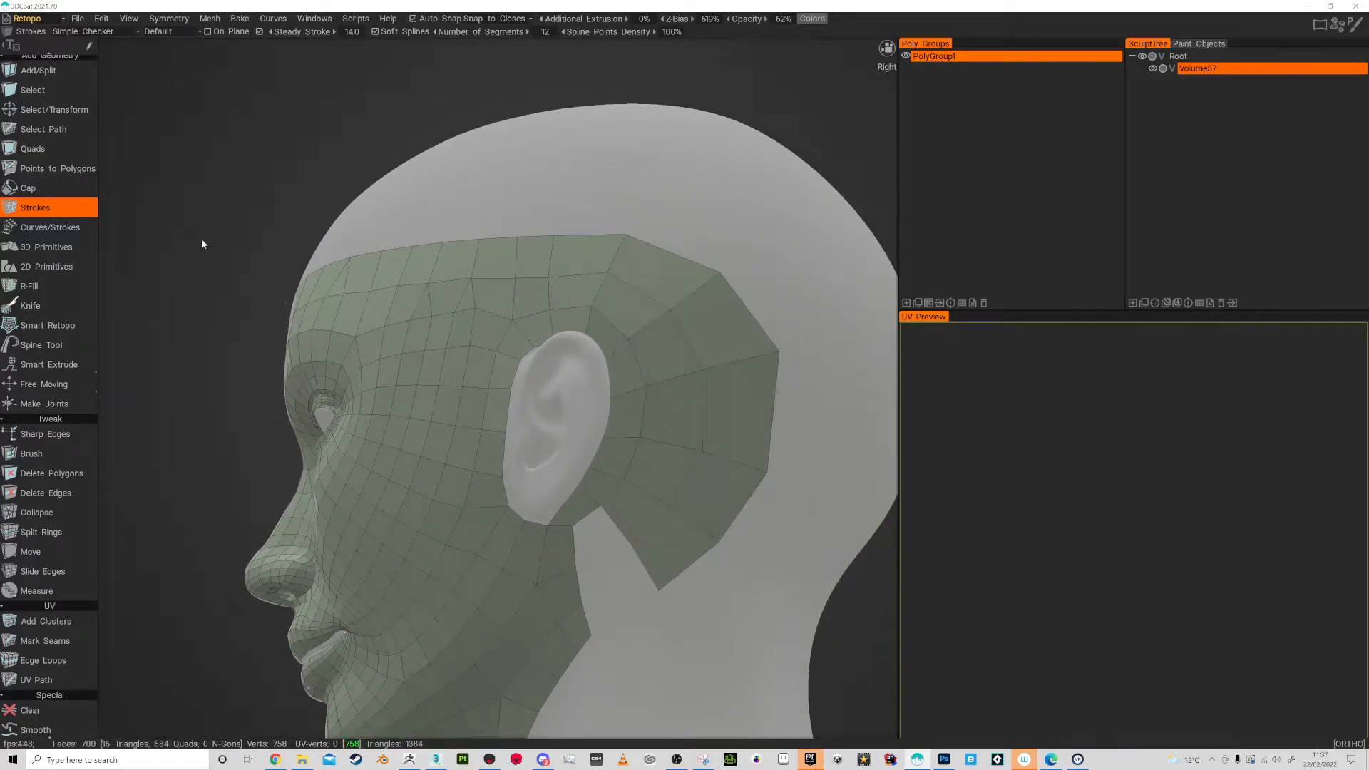
Extend the mesh over the temple and behind the ear using Points to Polygons.
click(57, 169)
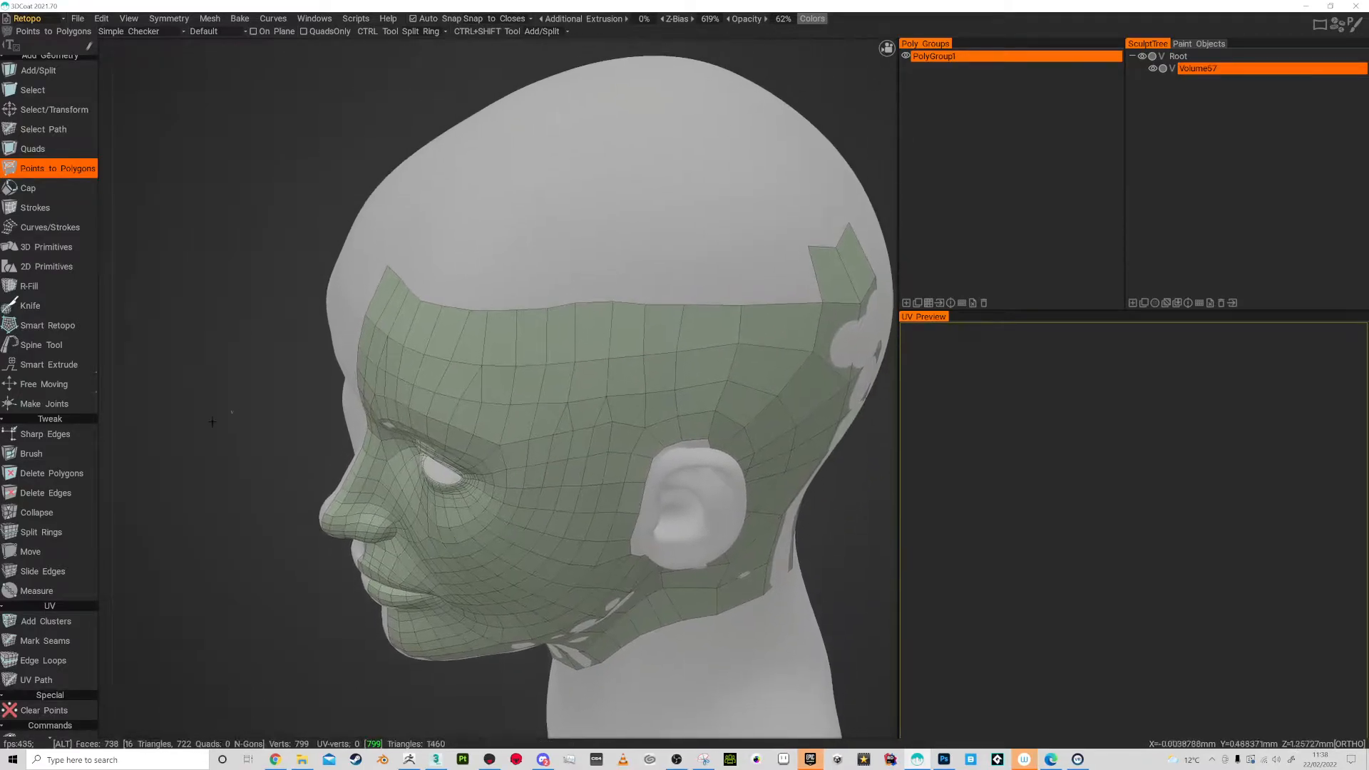
Relax the patch behind the ear with the Brush, then add a few quads over the temple.
click(32, 453)
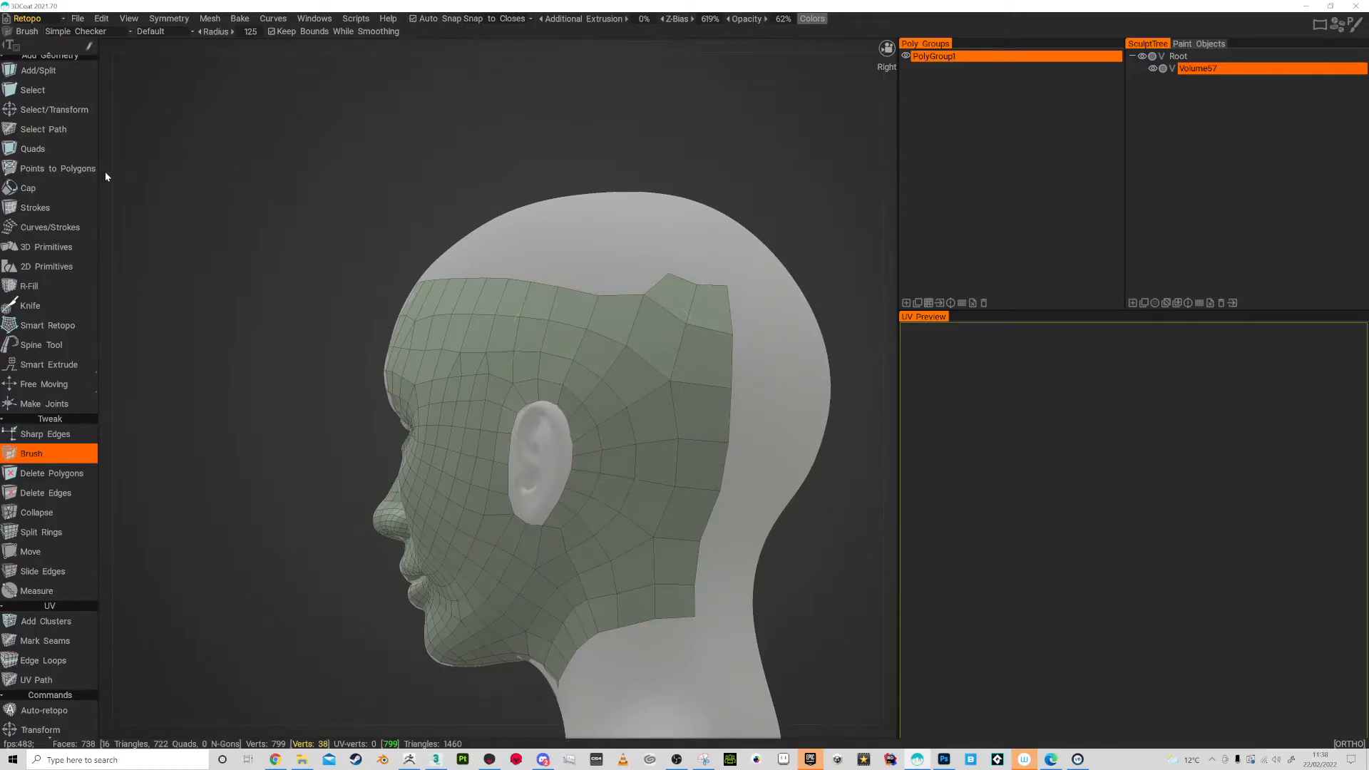
click(57, 168)
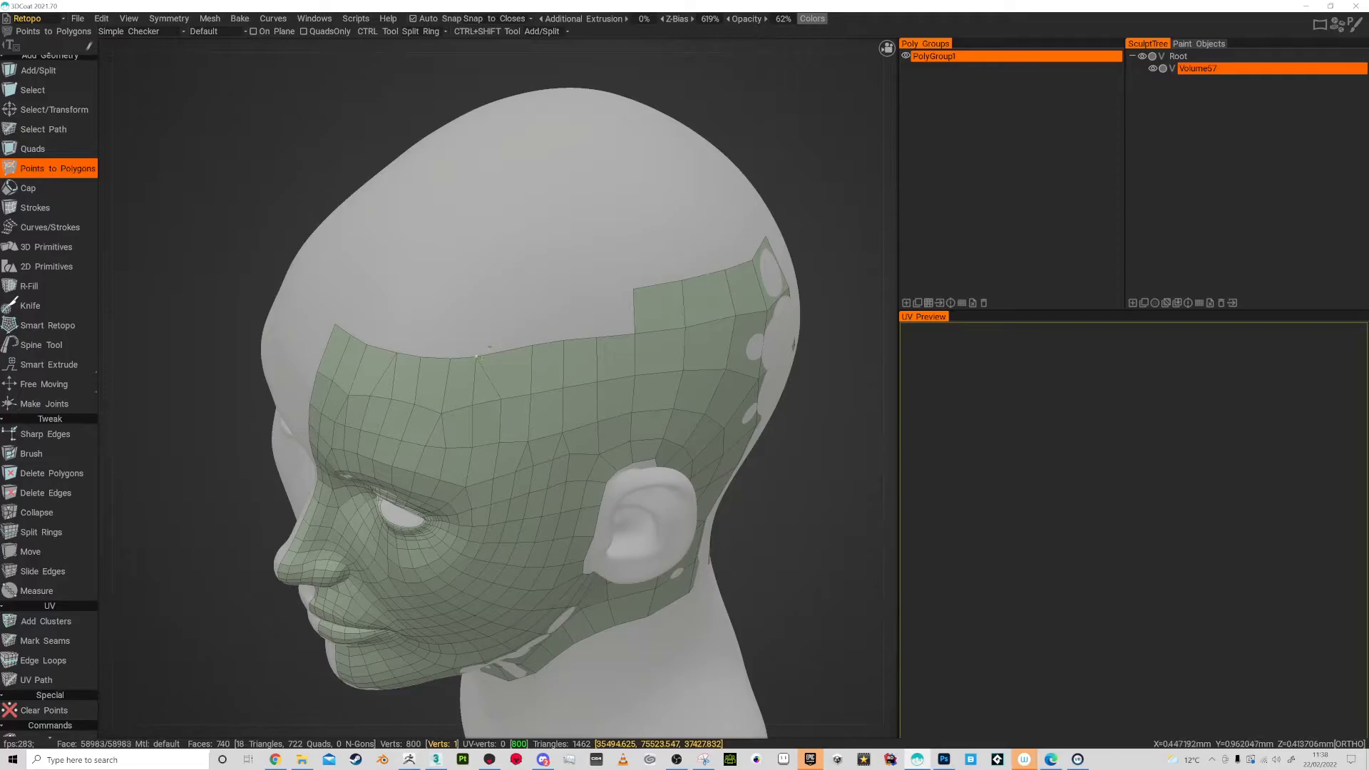
Build a strip of quads above the forehead and over the crown toward the back of the head.
scroll(up, 3)
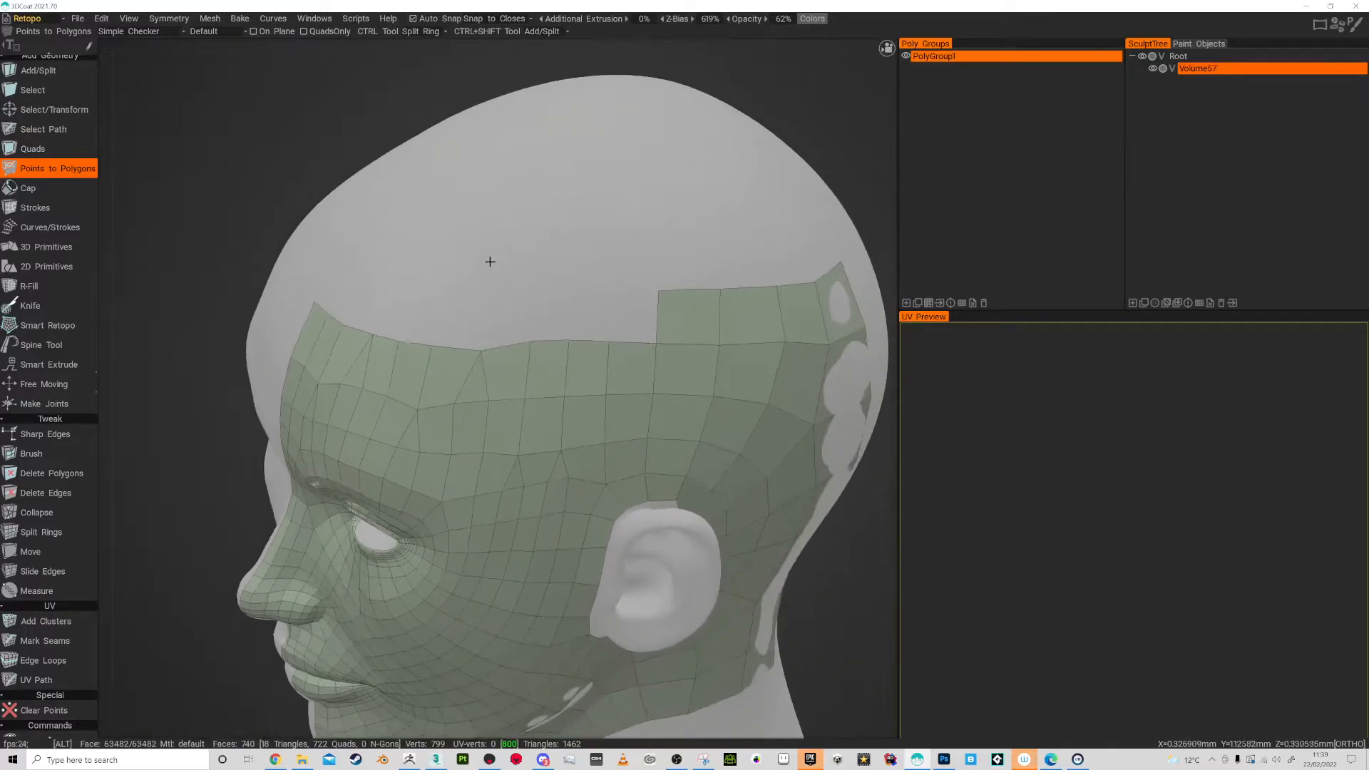
click(583, 313)
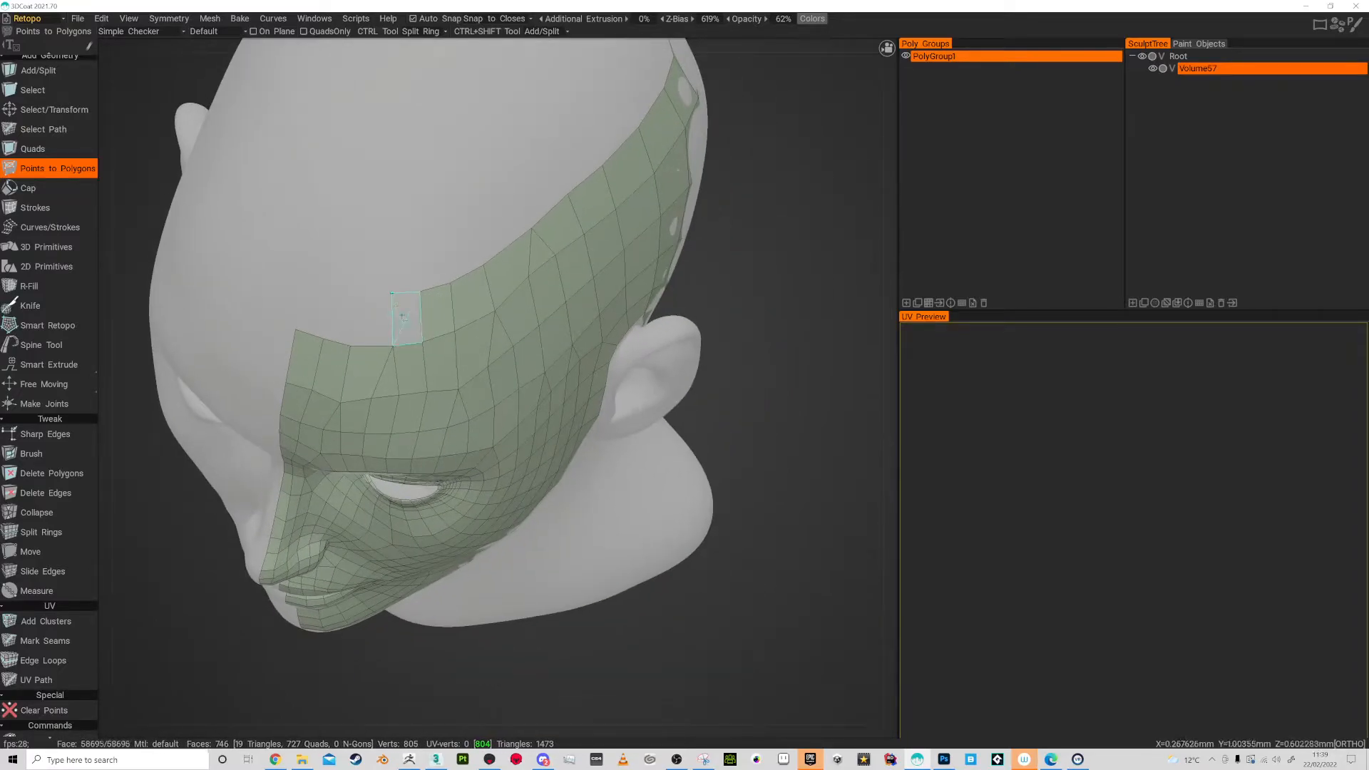
click(402, 315)
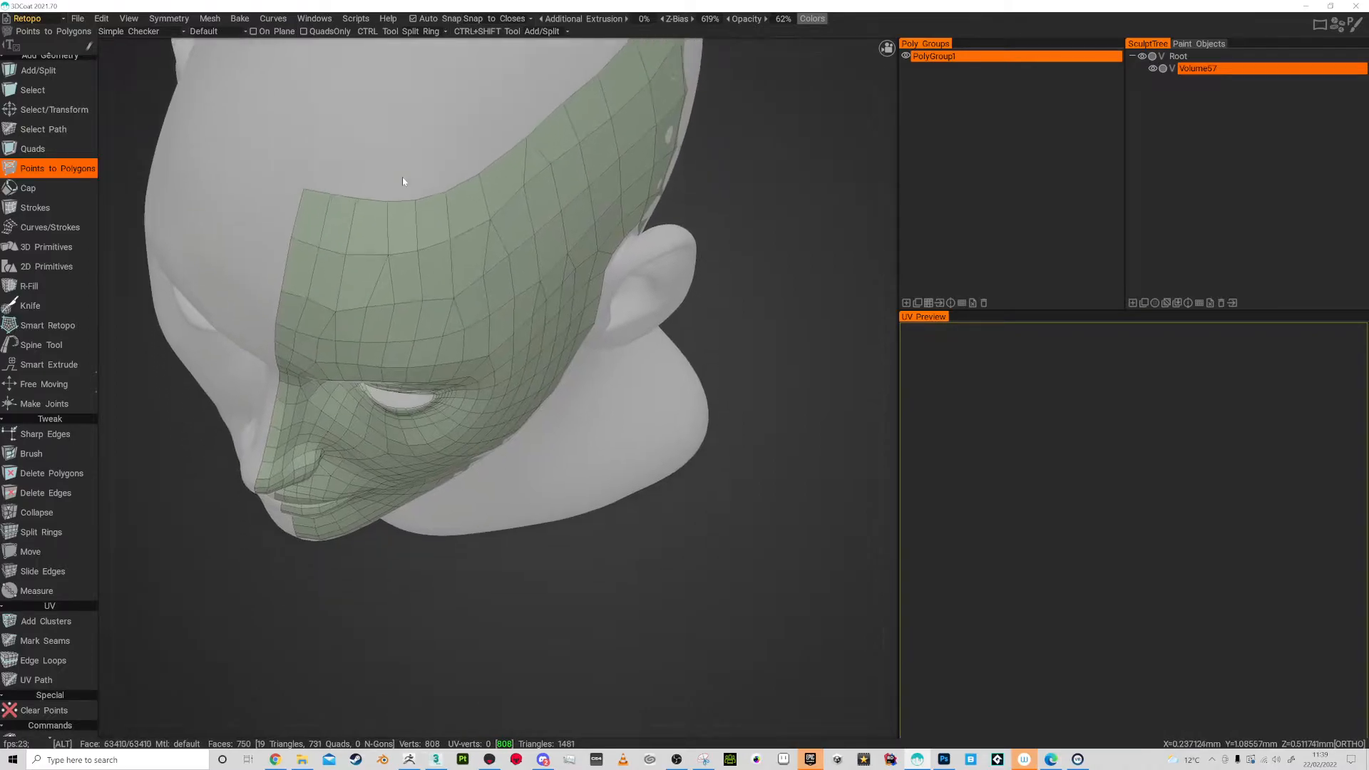
drag(402, 181, 471, 295)
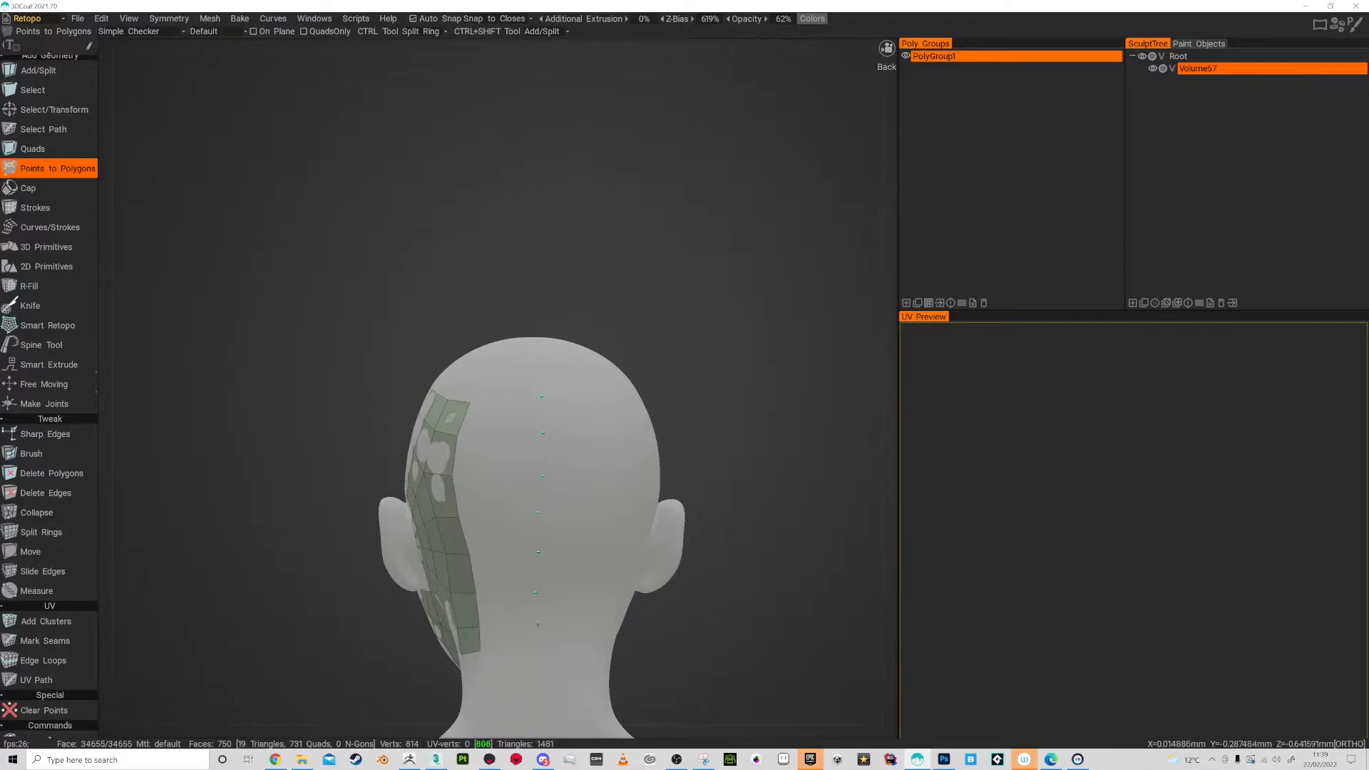
Add two quads along the back of the head continuing the strip toward the centre line.
click(509, 638)
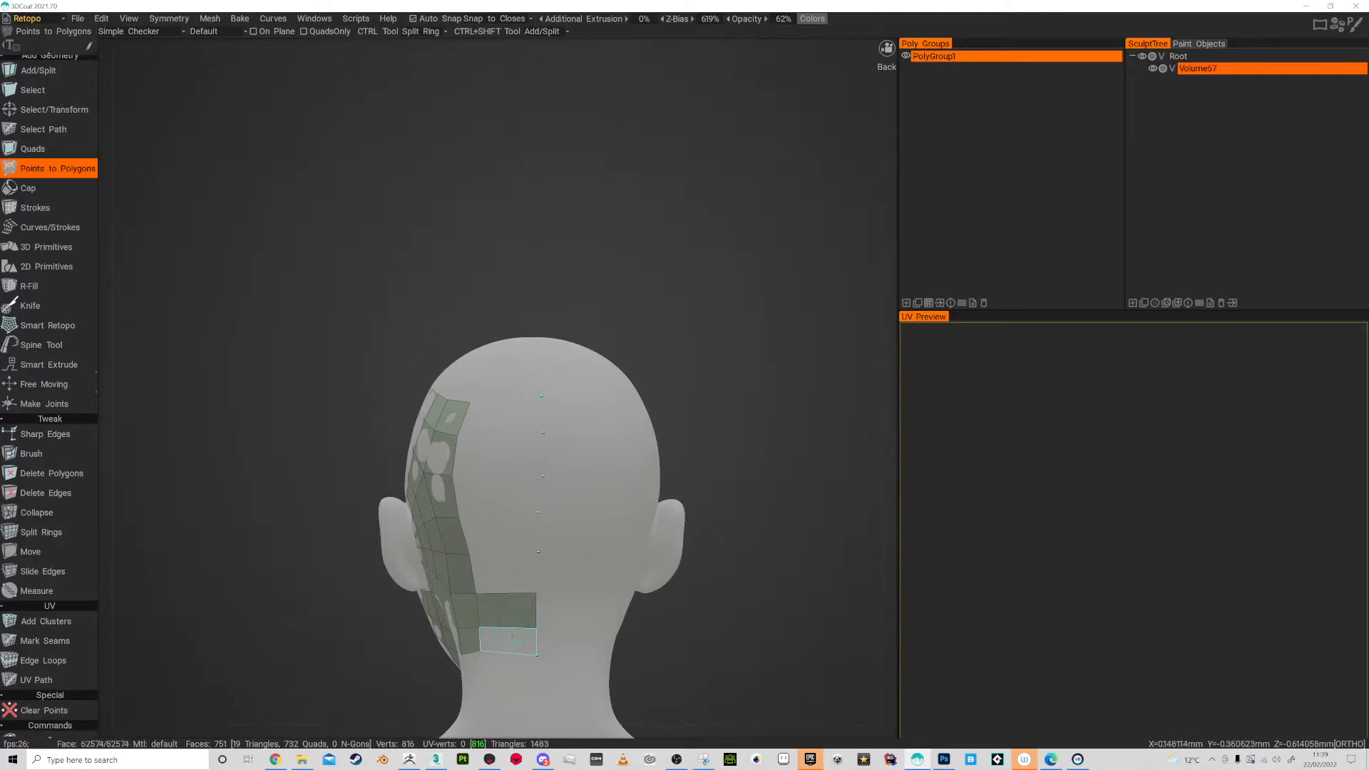
click(499, 456)
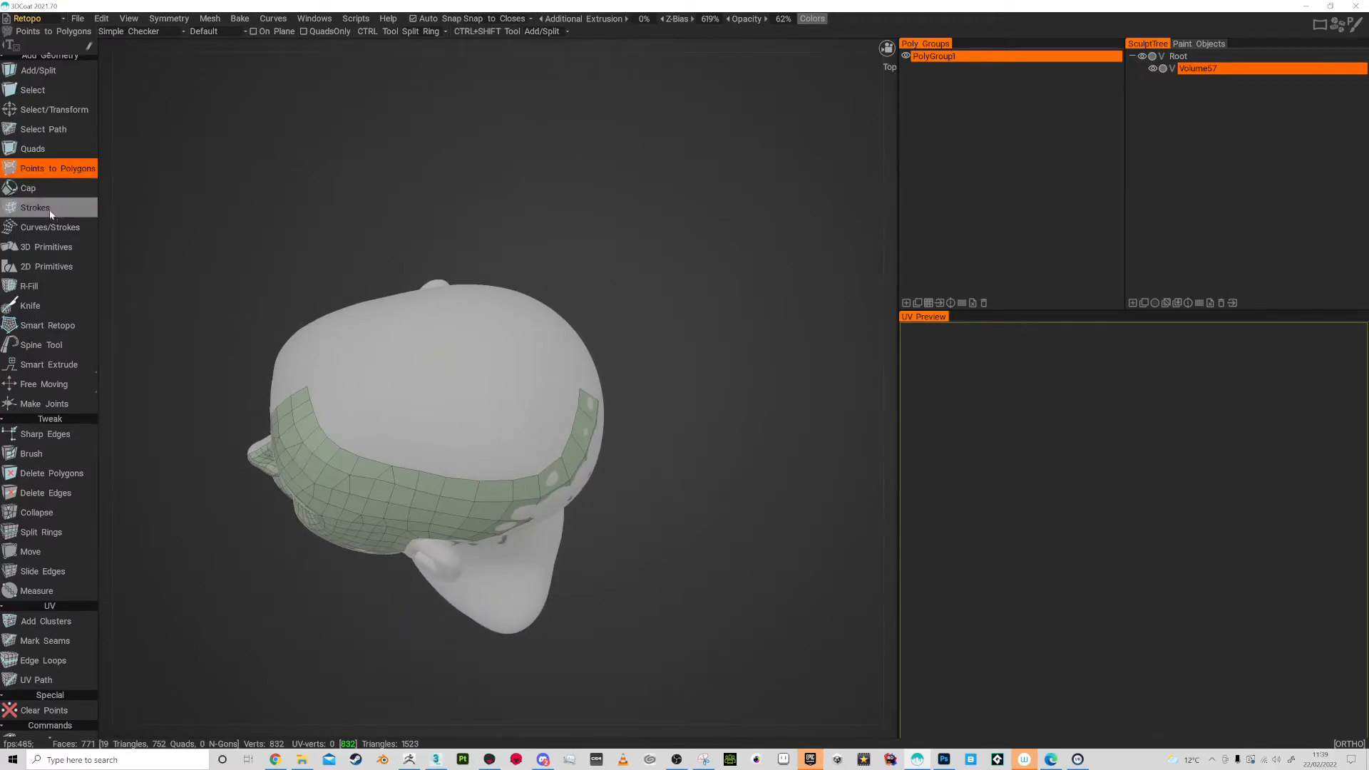
Draw strokes across the crown and fill the patch with quads via Points to Polygons.
click(35, 207)
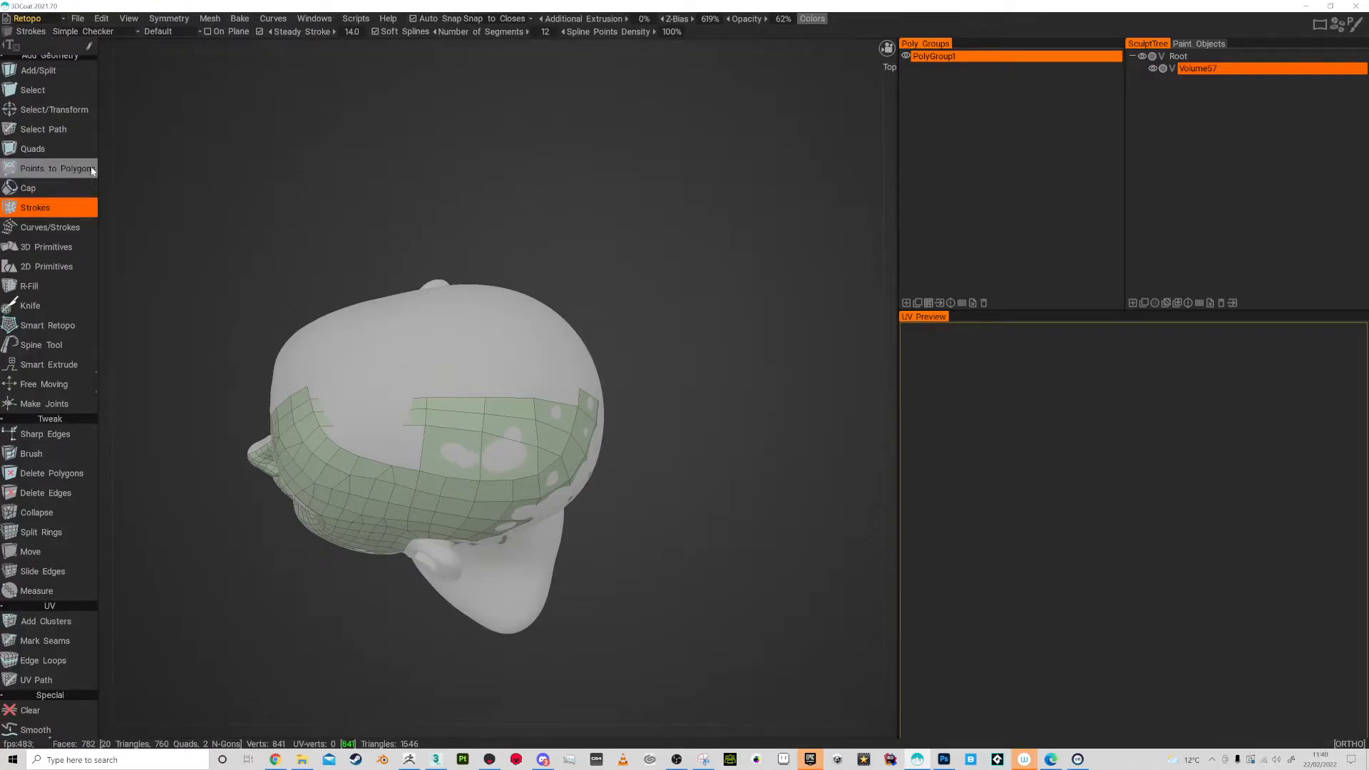
click(57, 168)
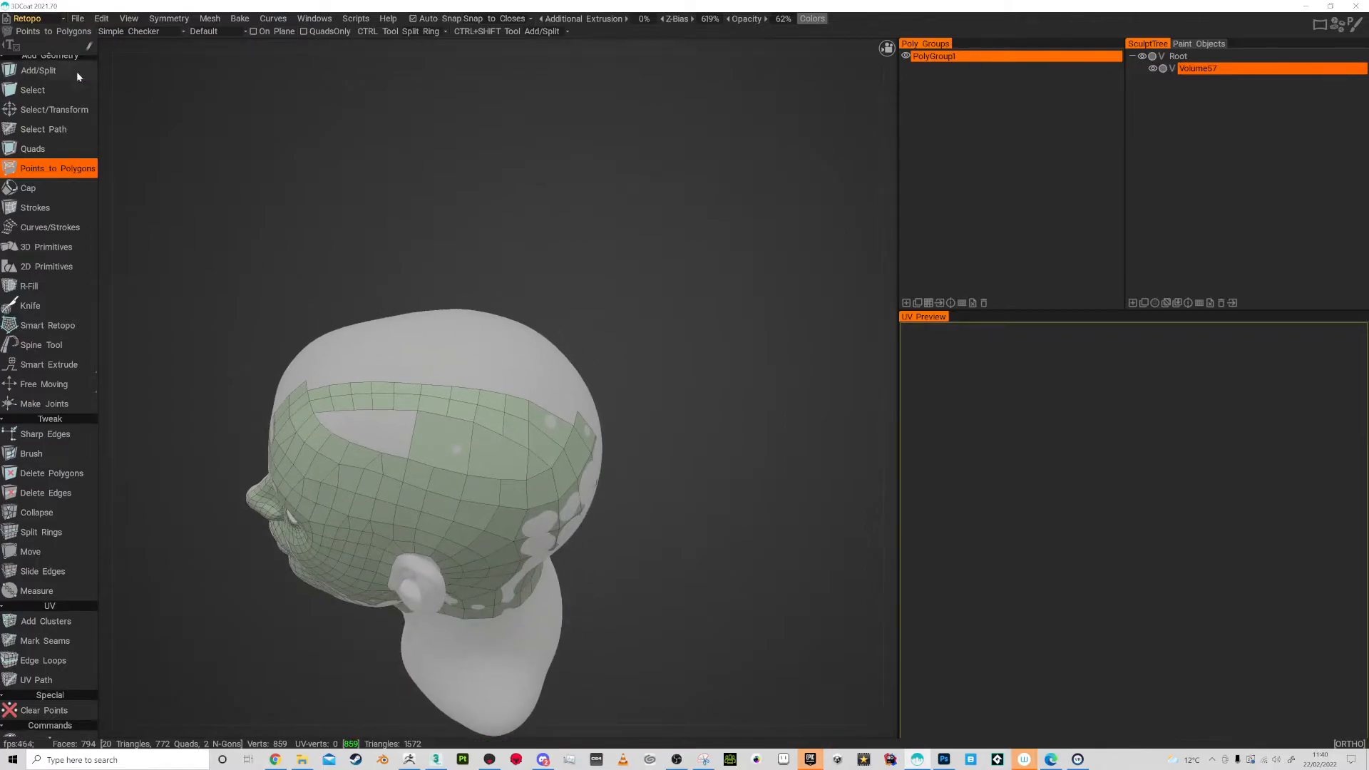
click(37, 70)
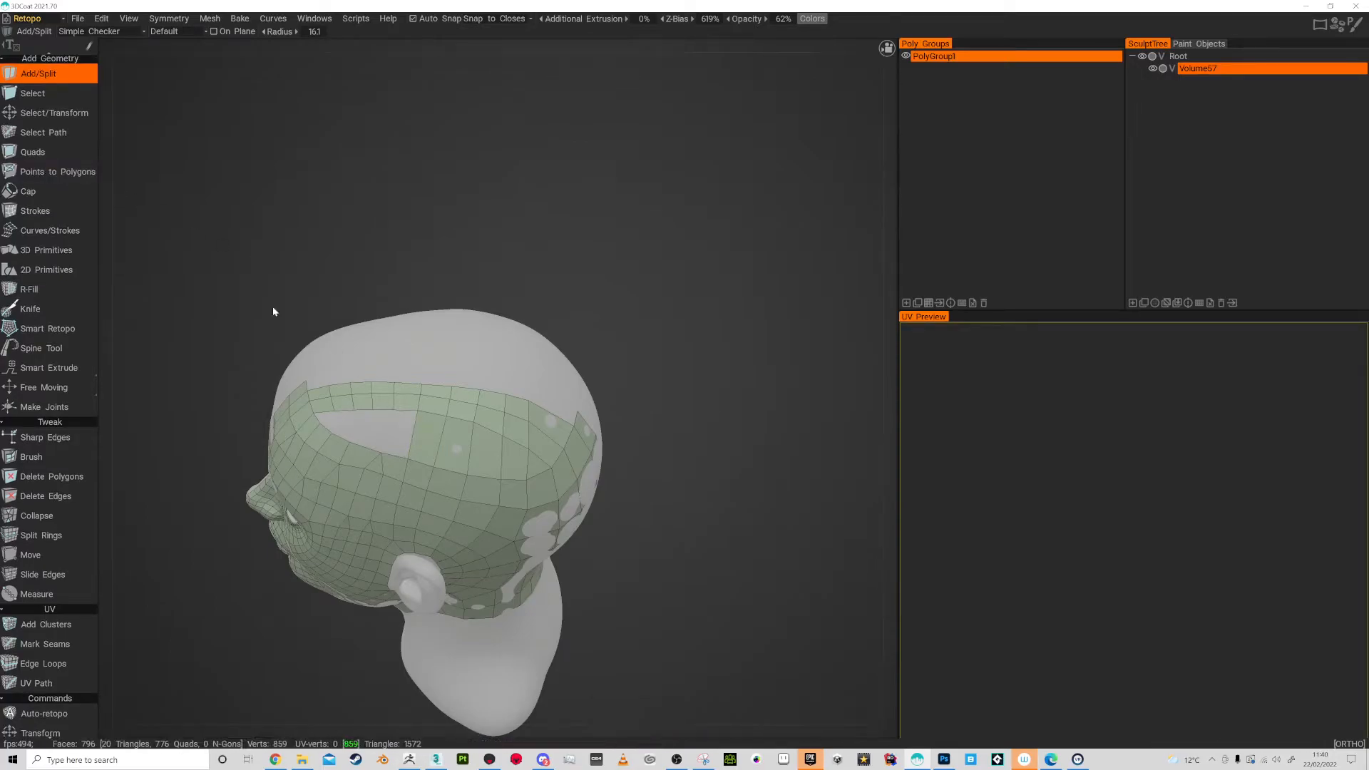
Place points inside the gap on the upper side of the head to close it with quads.
click(57, 171)
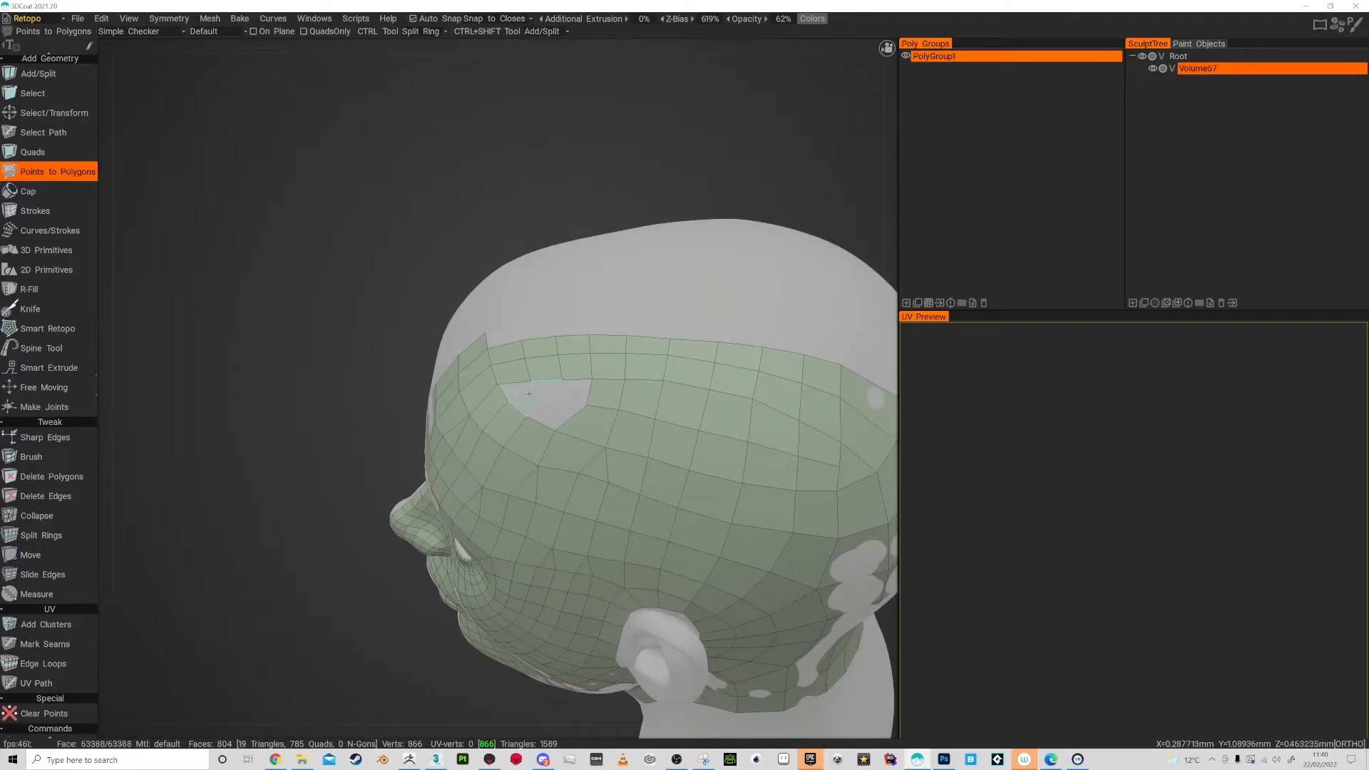
click(531, 402)
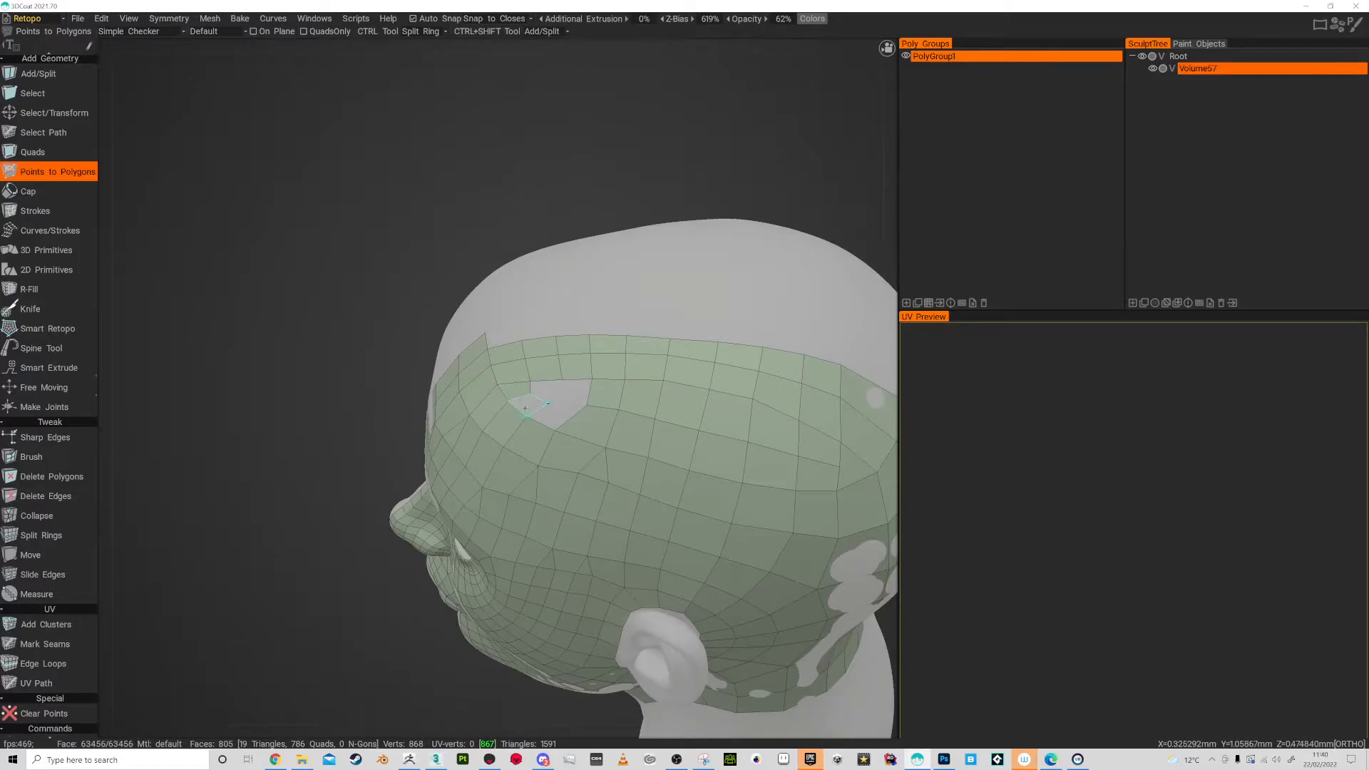
click(542, 402)
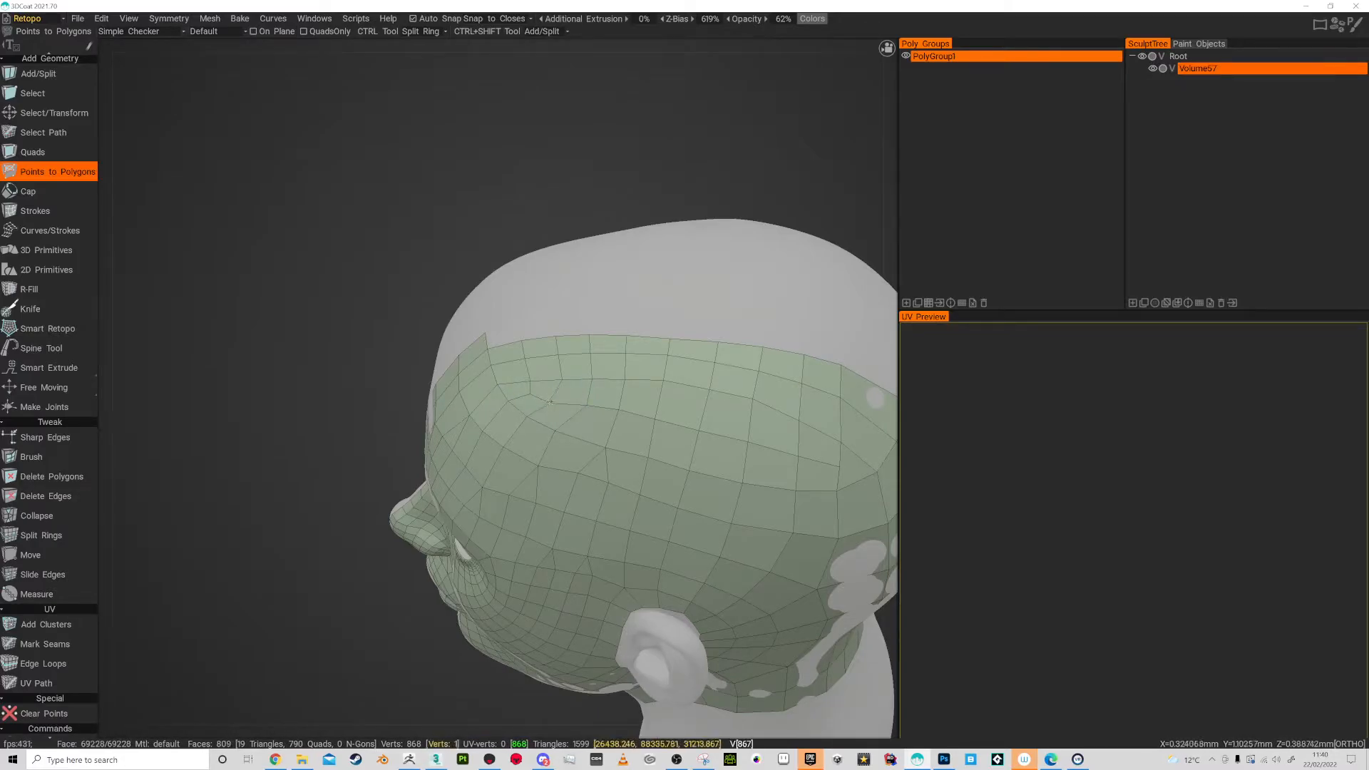
drag(612, 436, 523, 394)
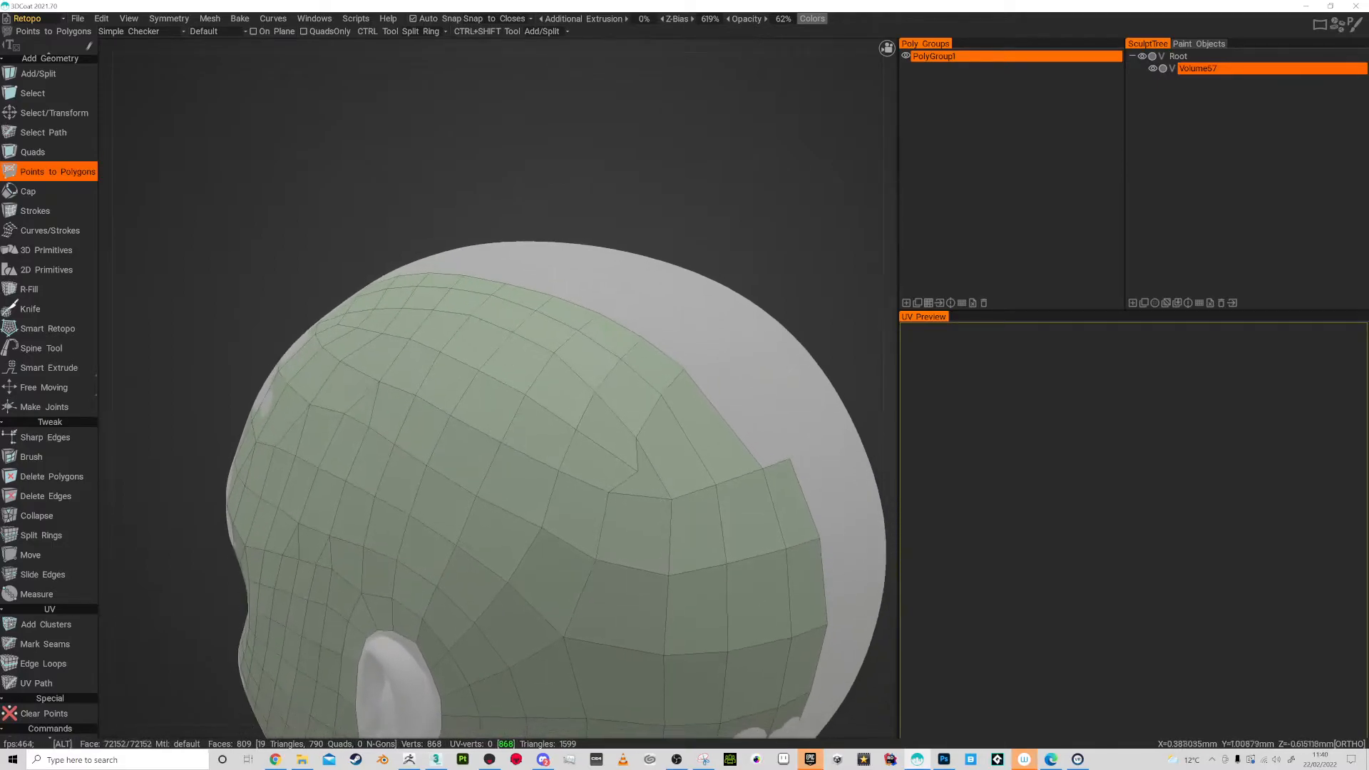
Add new polygon points where the crown patch meets the back-of-head band.
click(625, 457)
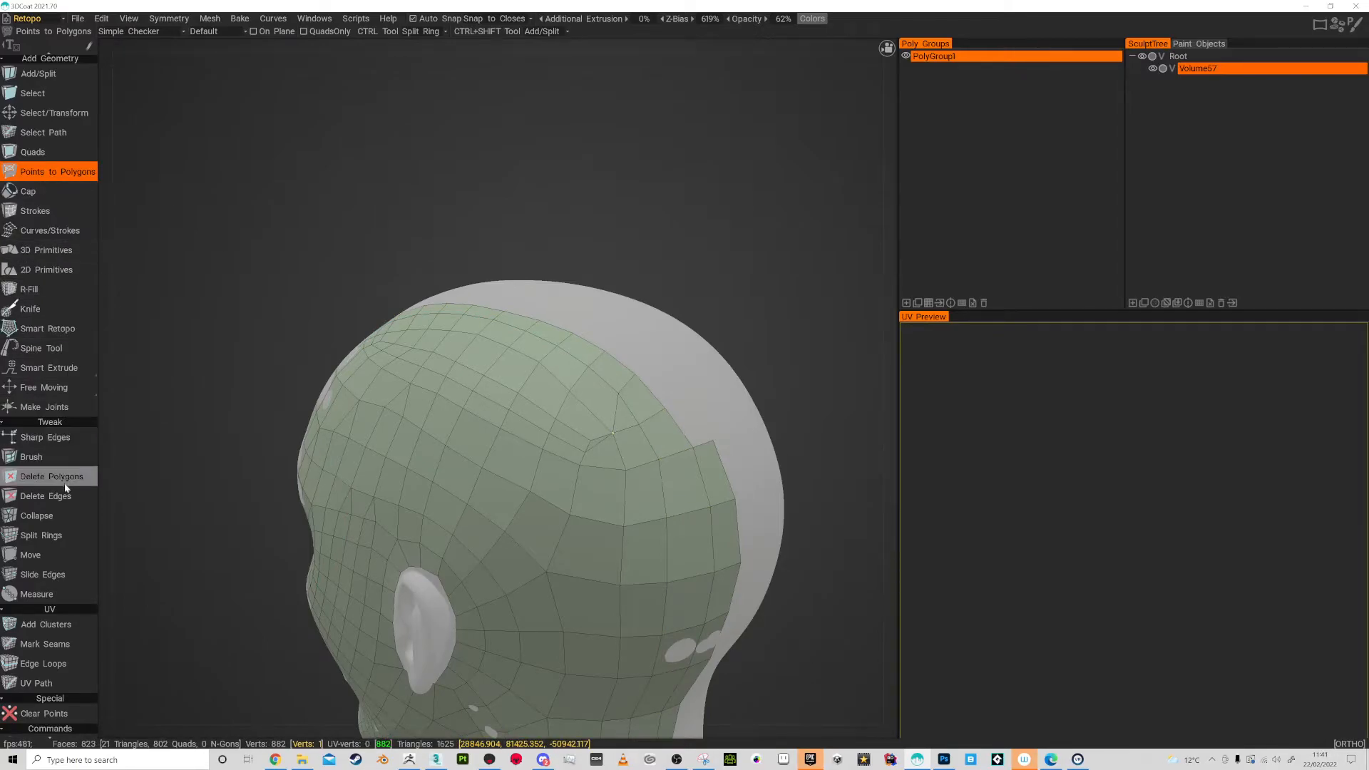
click(46, 494)
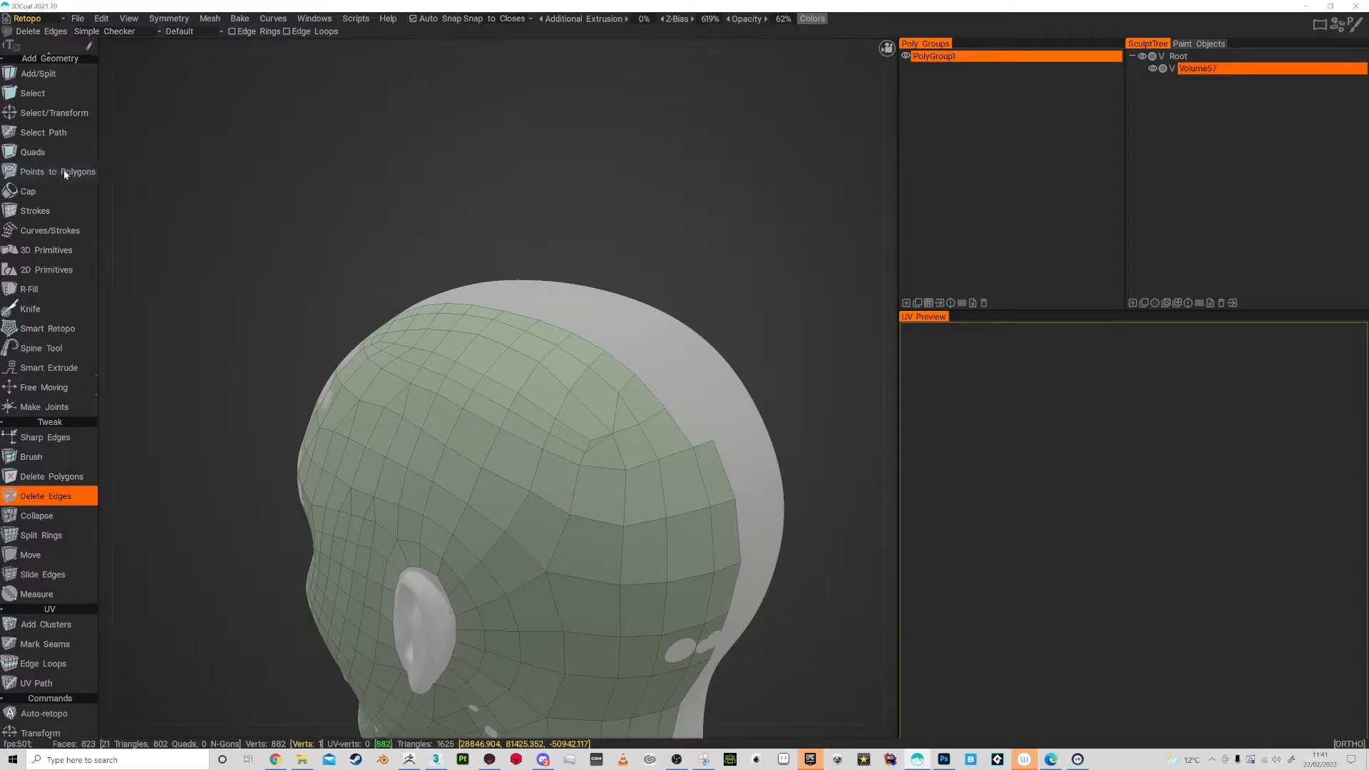
click(56, 171)
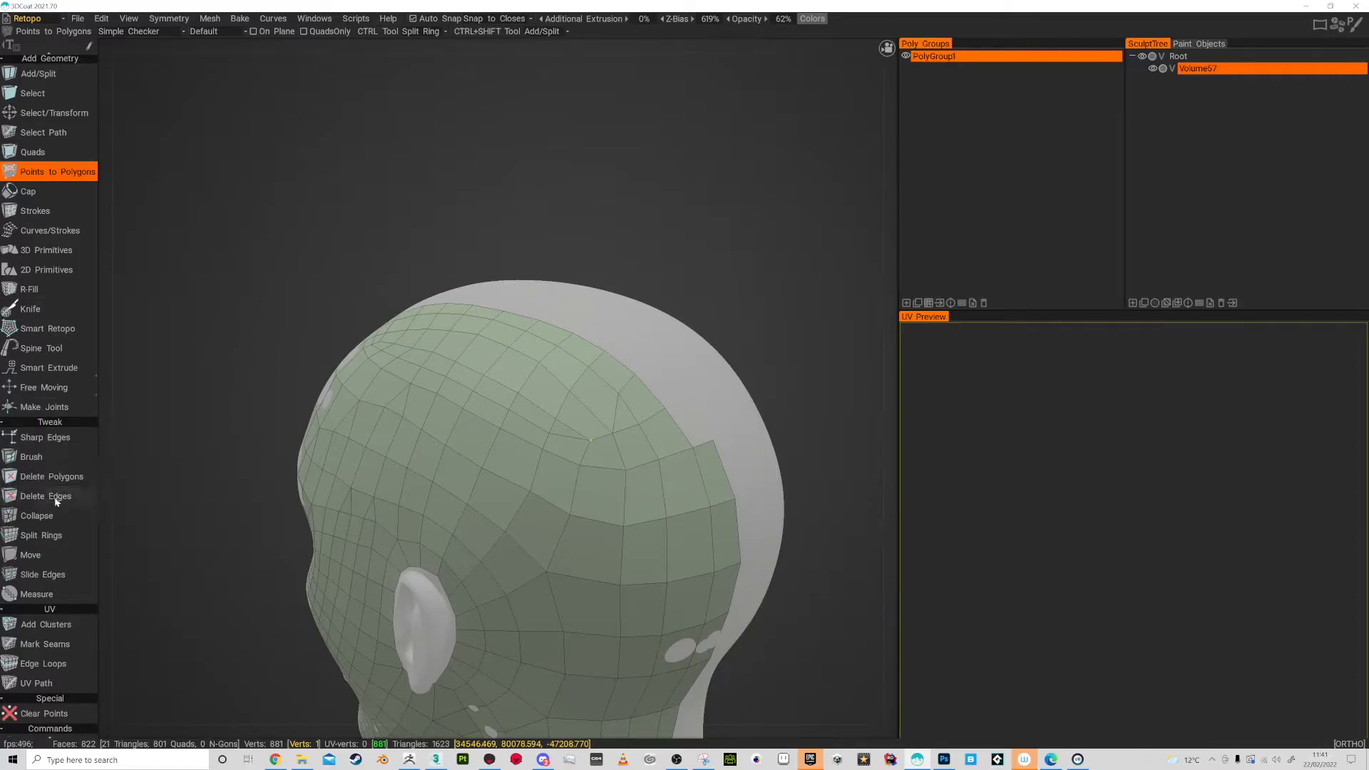
Remove the extra edge at the patch corner with Delete Edges and return to Points to Polygons.
click(46, 496)
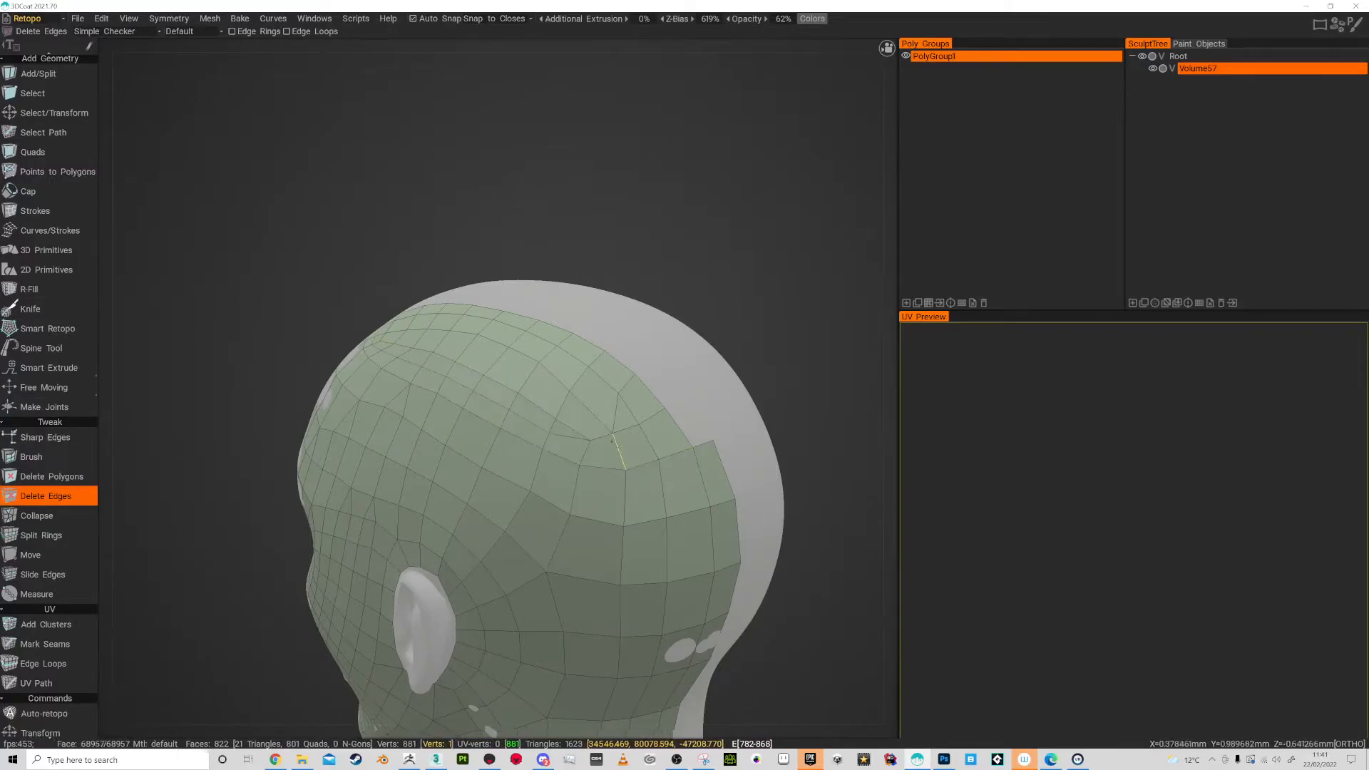
click(567, 445)
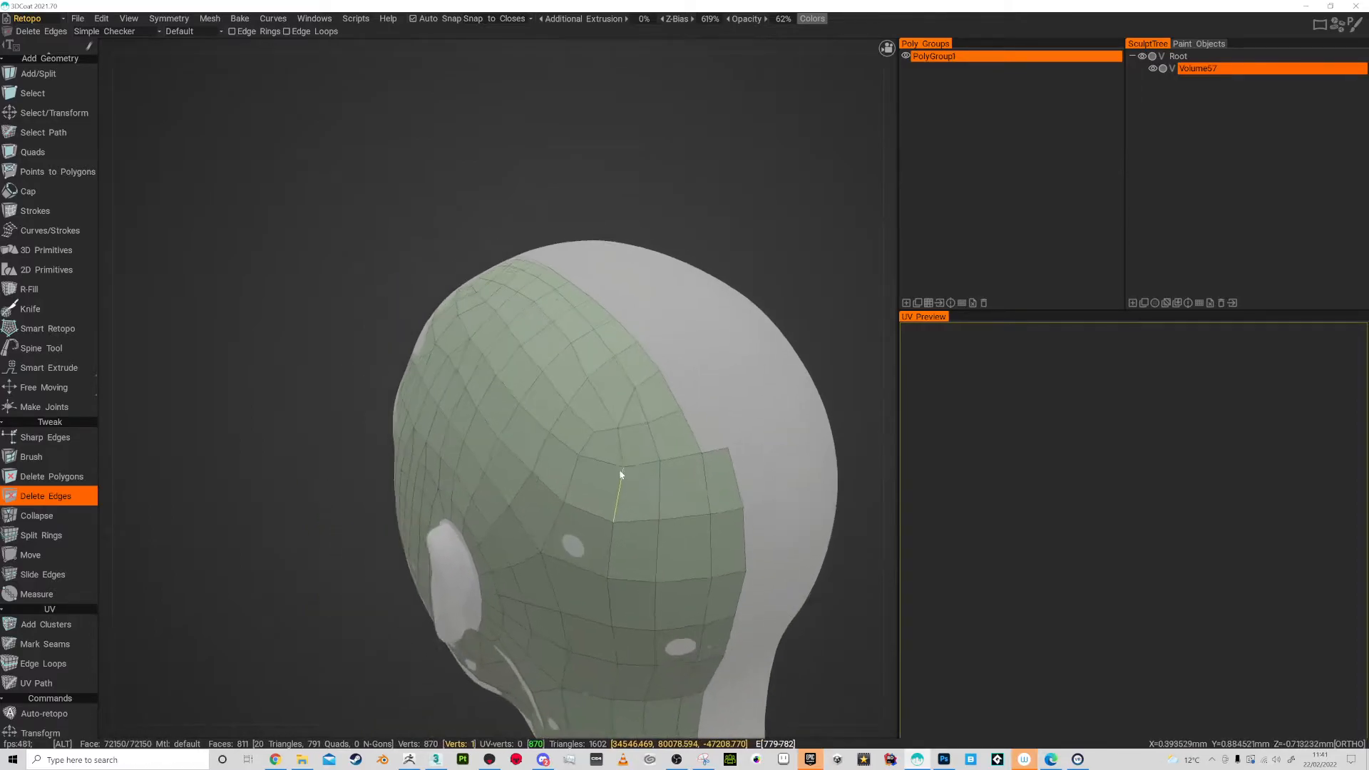
click(57, 171)
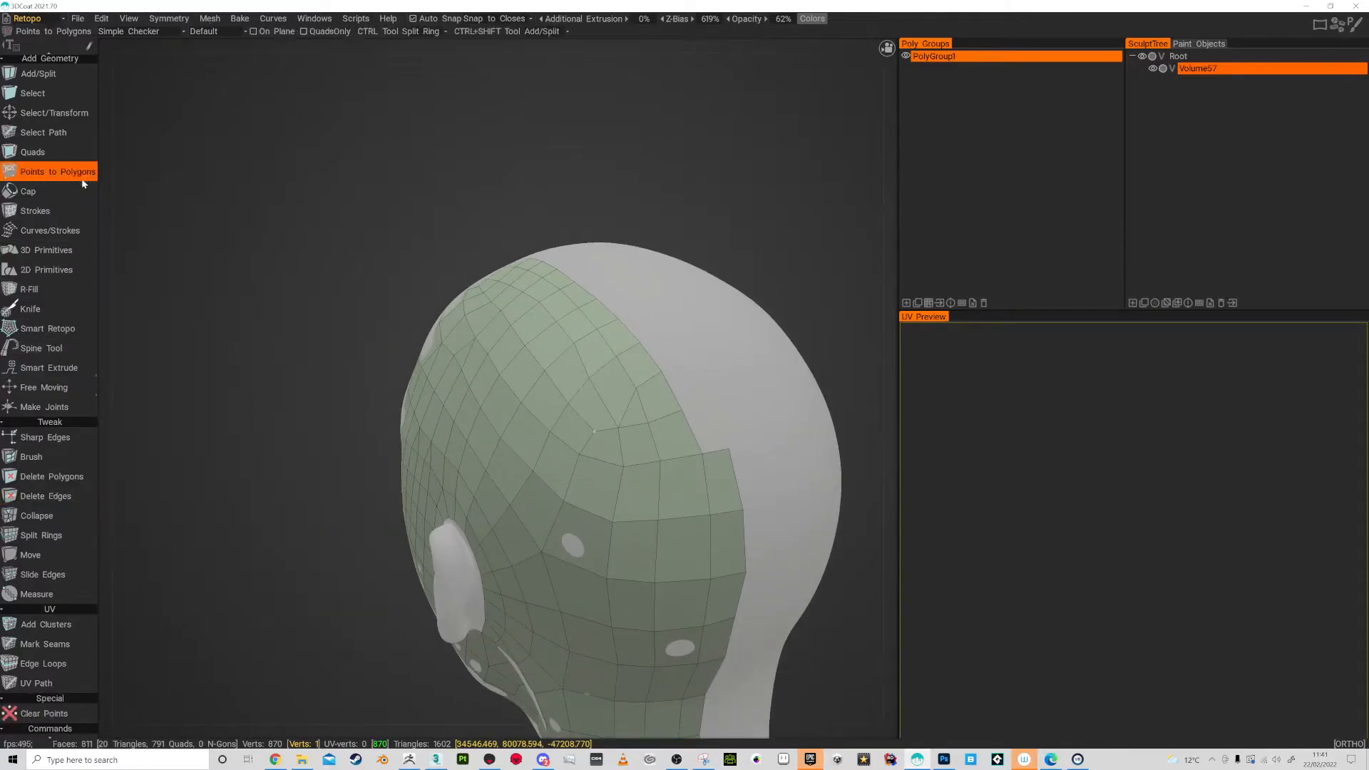
click(30, 456)
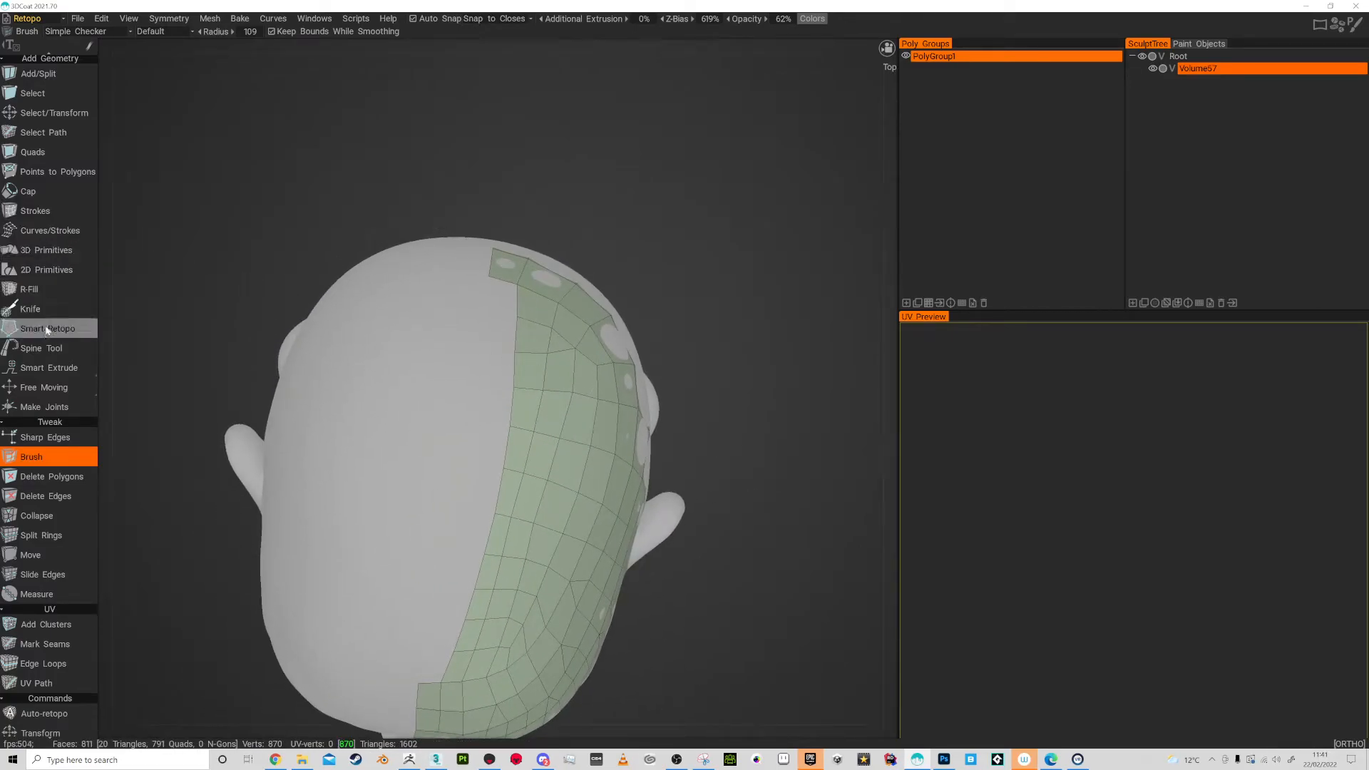
click(47, 328)
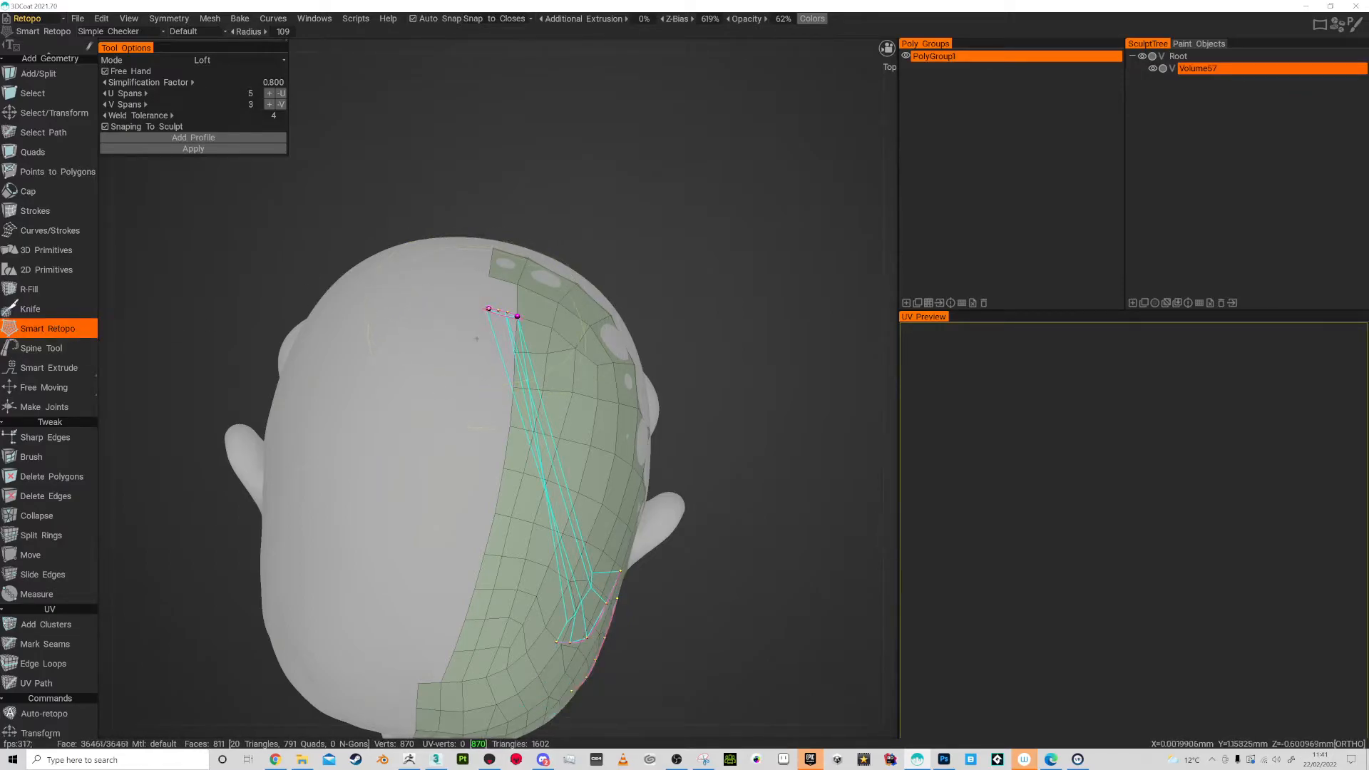
click(281, 104)
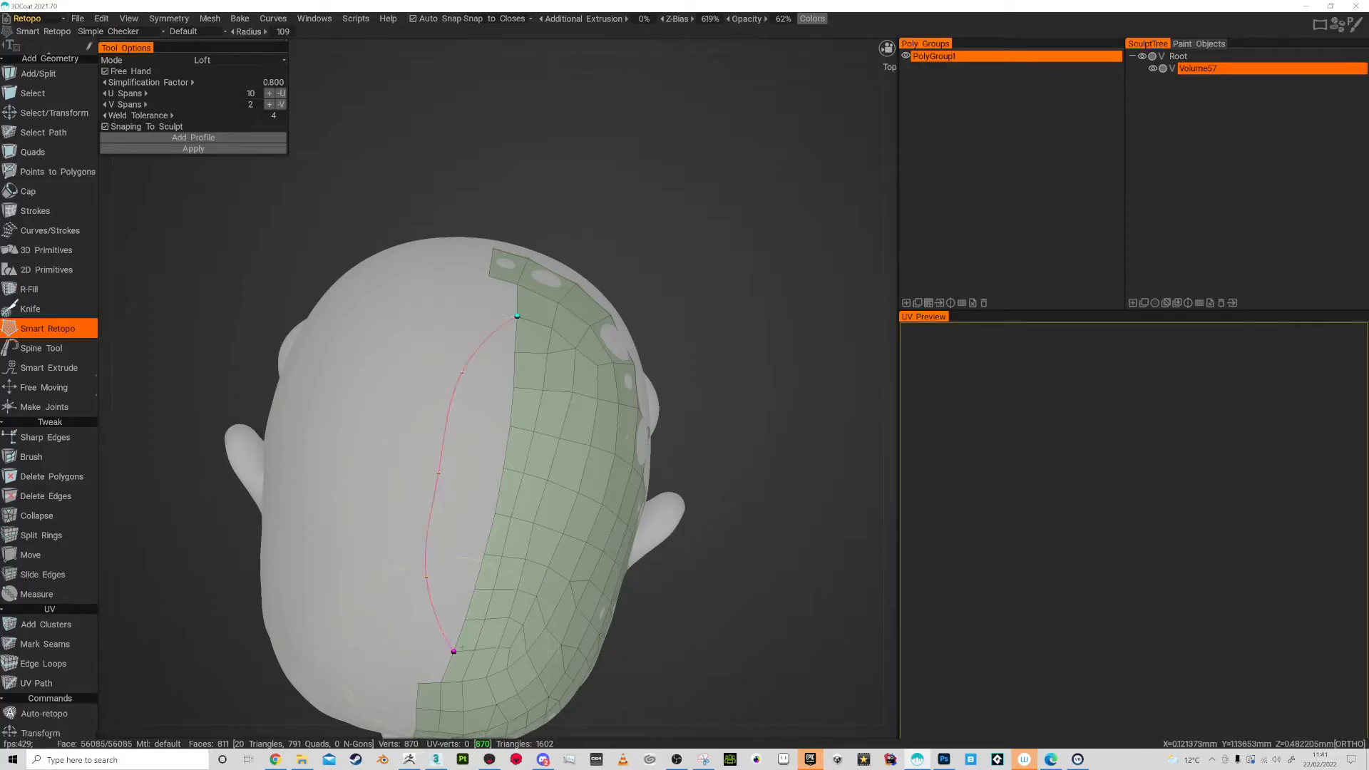
click(50, 230)
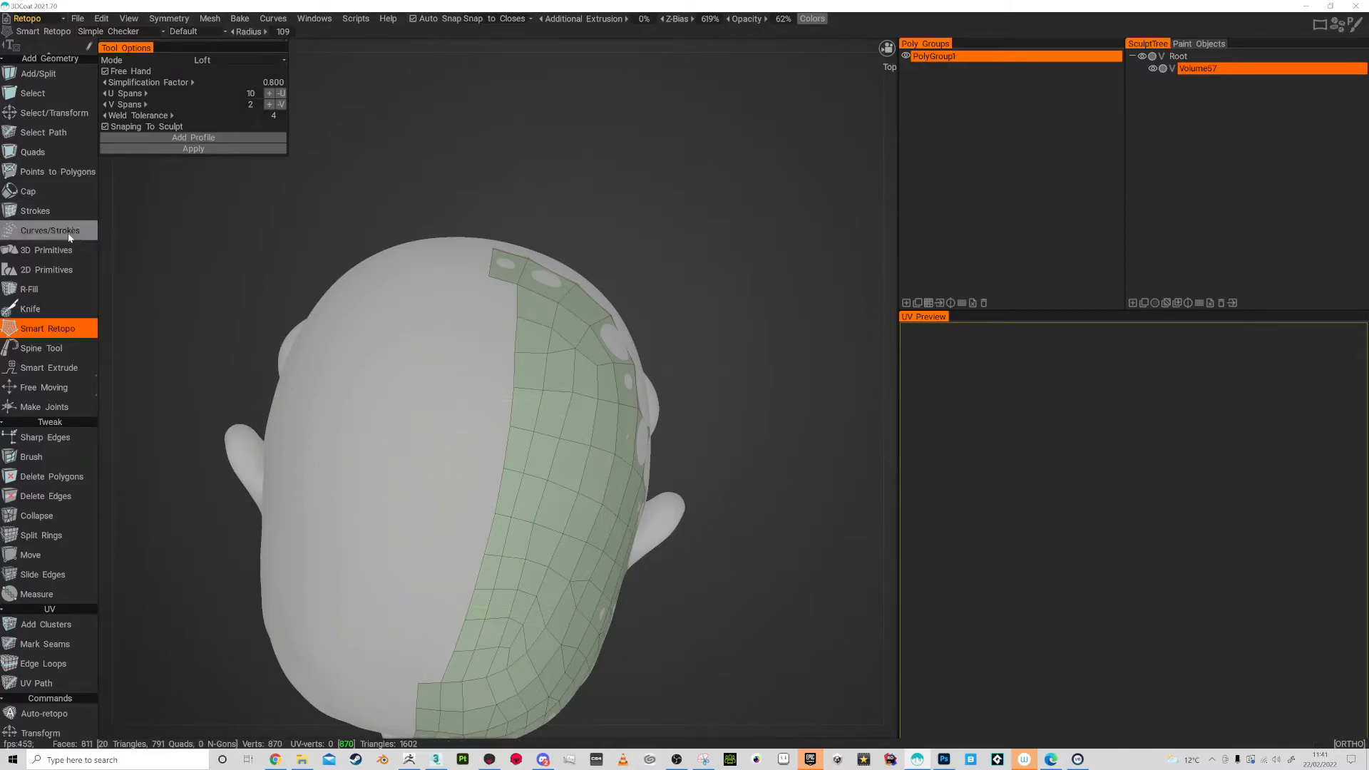
mouse_move(57, 171)
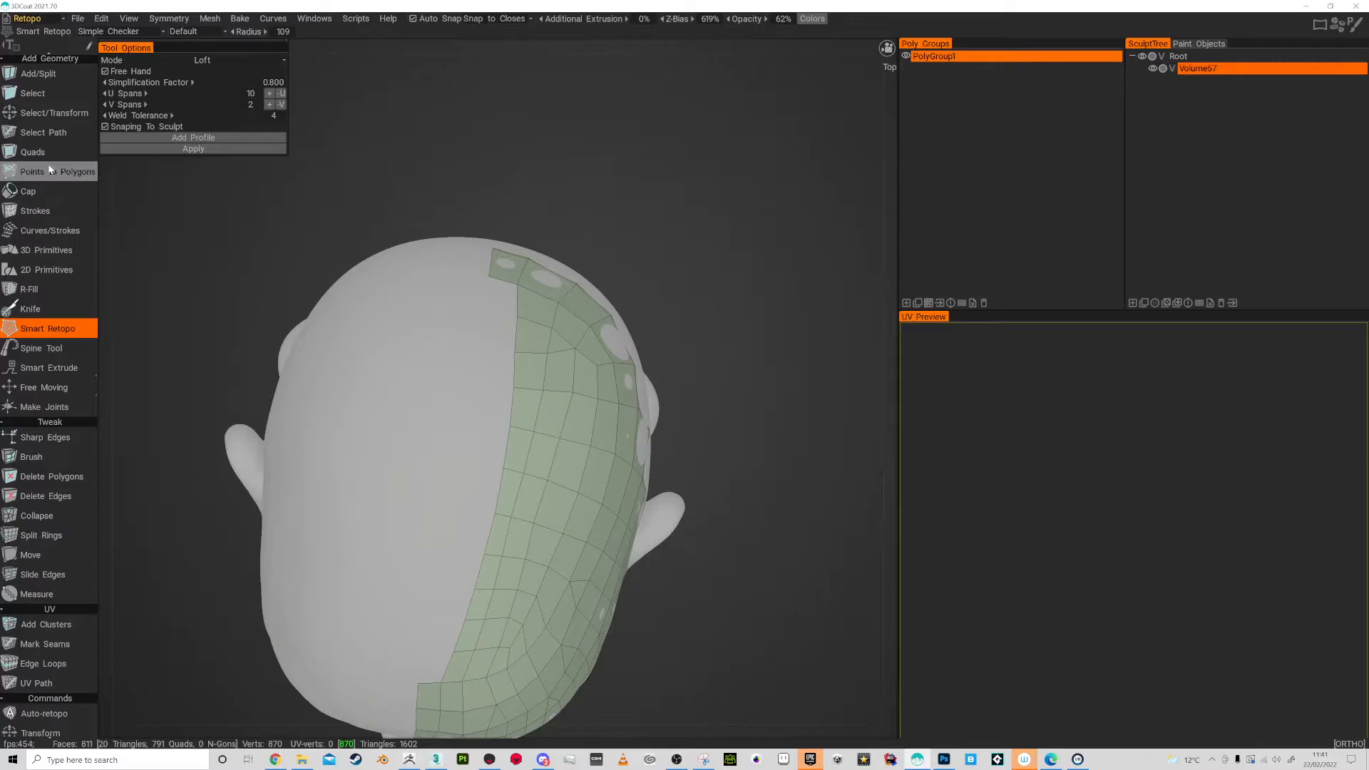
Add quads on the crown extending the sheet inward to the head's centre line.
click(54, 171)
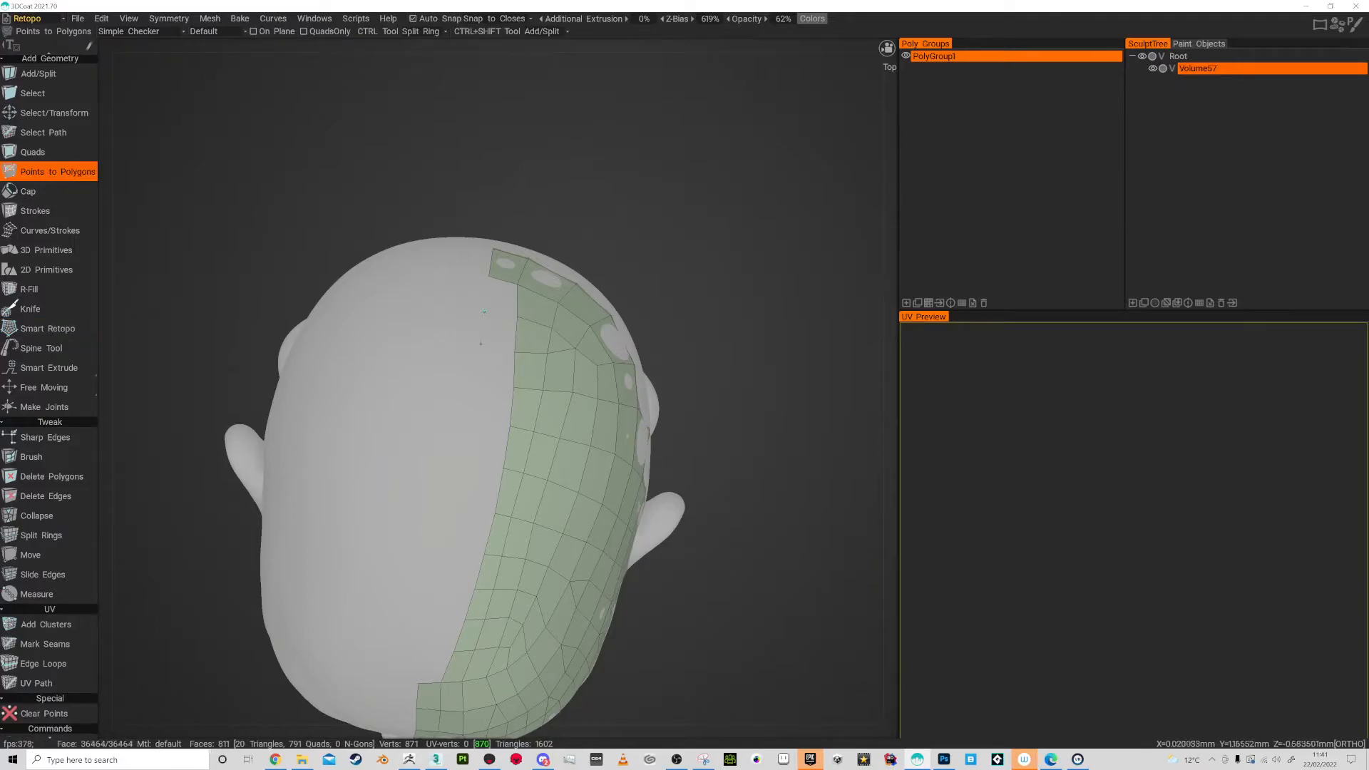
click(493, 332)
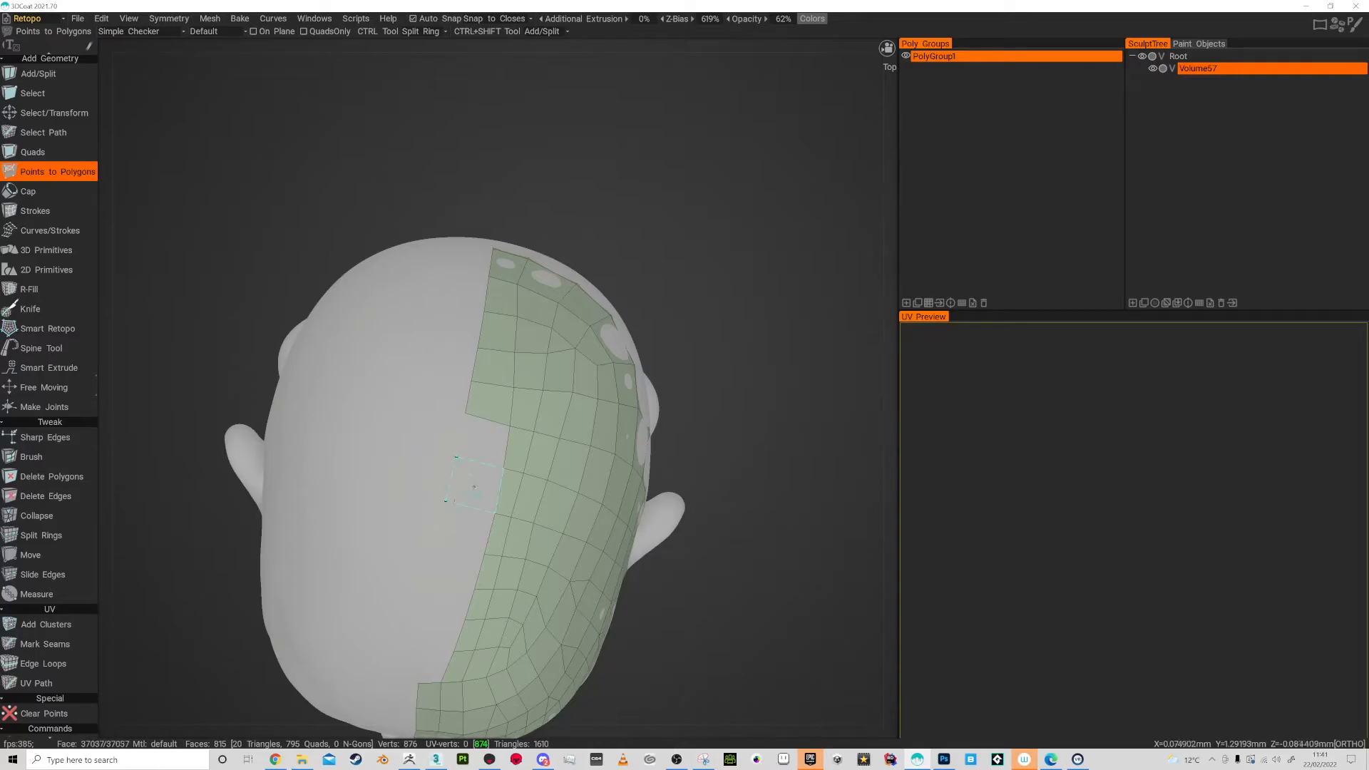
click(467, 486)
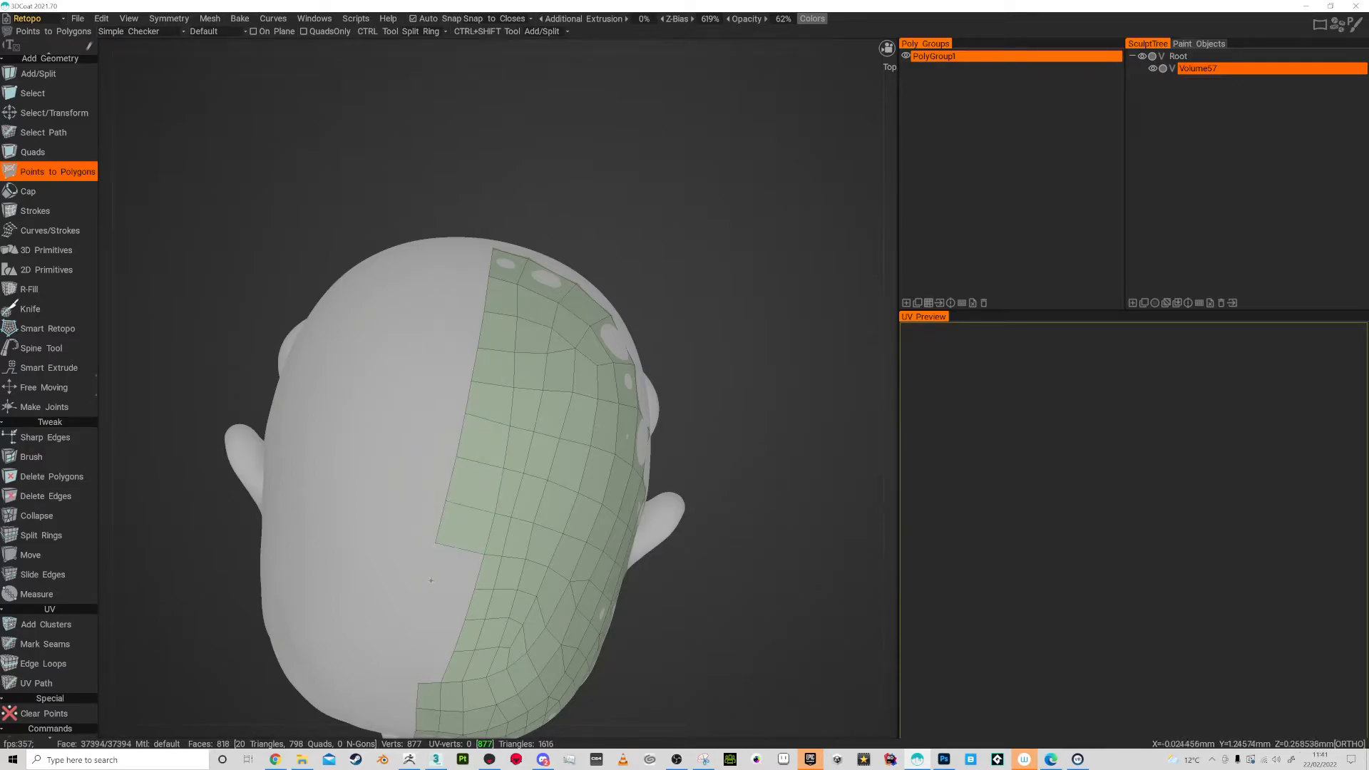
click(448, 596)
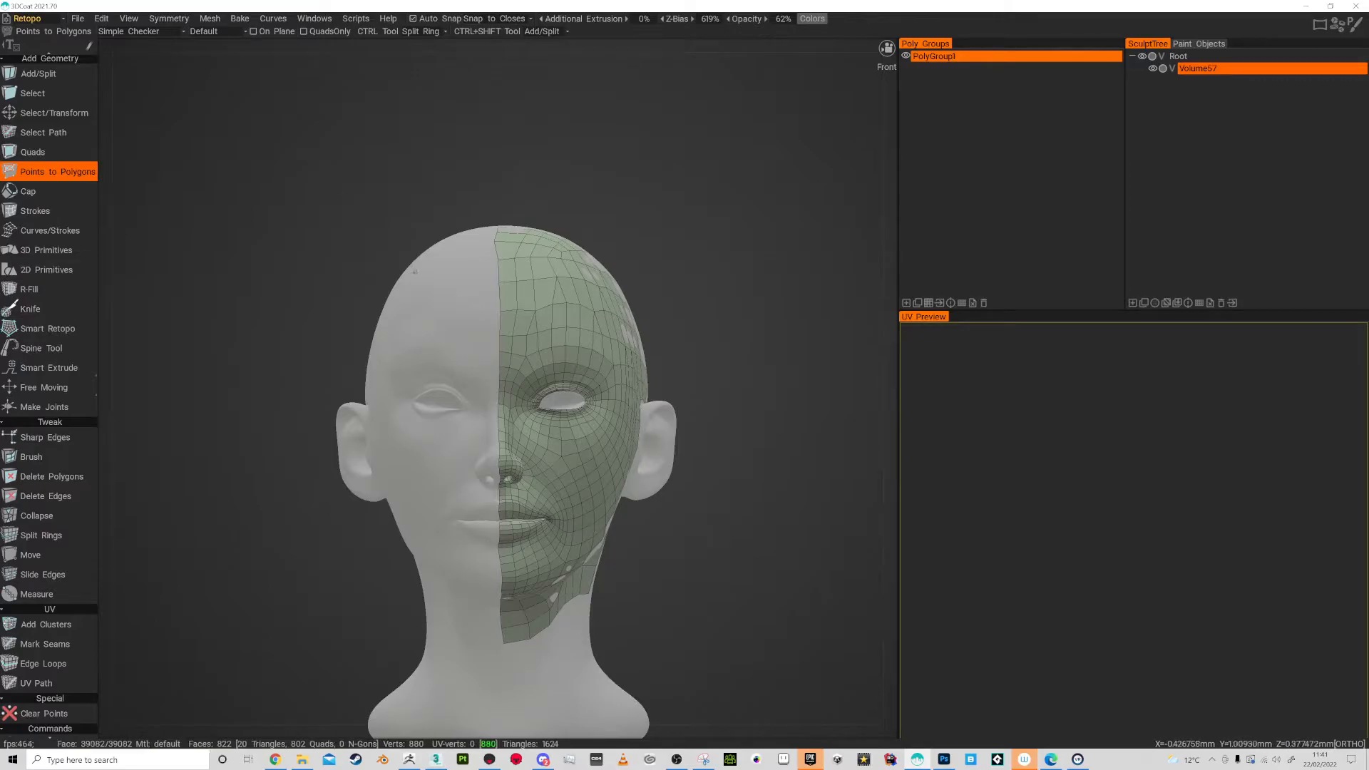
Mirror the retopology quads across the face's centre line and review the Retopo tool panel.
click(168, 17)
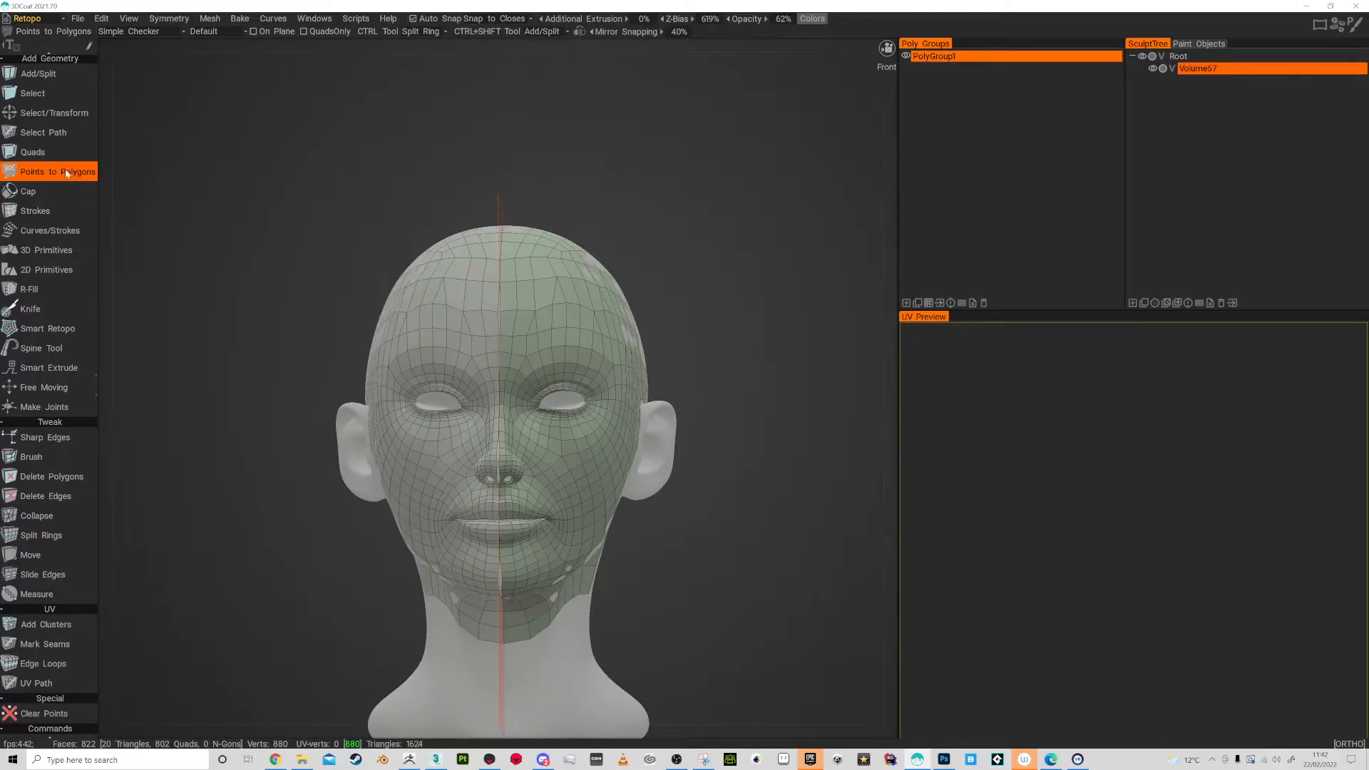
click(30, 456)
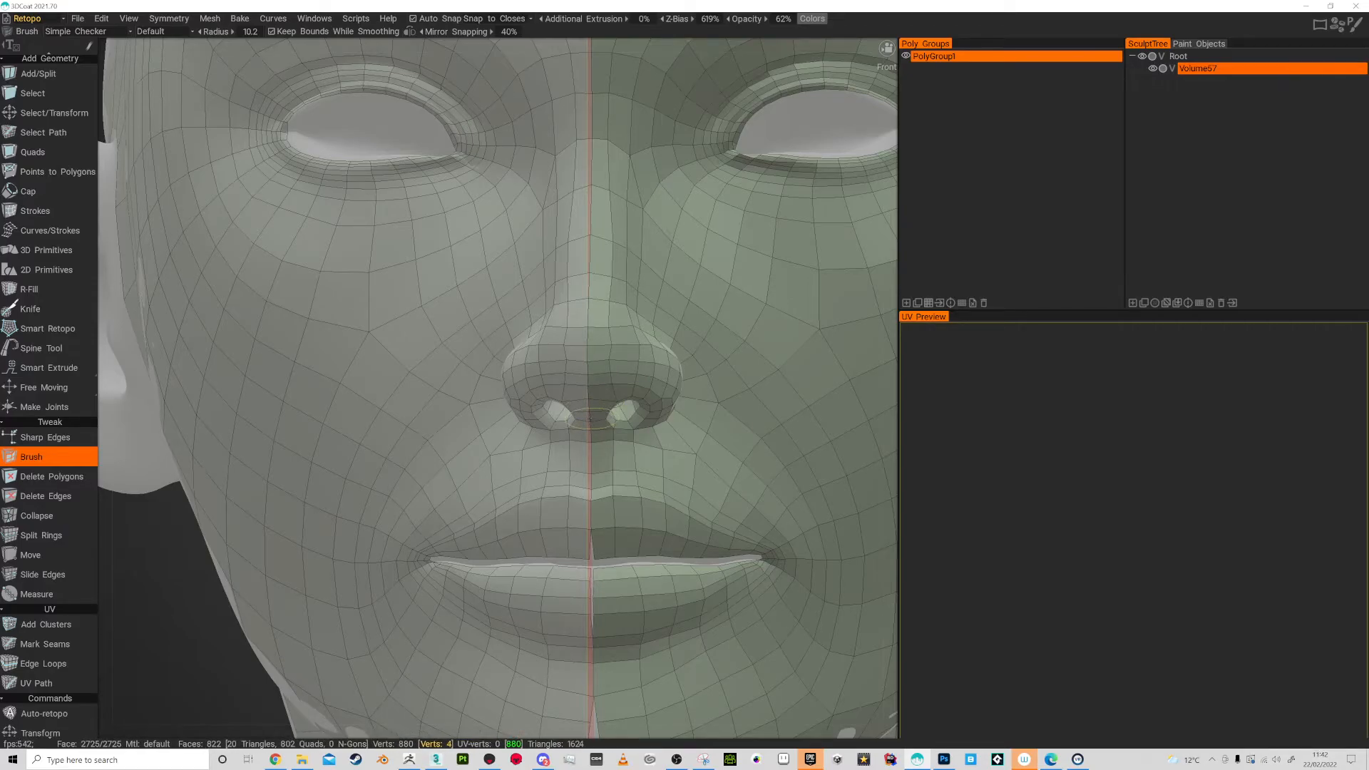
scroll(down, 3)
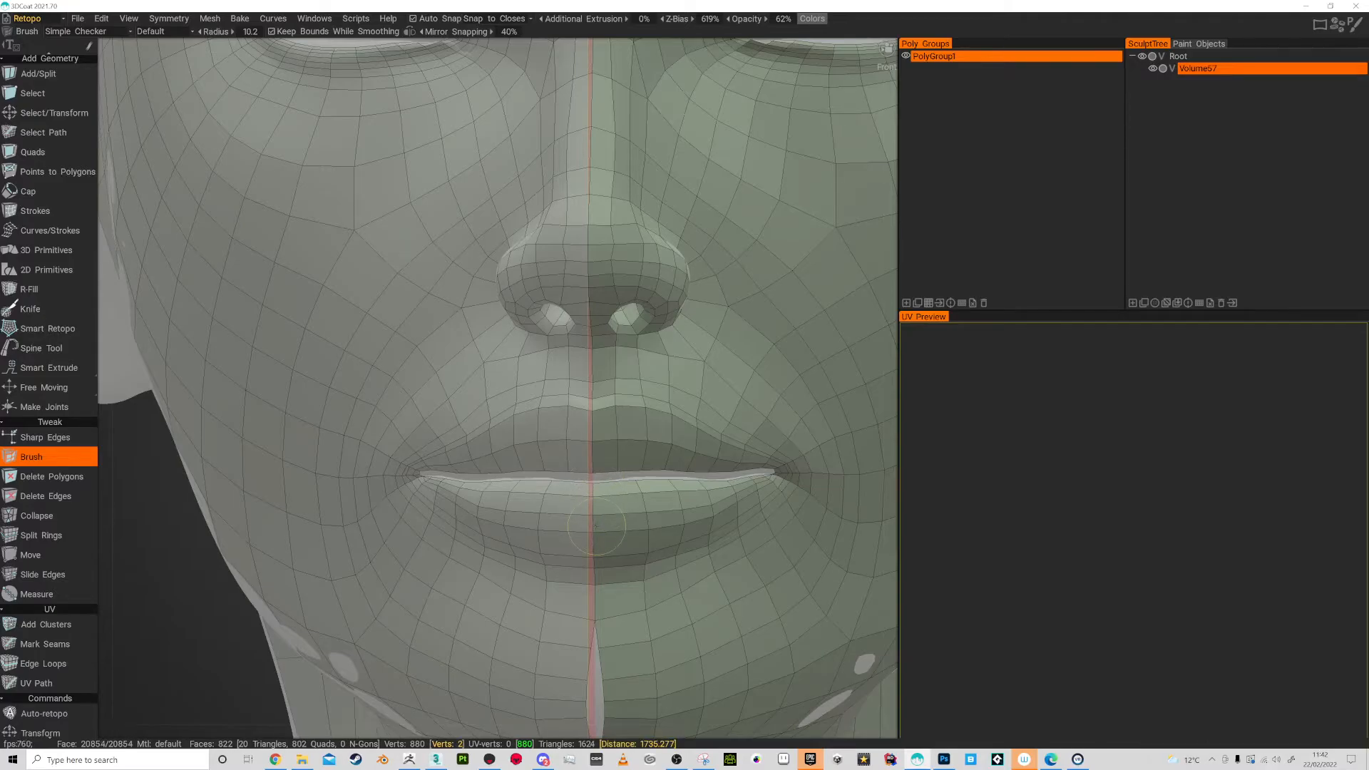
scroll(down, 3)
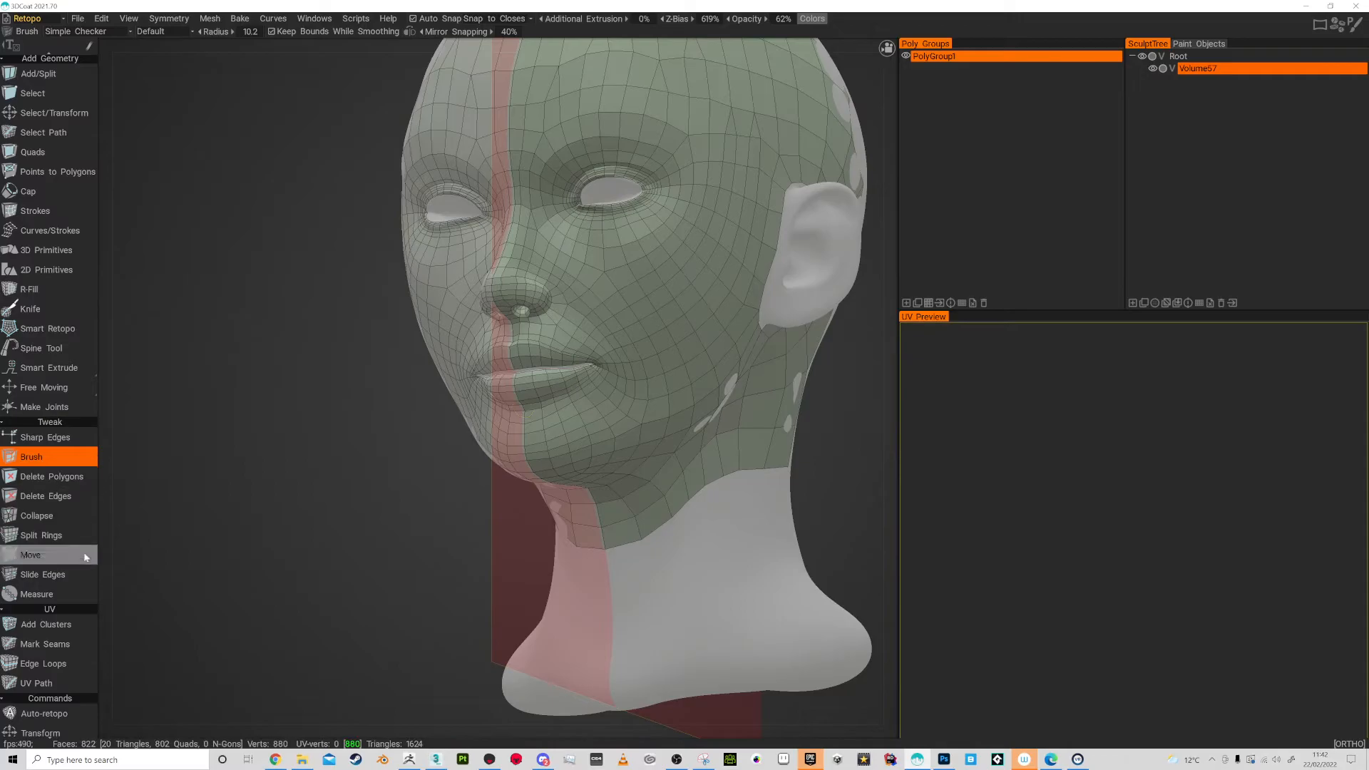
mouse_move(70, 697)
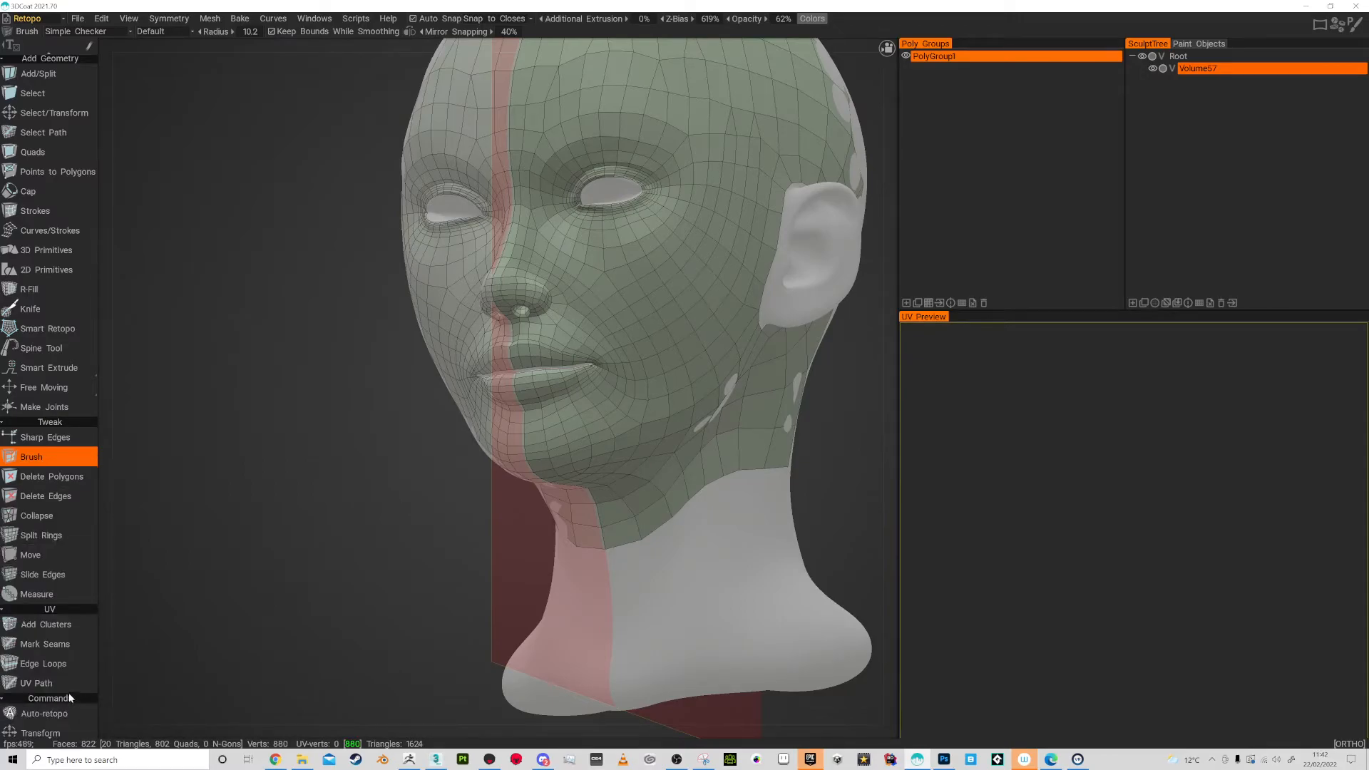
scroll(down, 3)
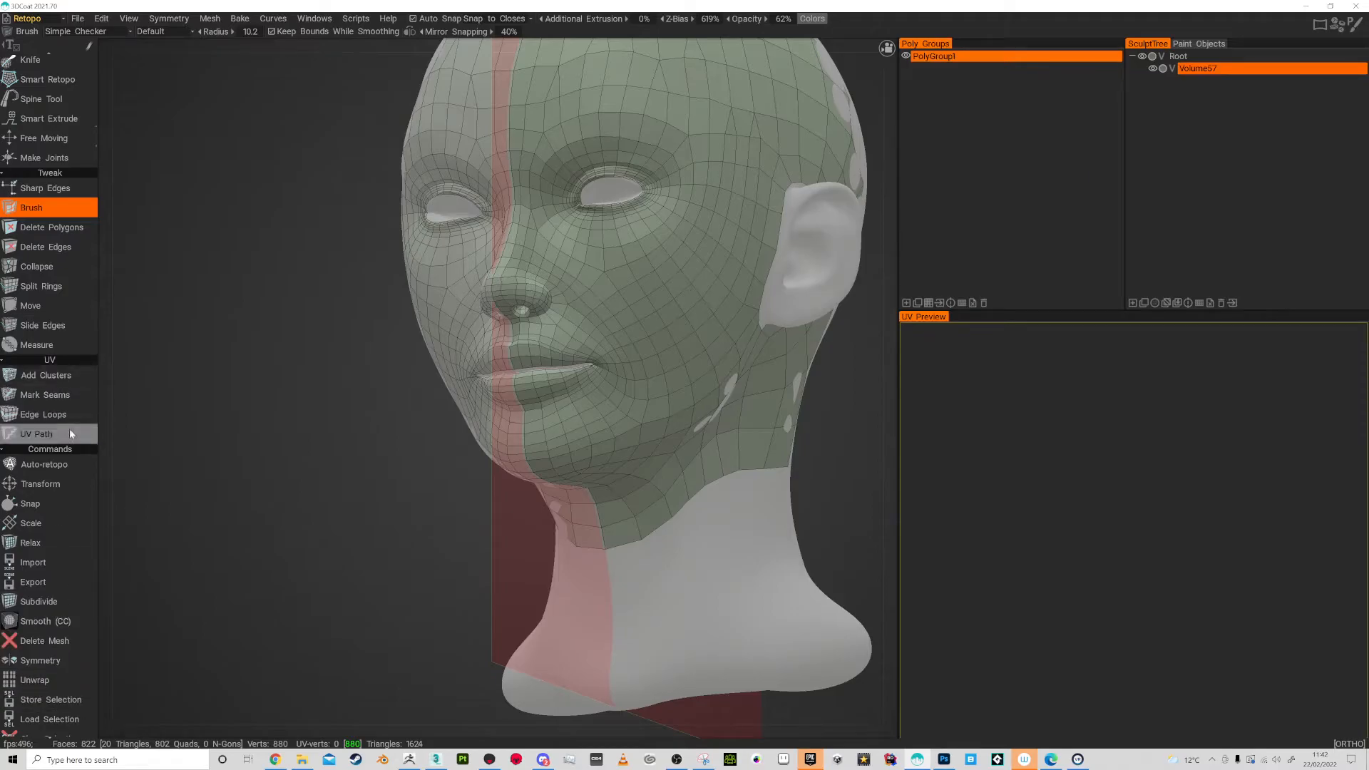
scroll(down, 3)
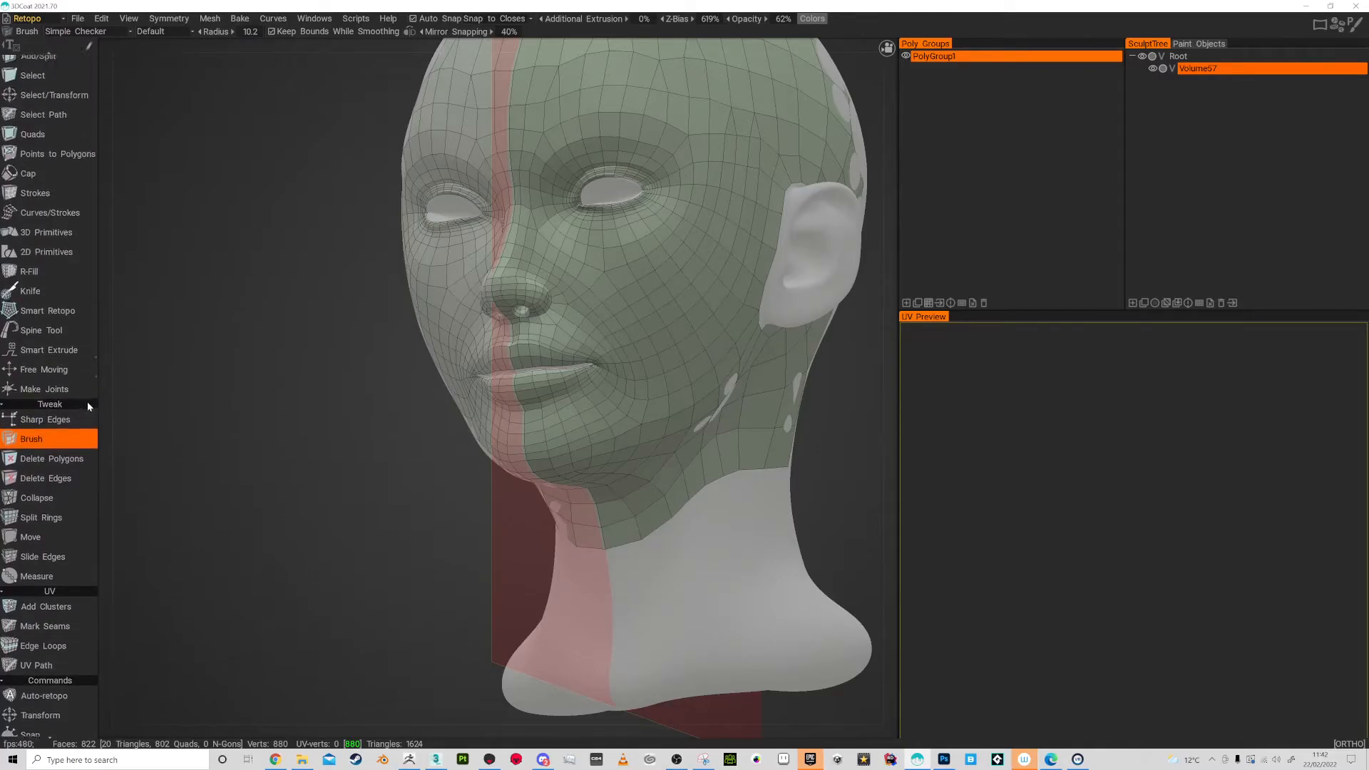
Use Points to Polygons on the back of the head, removing a stray point.
click(57, 154)
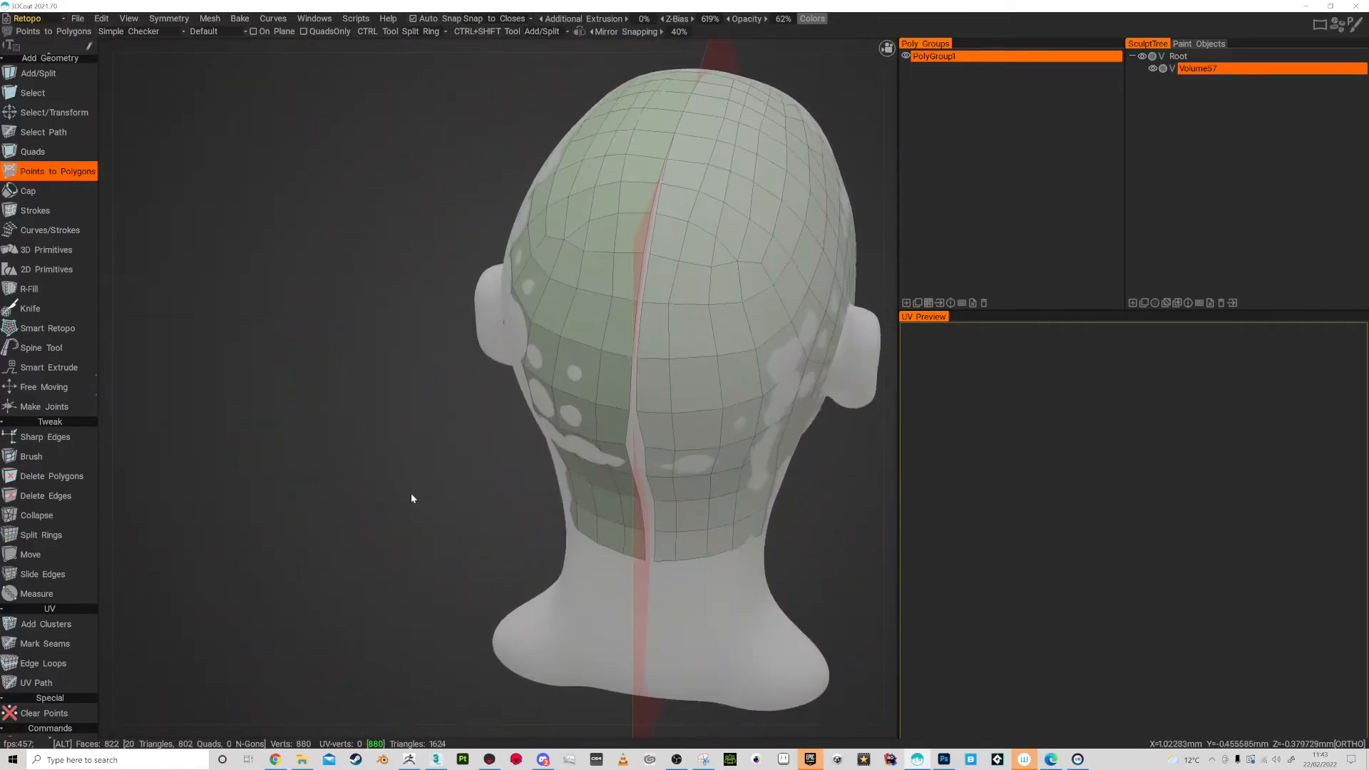
click(31, 456)
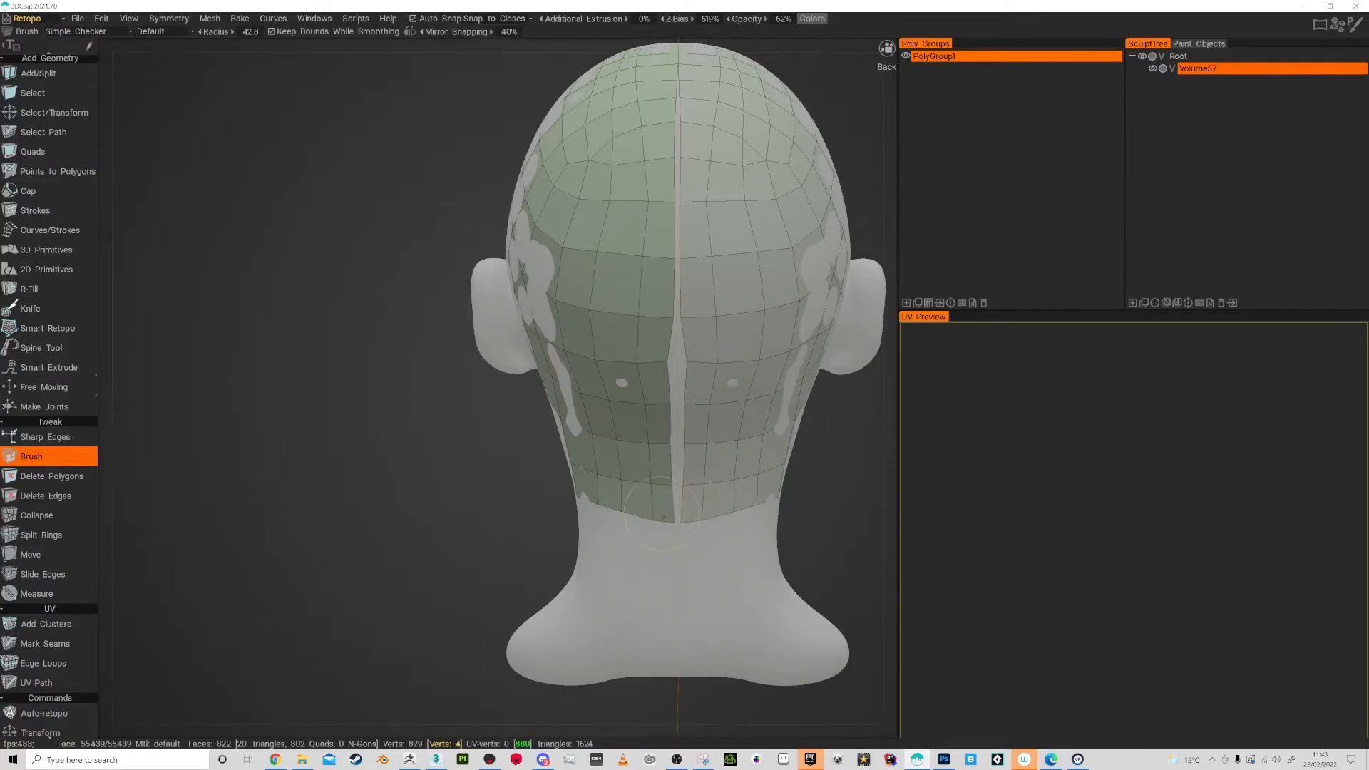
mouse_move(658, 445)
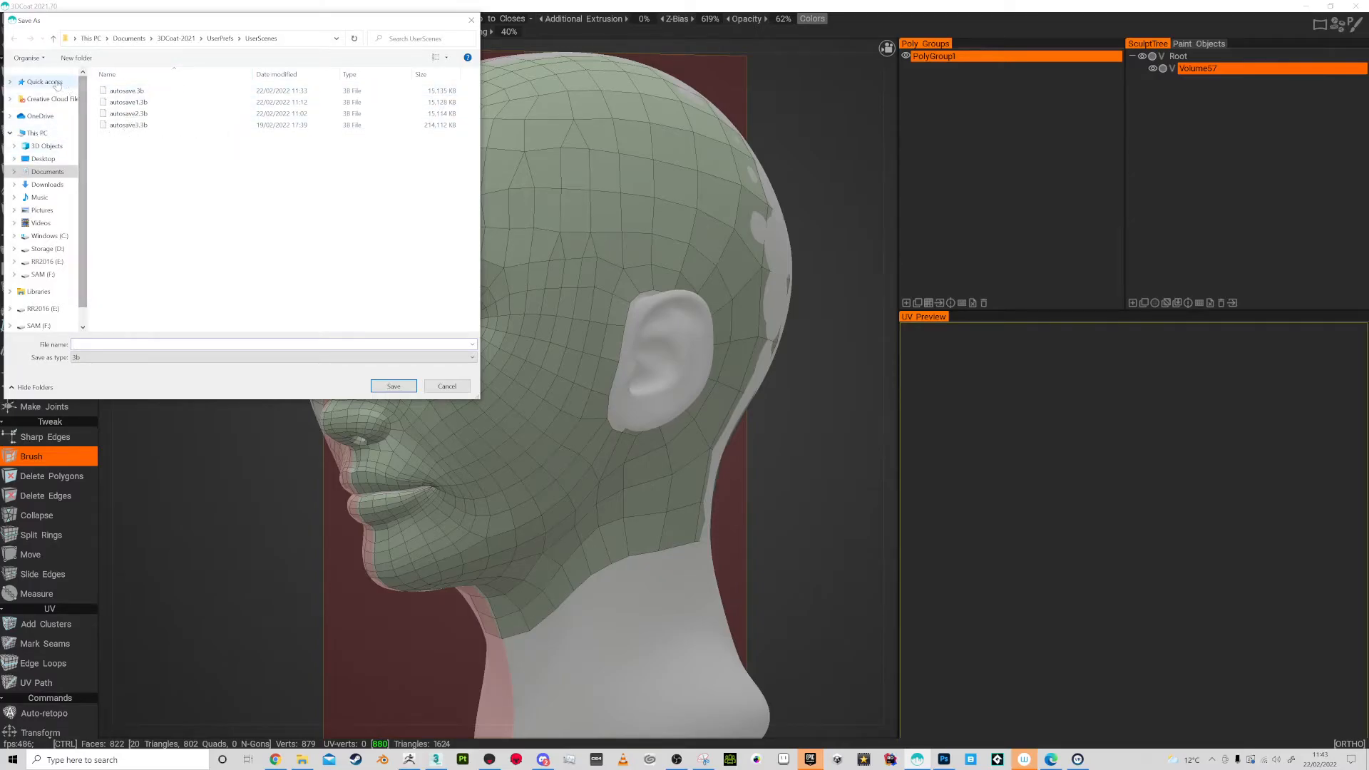
Save the scene as ReTopo in the FemalePrototype project folder.
click(44, 248)
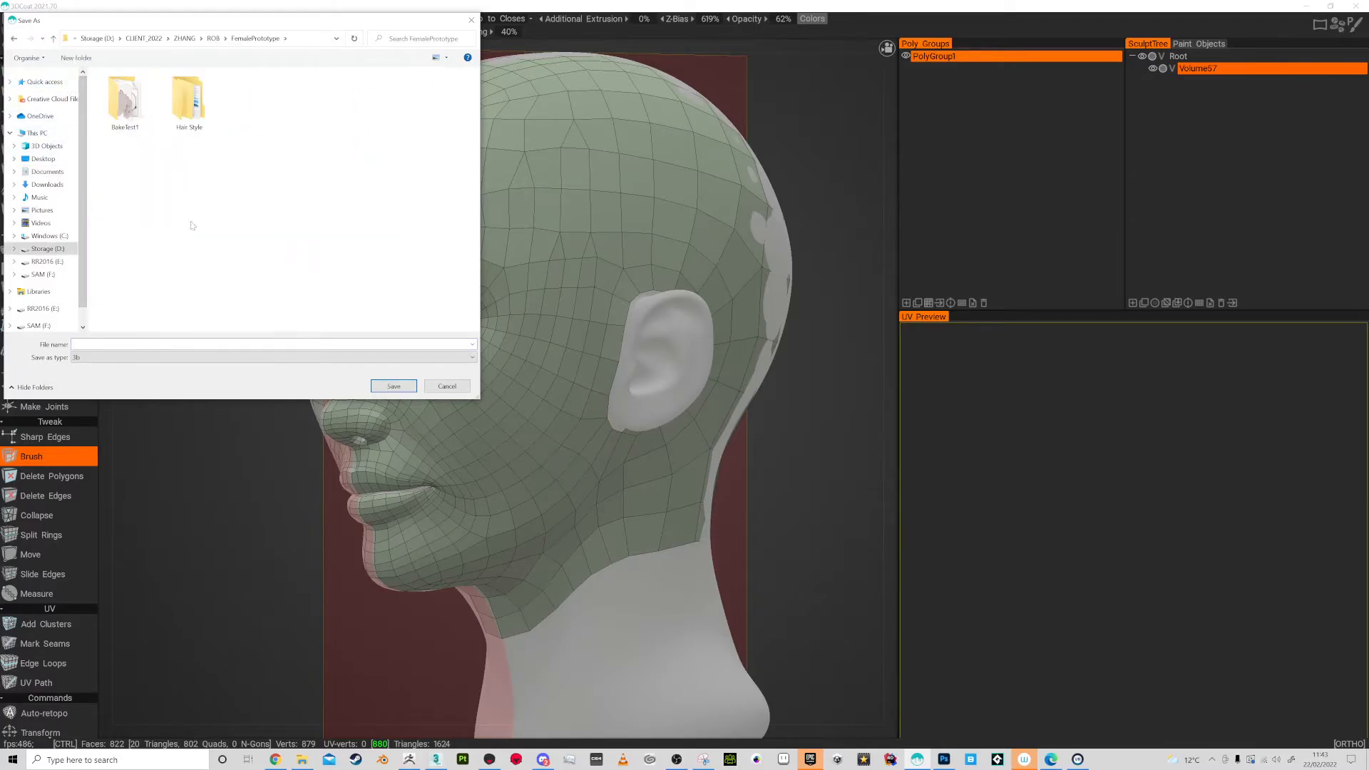
mouse_move(222, 355)
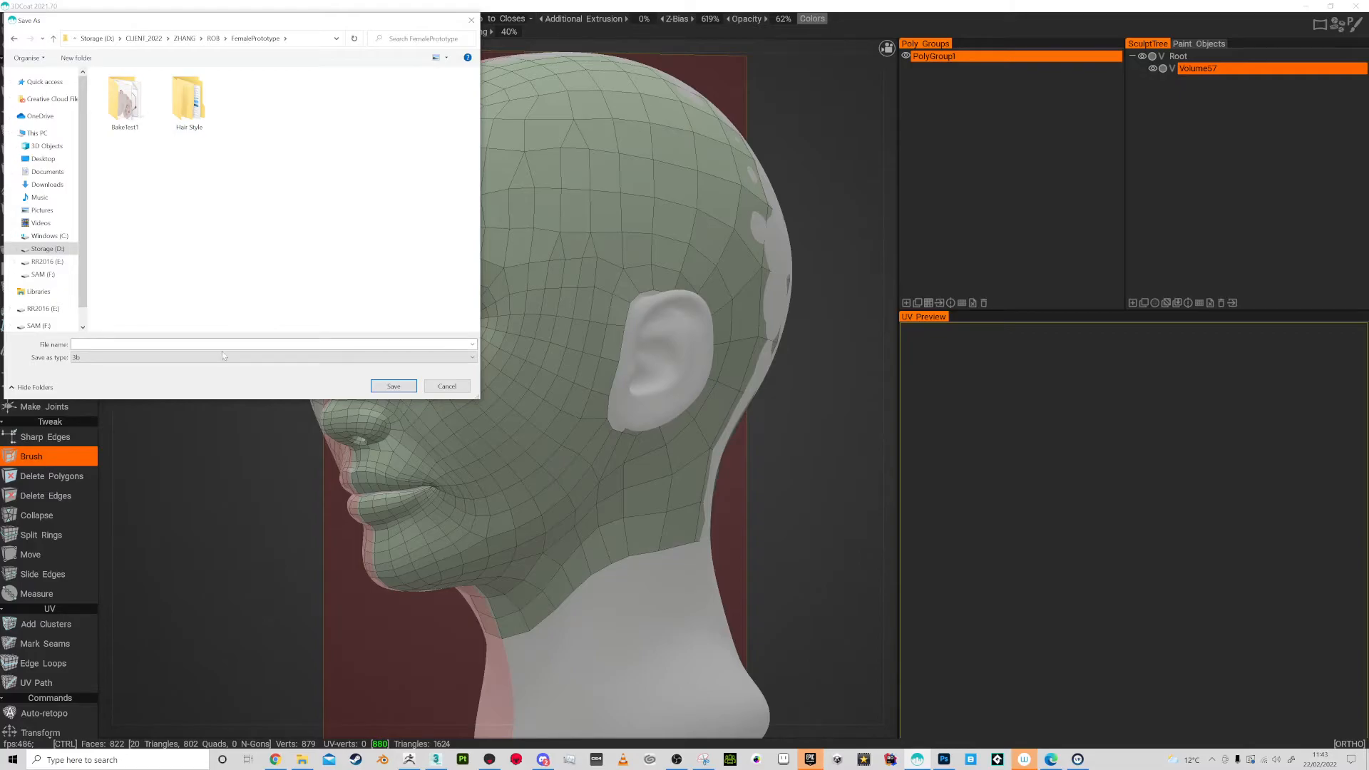
text(ReTopo)
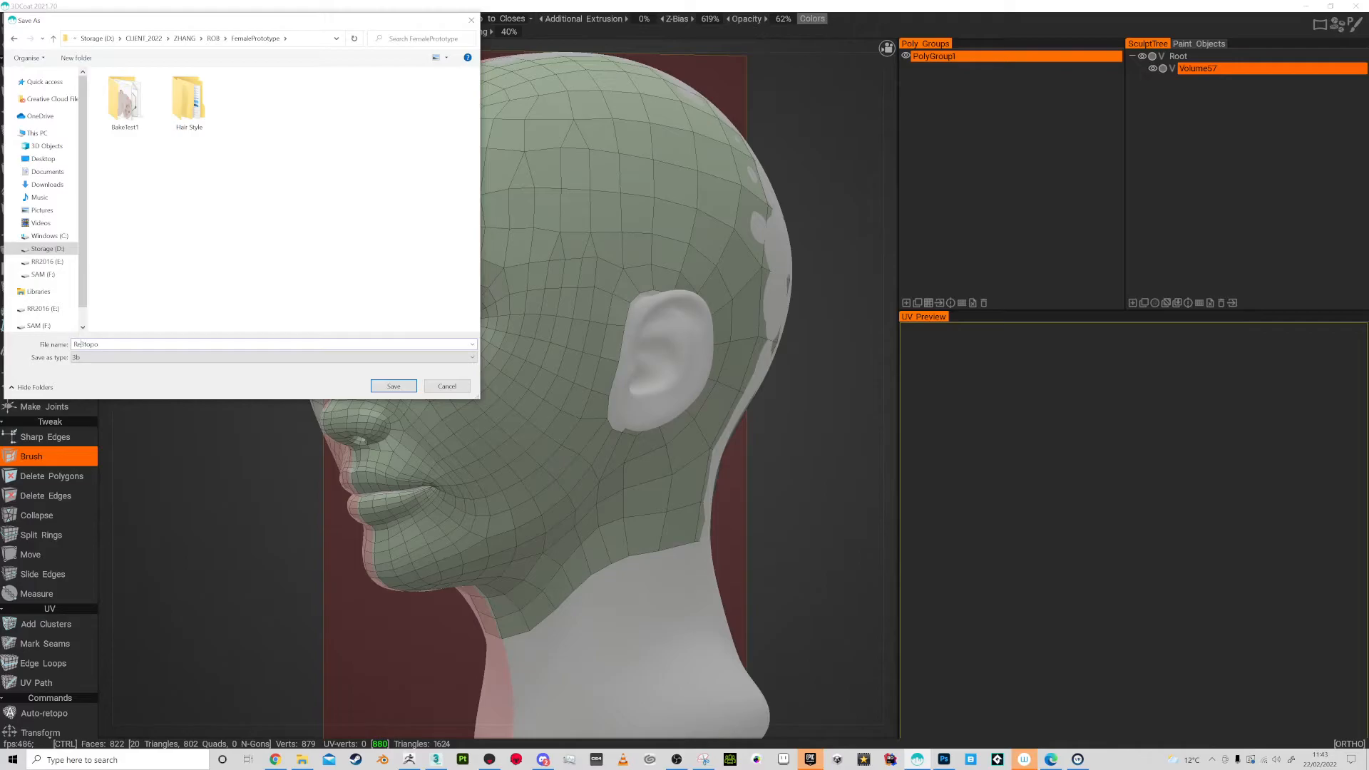
click(393, 386)
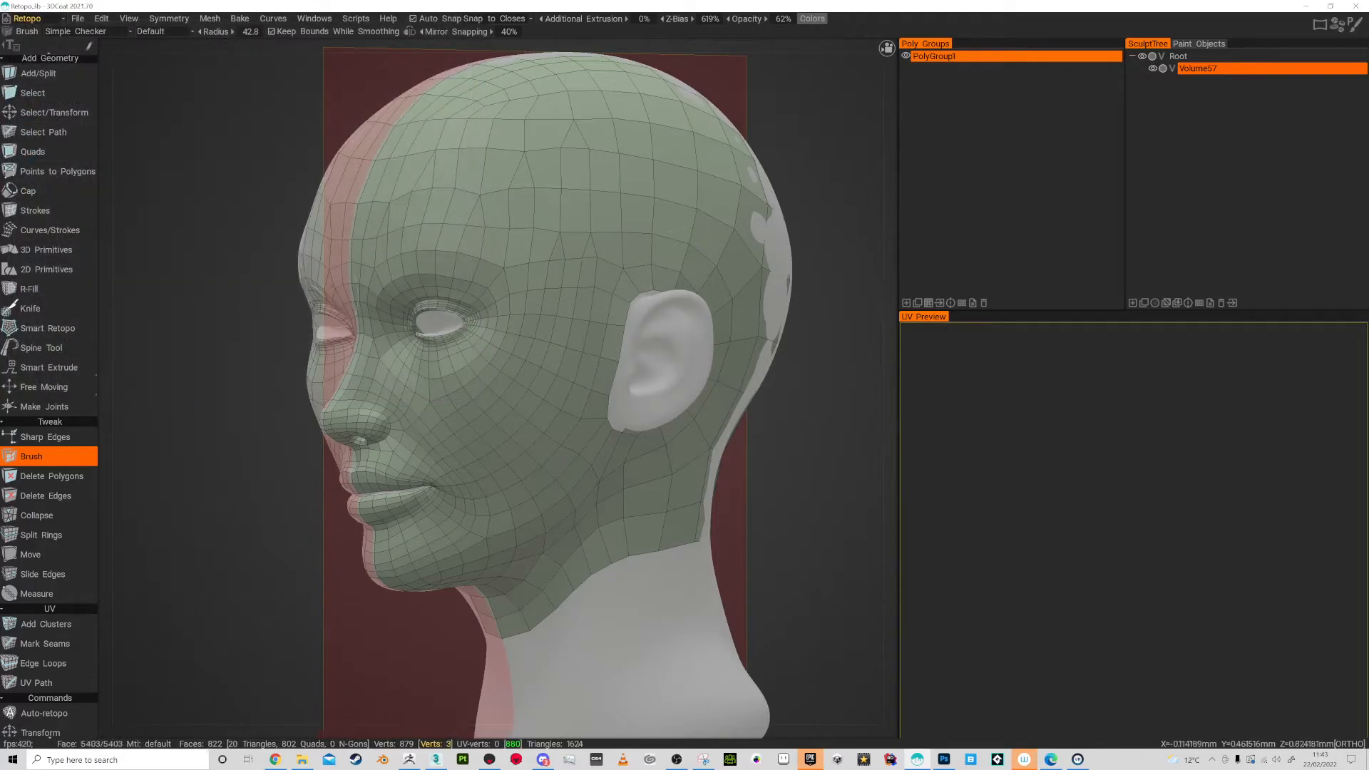
Build a band of polygons along the ear outline with Points to Polygons.
click(57, 171)
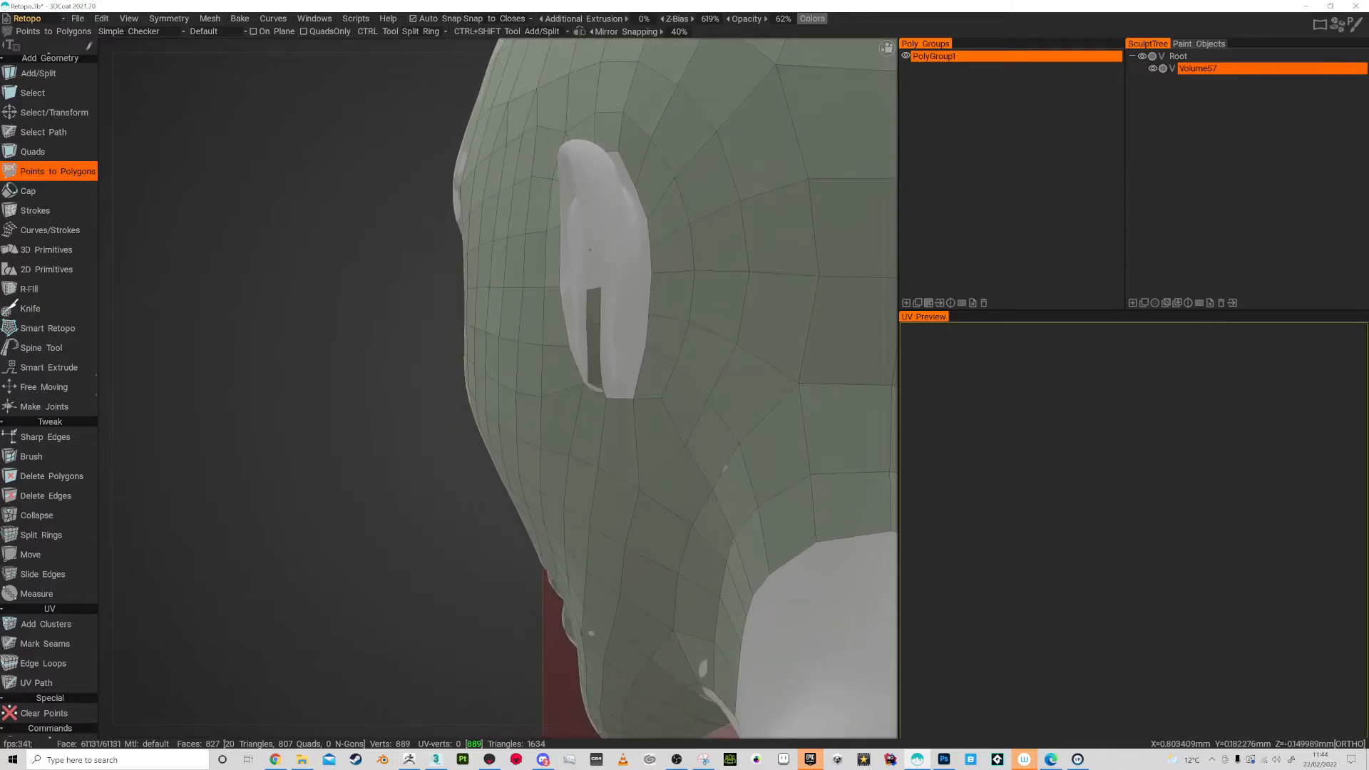
click(593, 209)
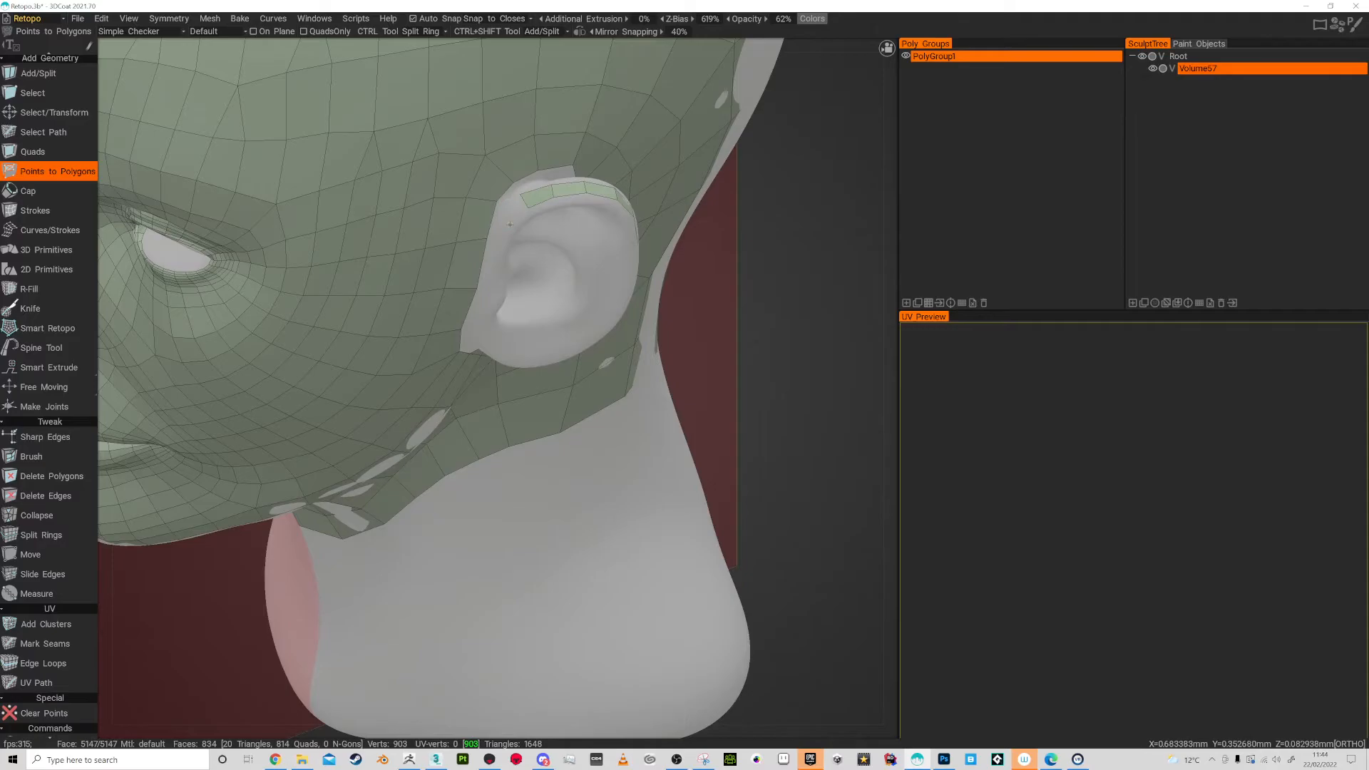
click(506, 218)
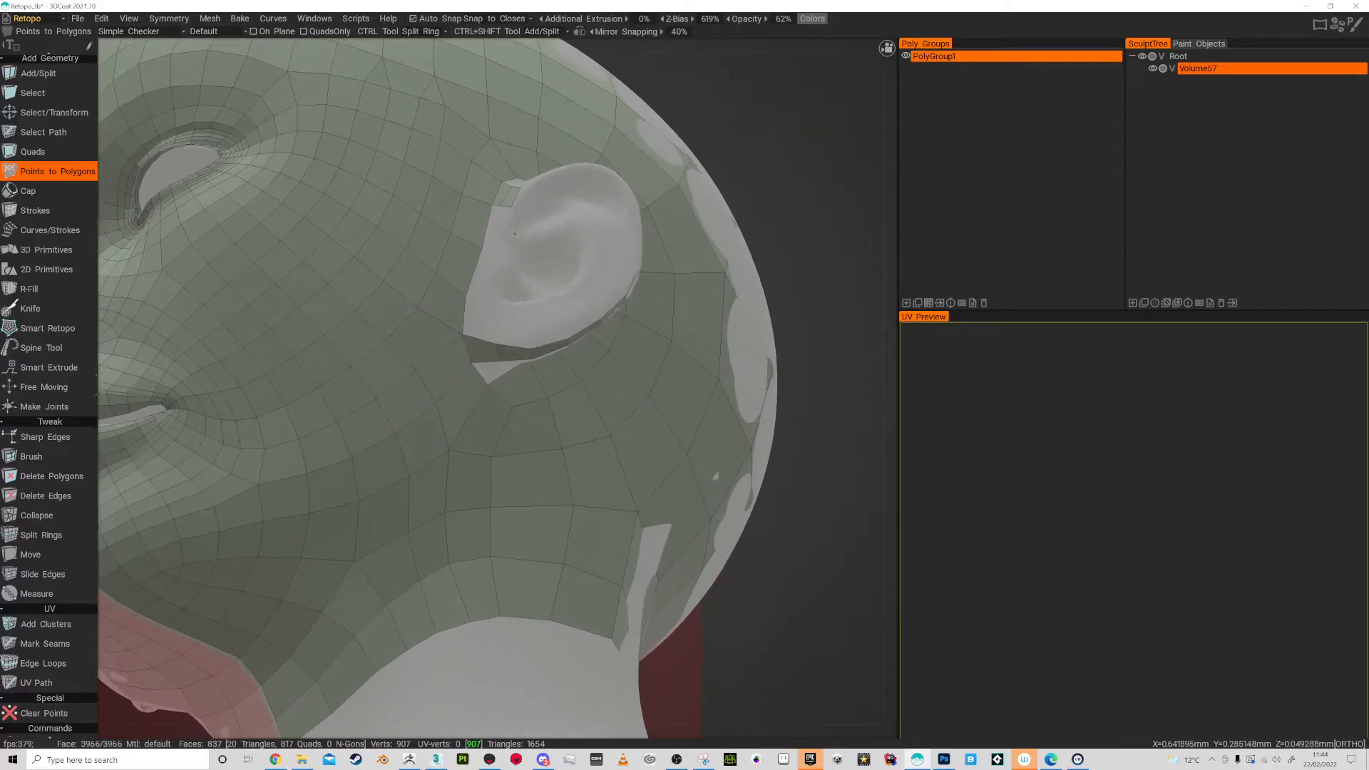
click(496, 231)
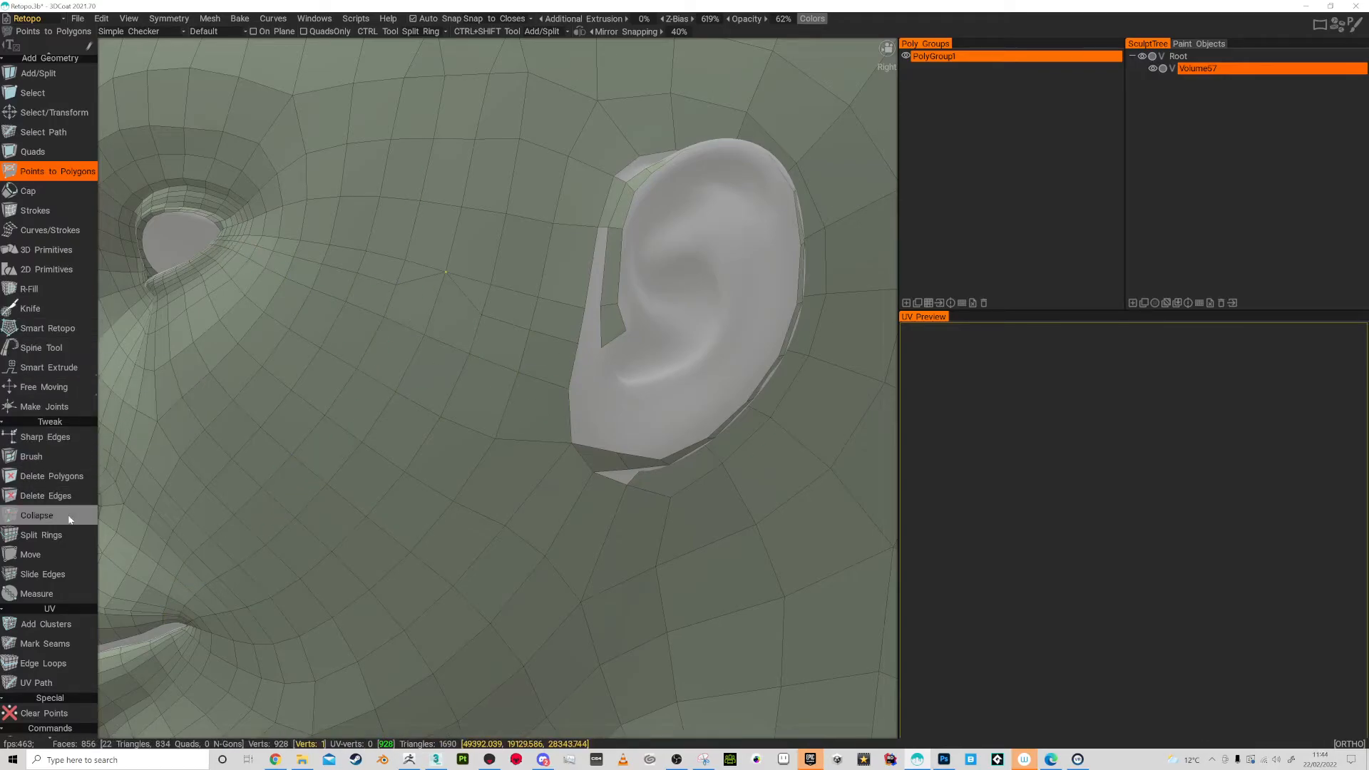
Collapse the unwanted short edge in front of the ear.
click(37, 514)
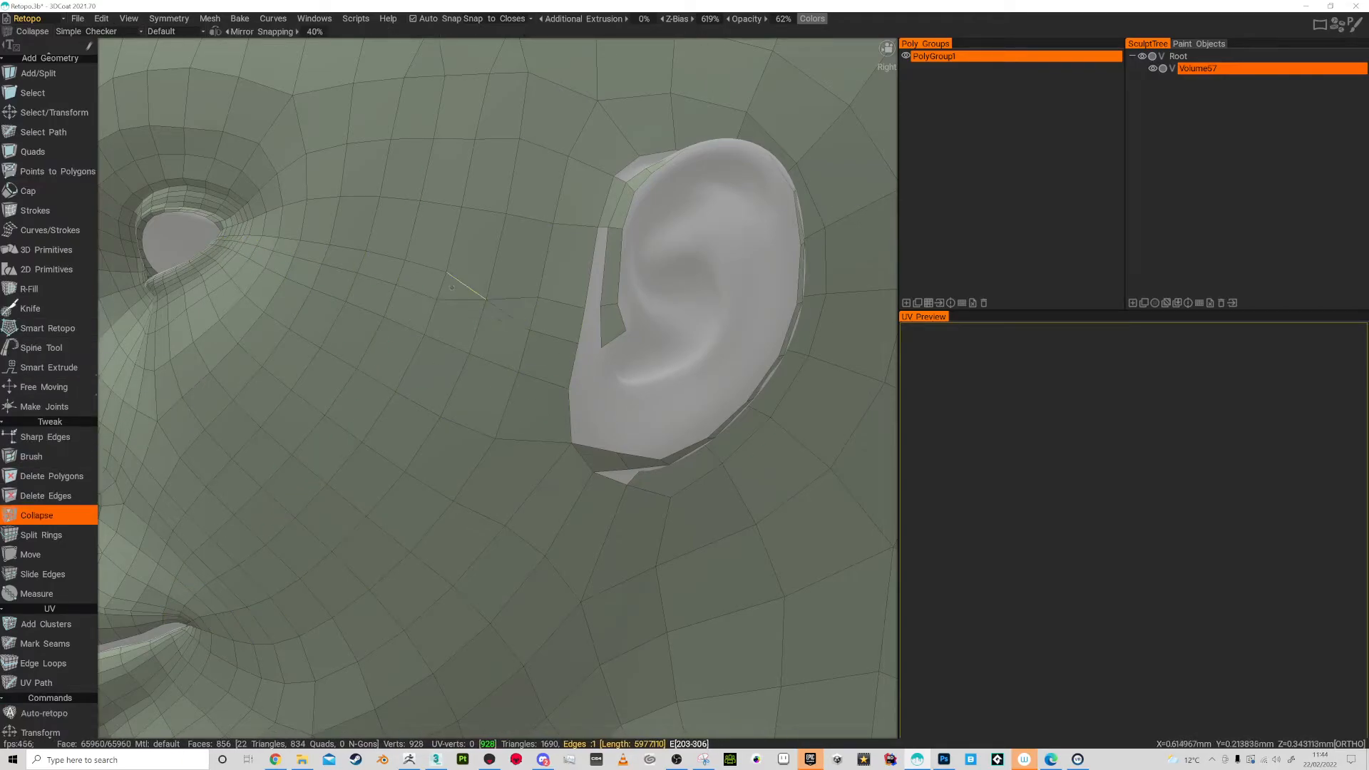
click(436, 288)
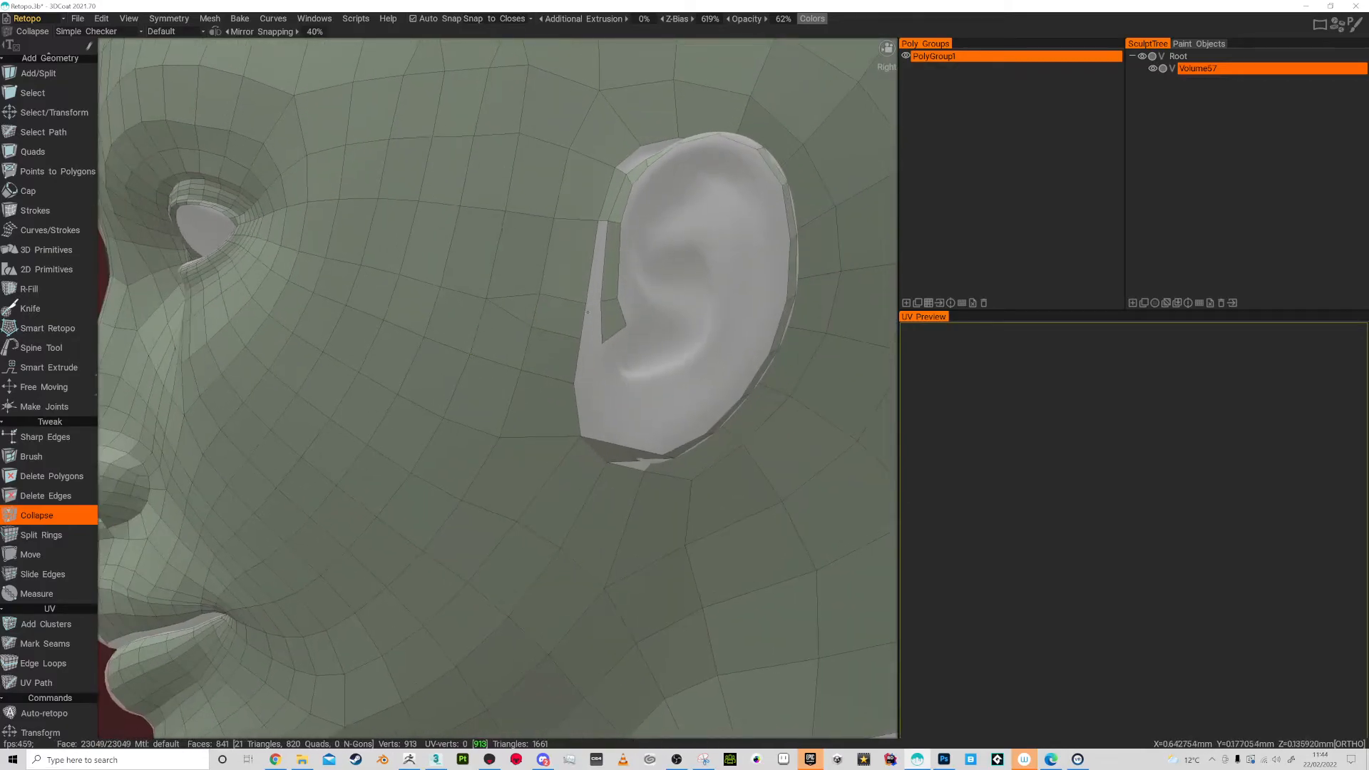
click(57, 171)
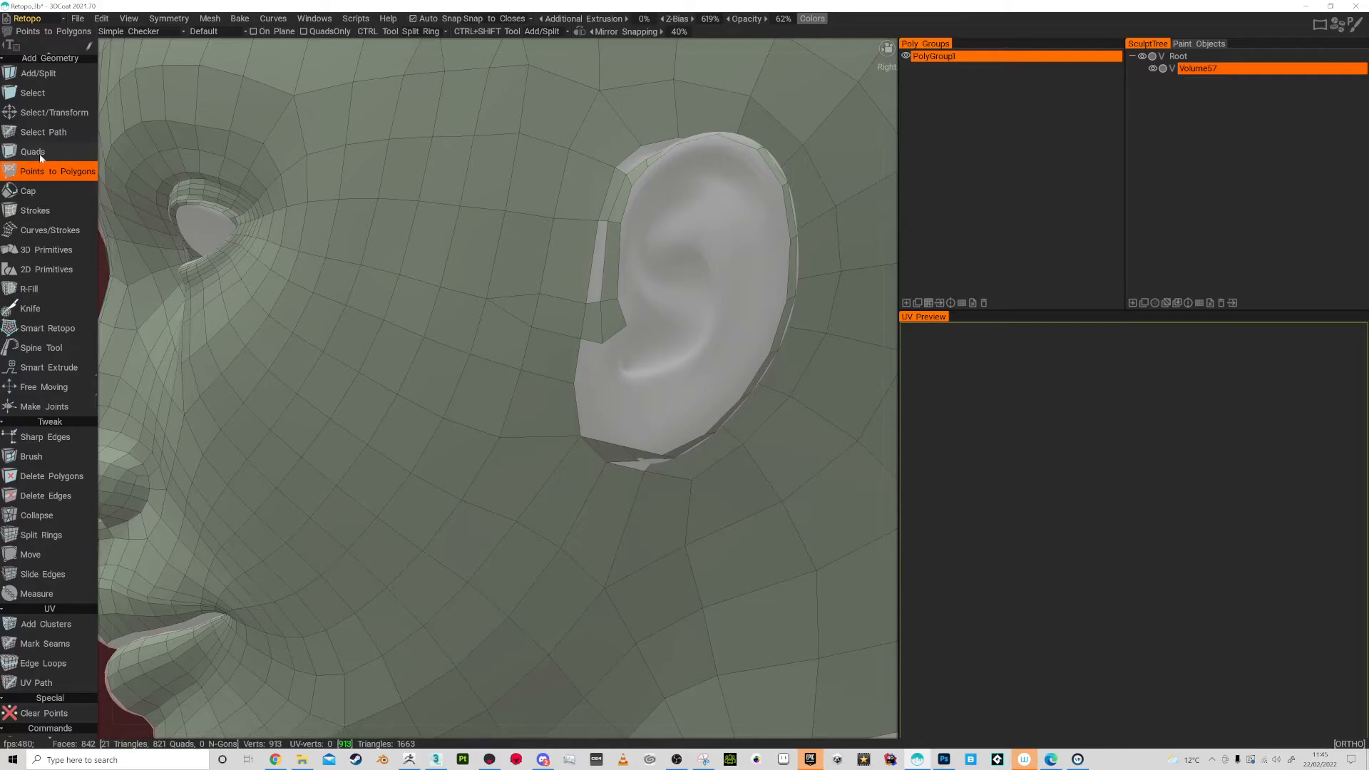
Draw quads vertex by vertex to fill the gaps below the ear's front edge.
click(33, 151)
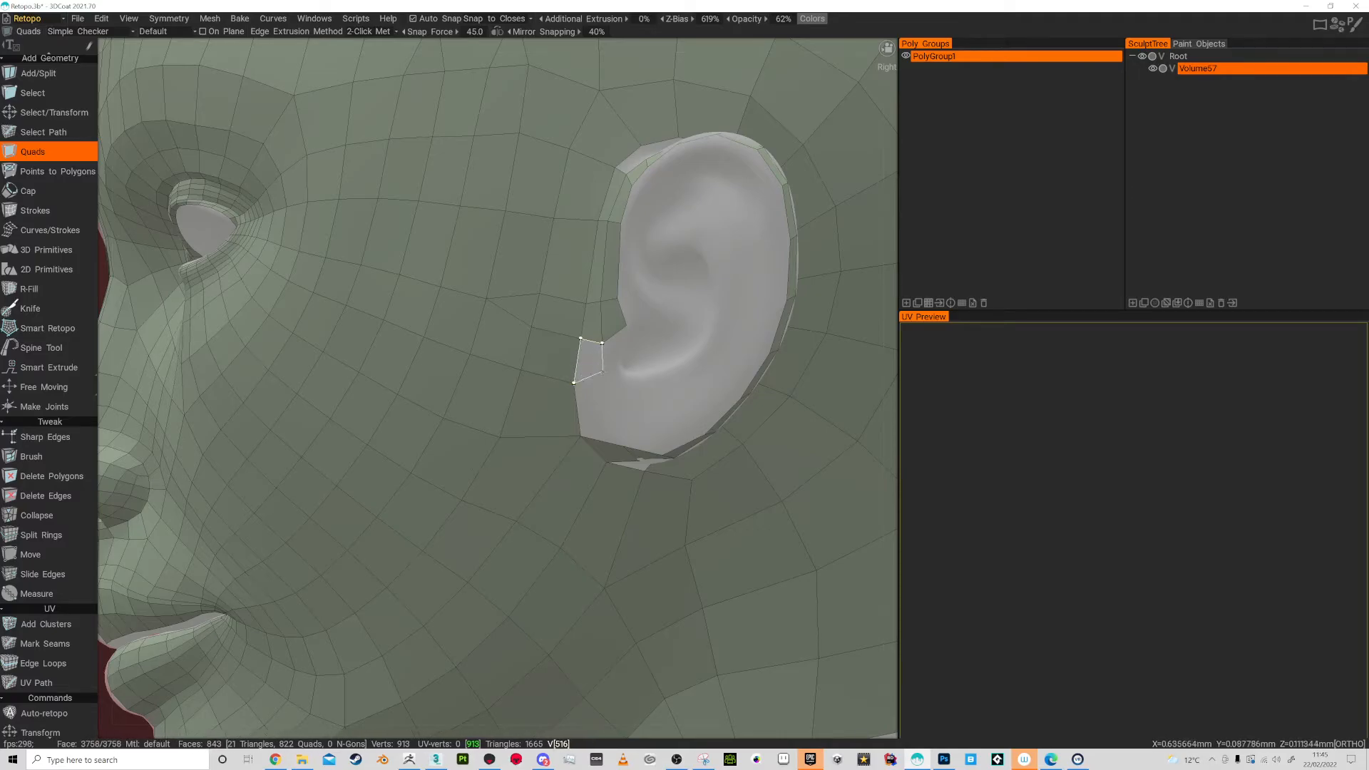
click(593, 427)
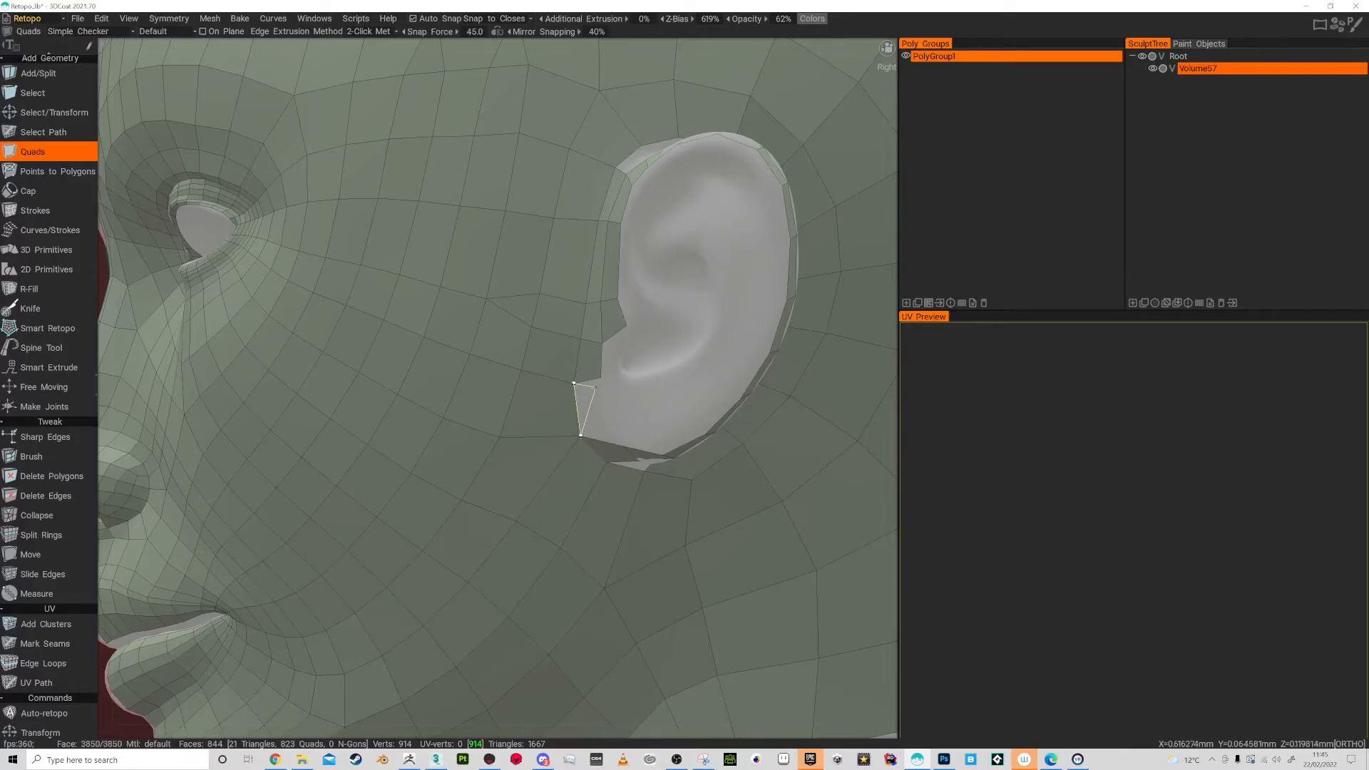
click(602, 402)
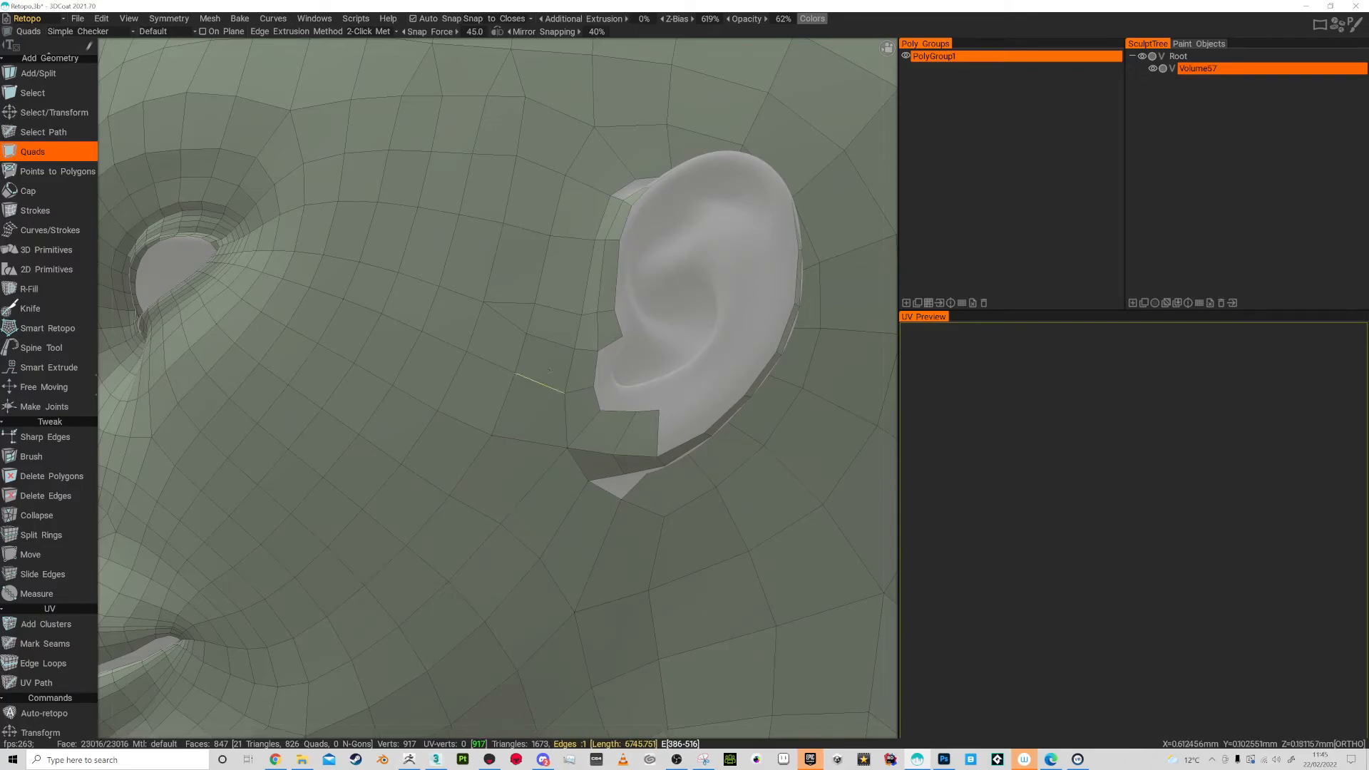
Place points along the ear's back rim to close the quad ring around the ear.
click(57, 171)
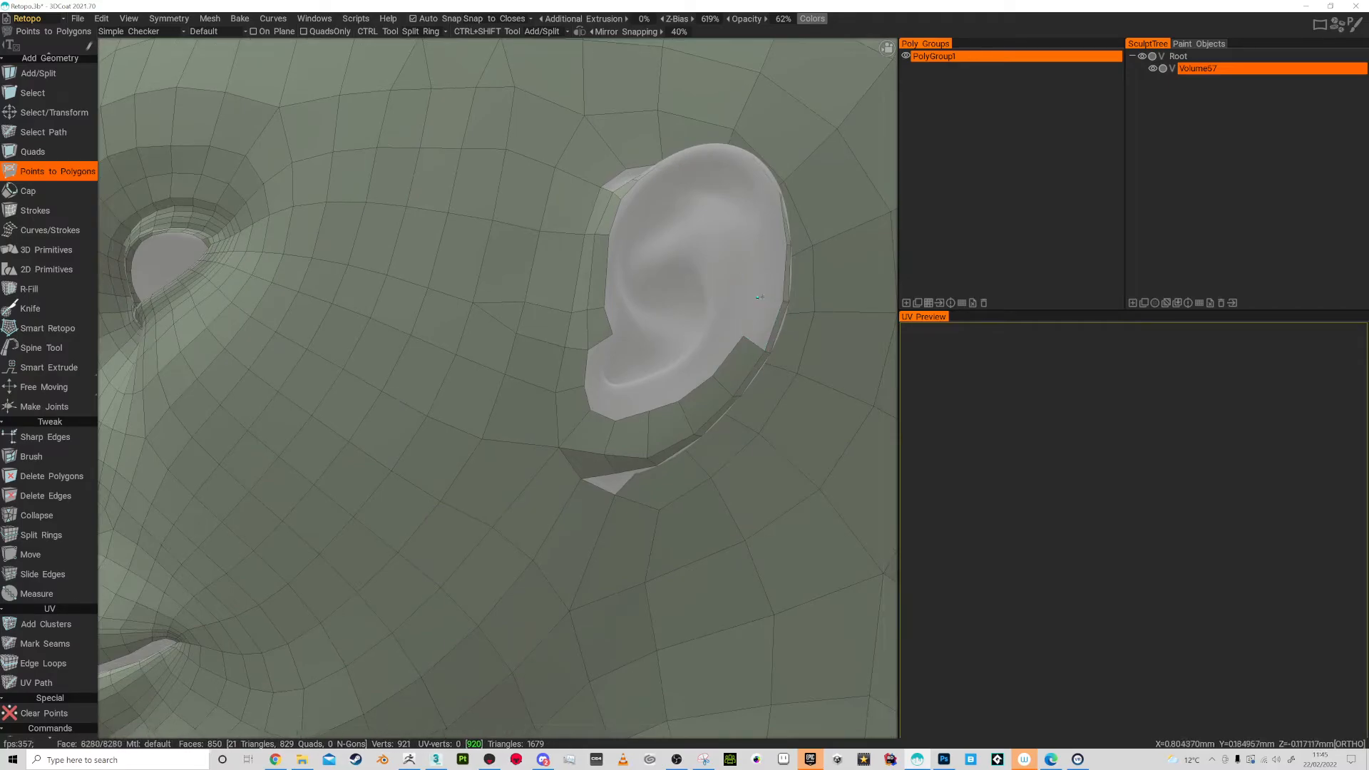
click(761, 246)
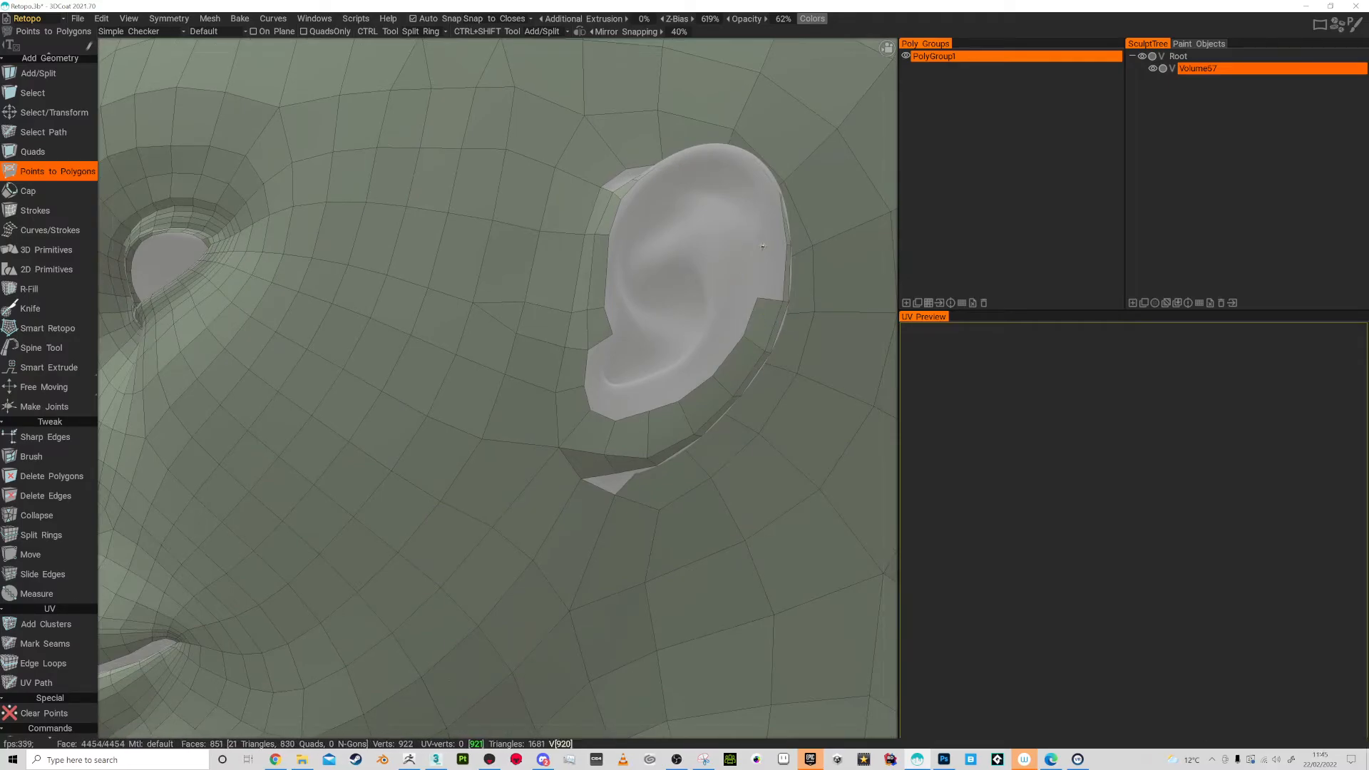
click(769, 218)
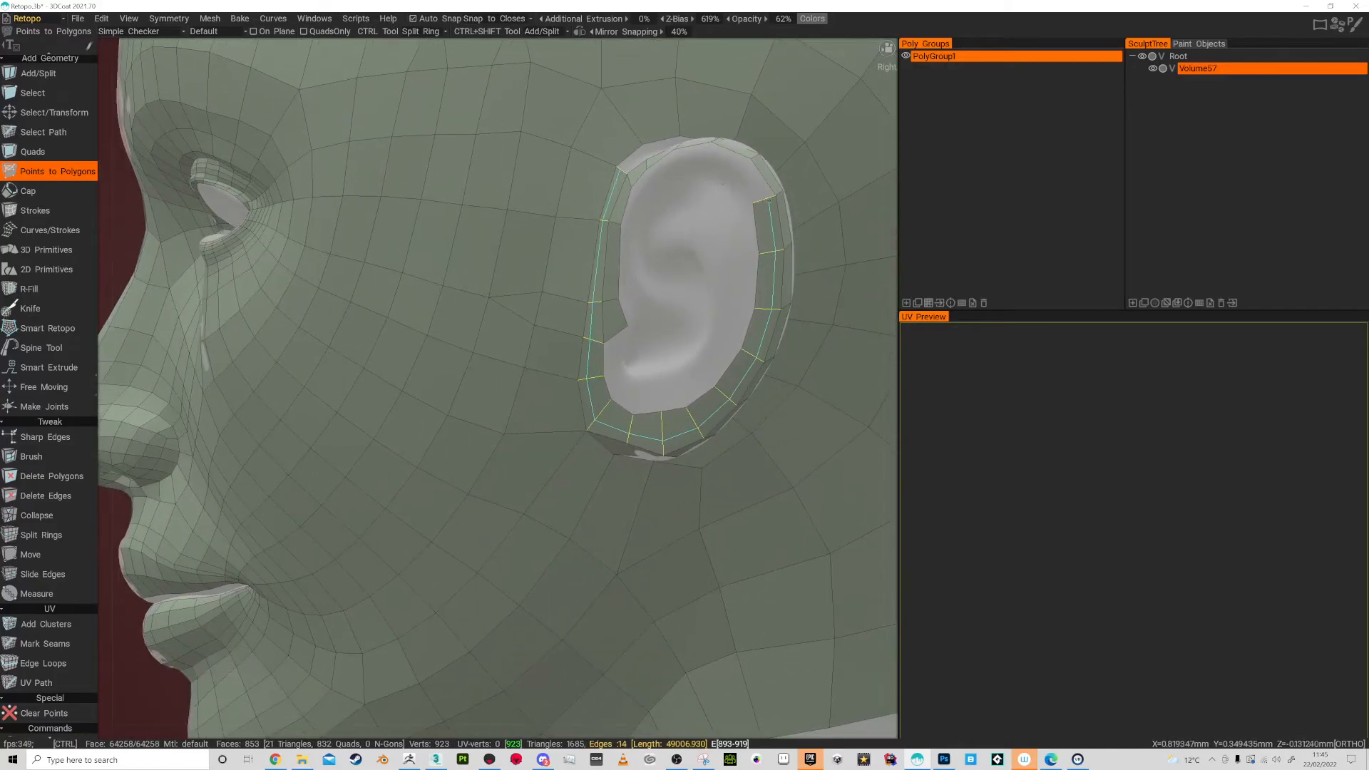
Add an inner row of quads following the ear rim from top to back.
scroll(down, 3)
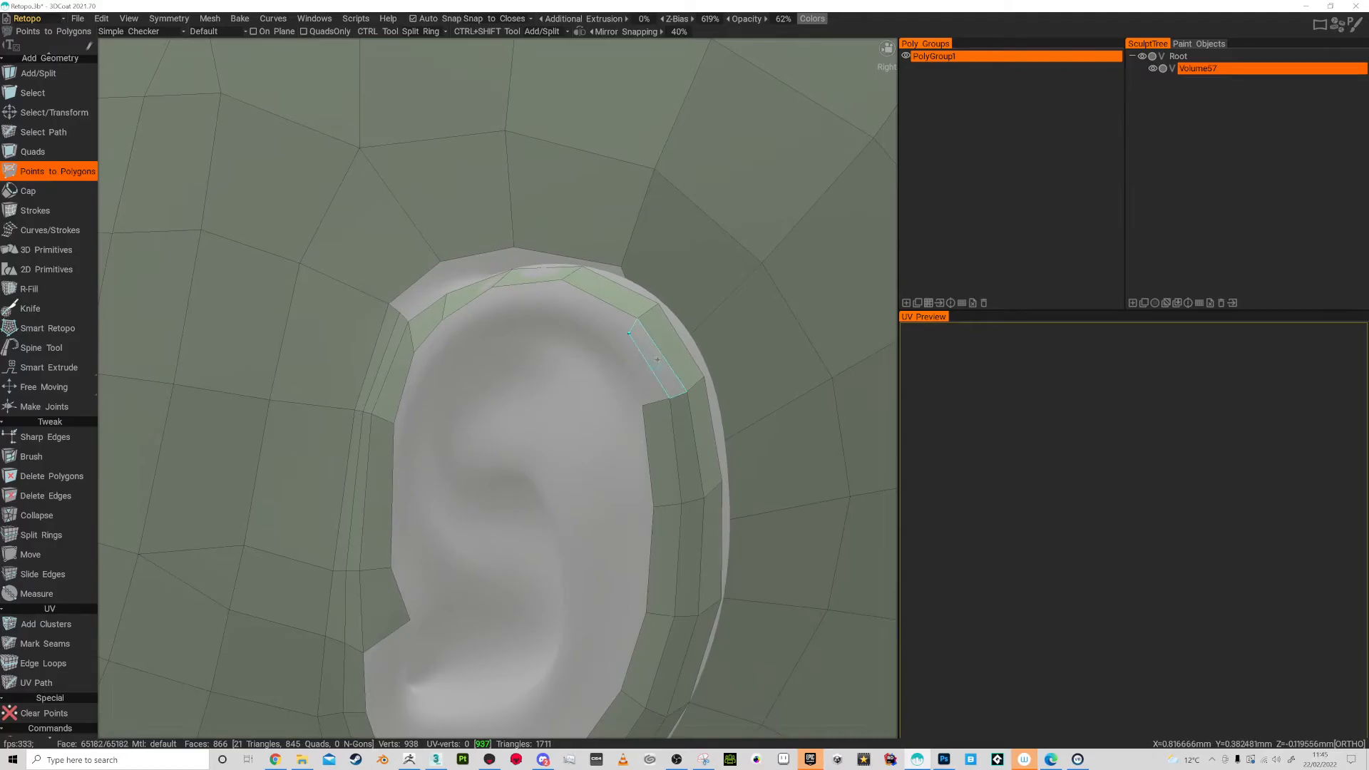
click(645, 375)
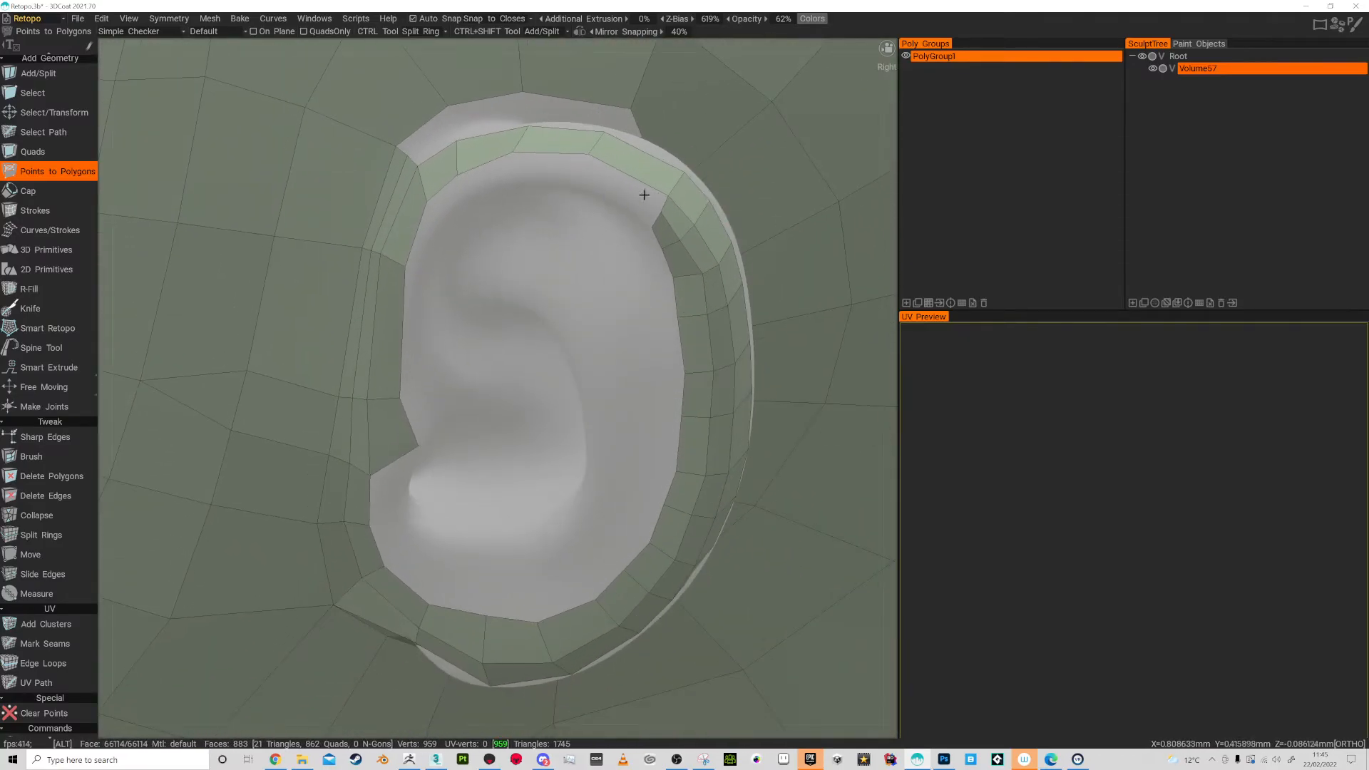
click(591, 211)
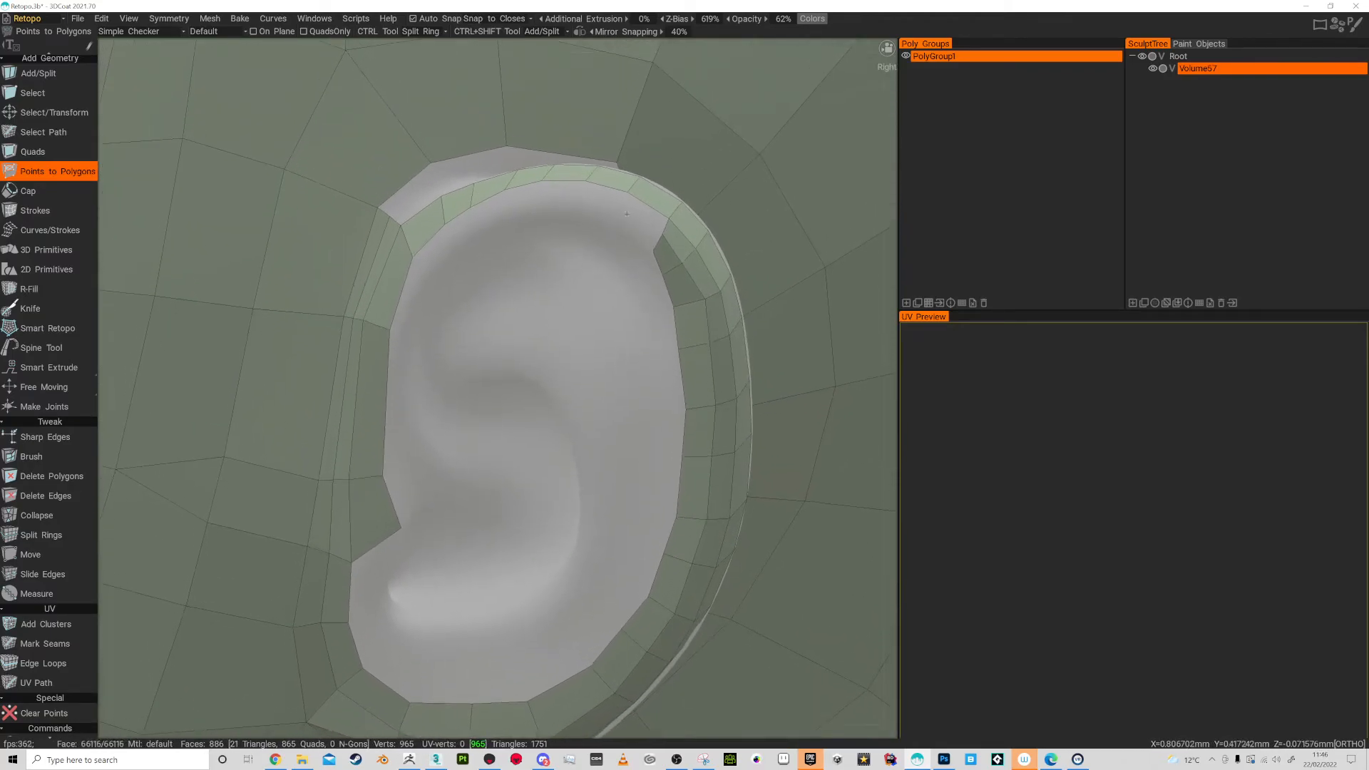
click(597, 226)
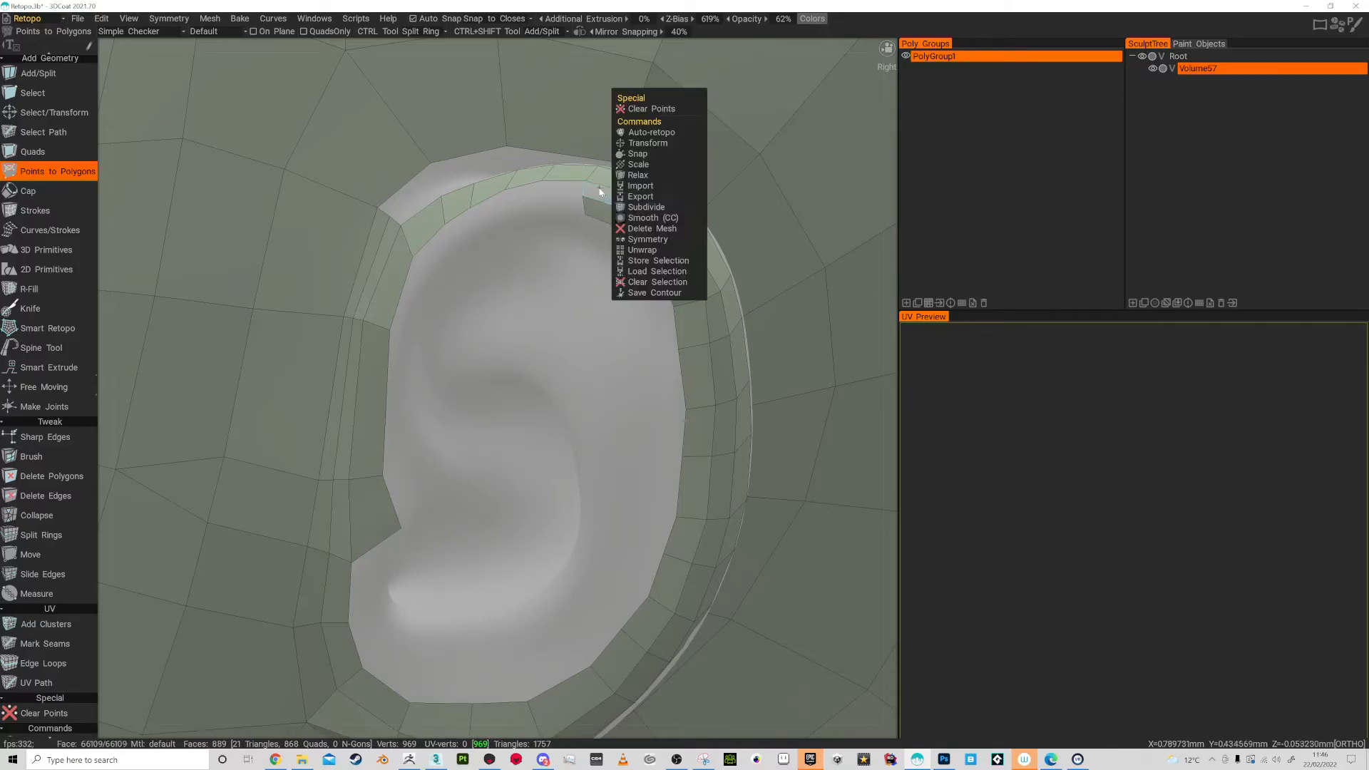
click(602, 191)
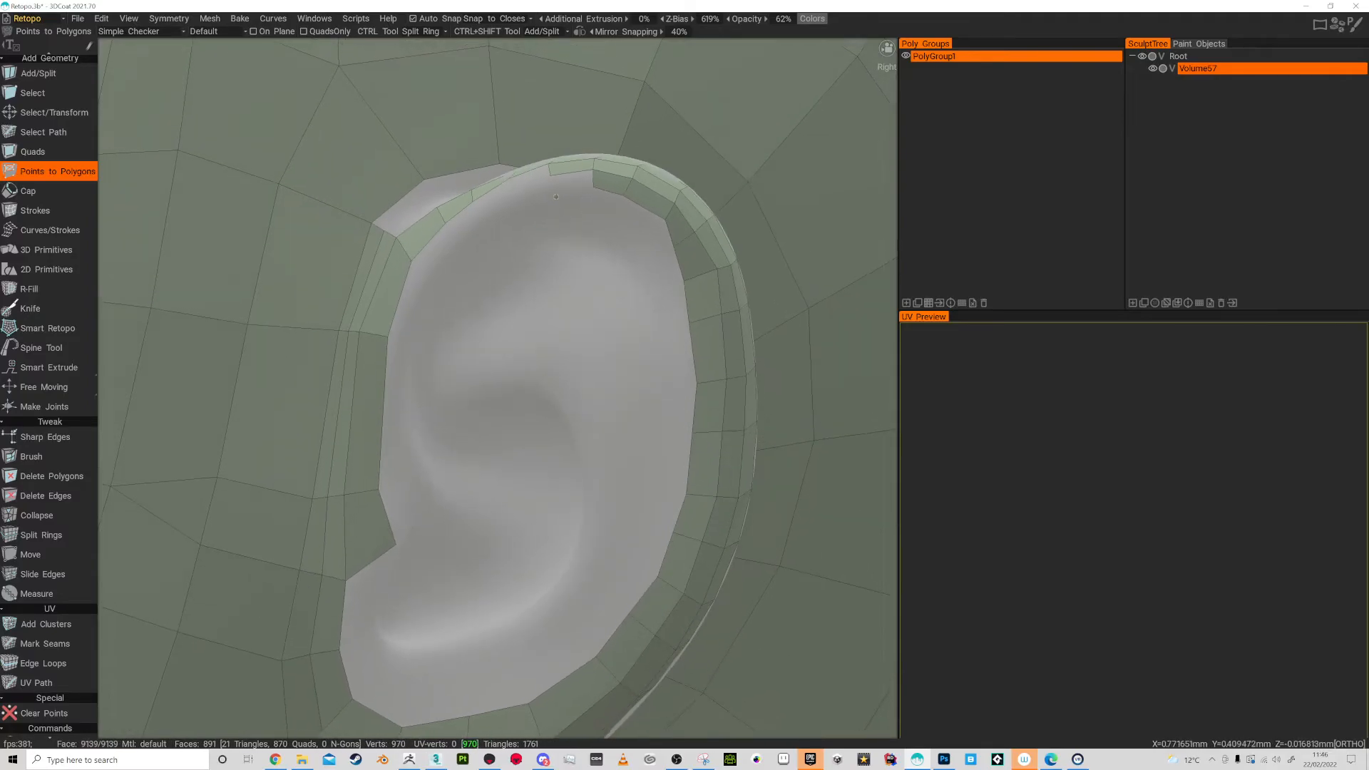
click(541, 197)
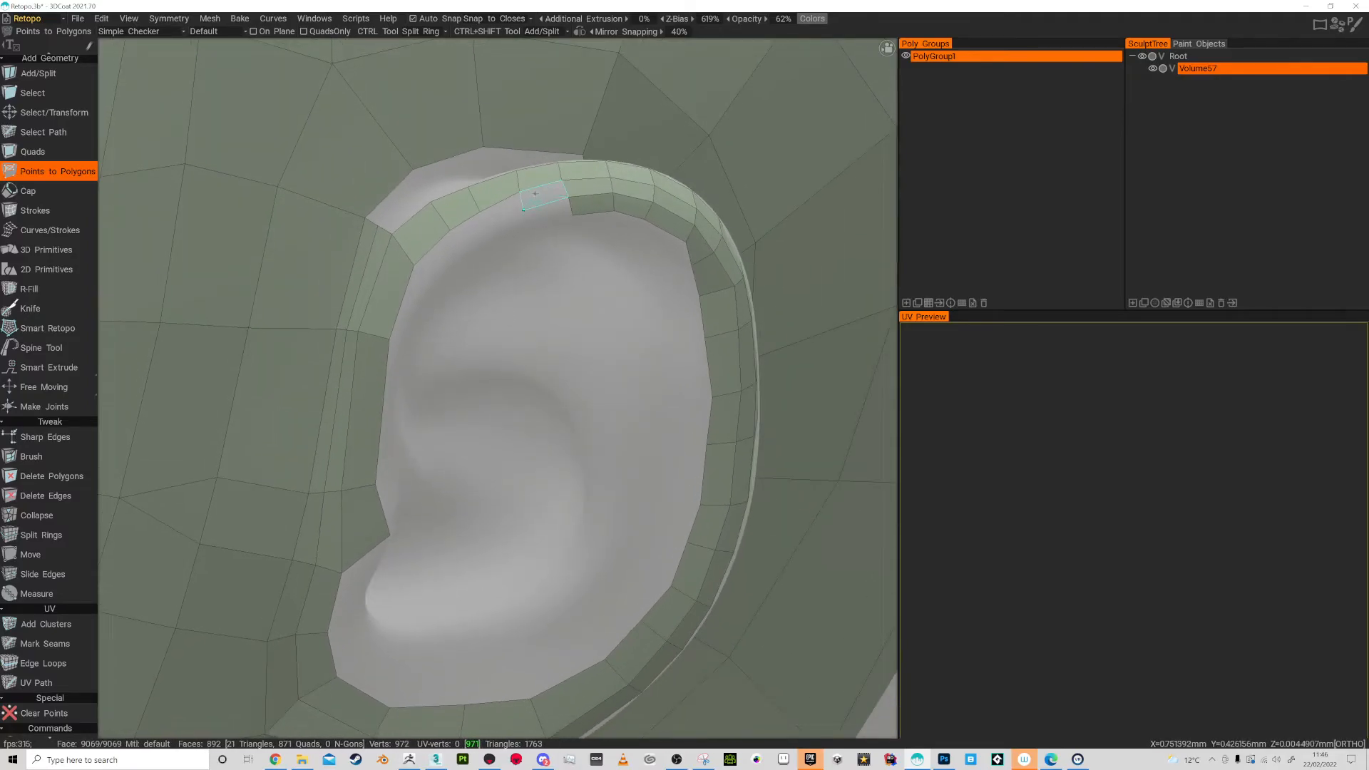
click(523, 207)
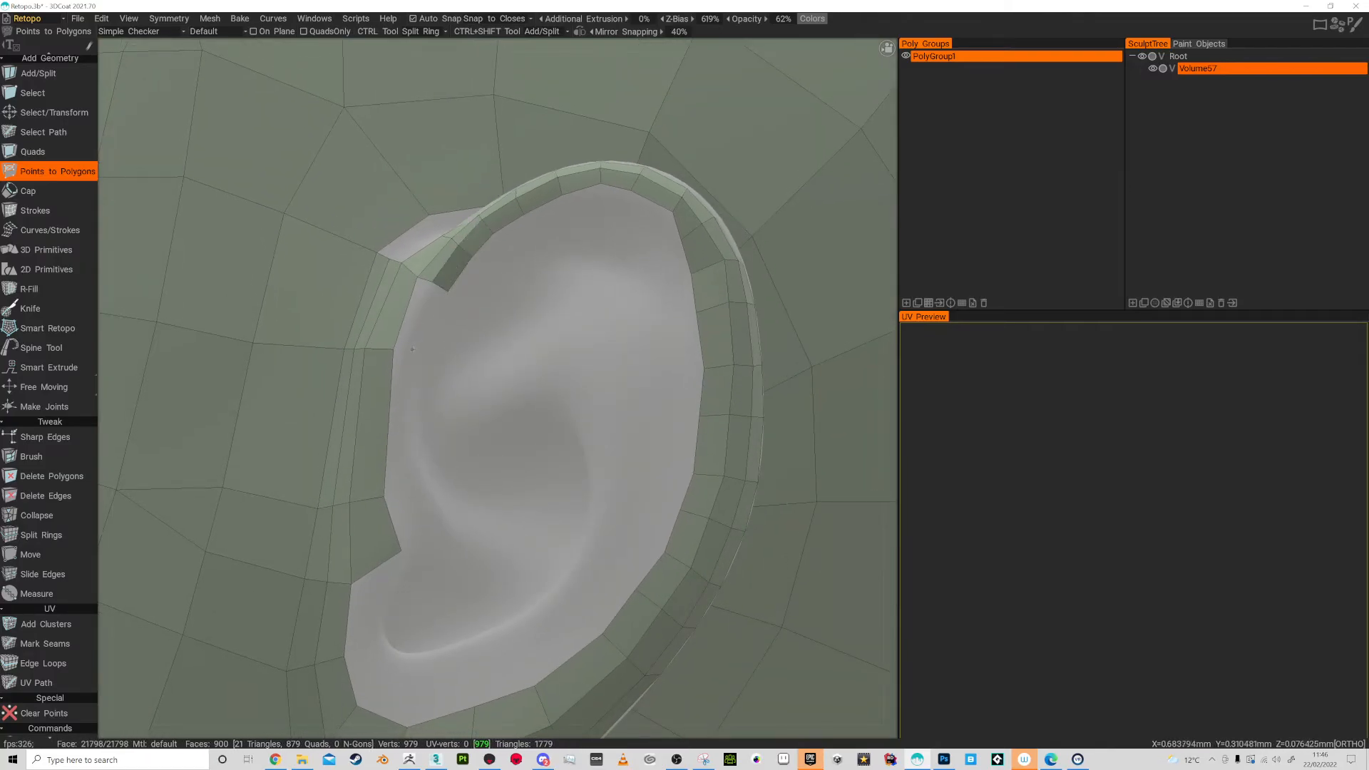
click(427, 318)
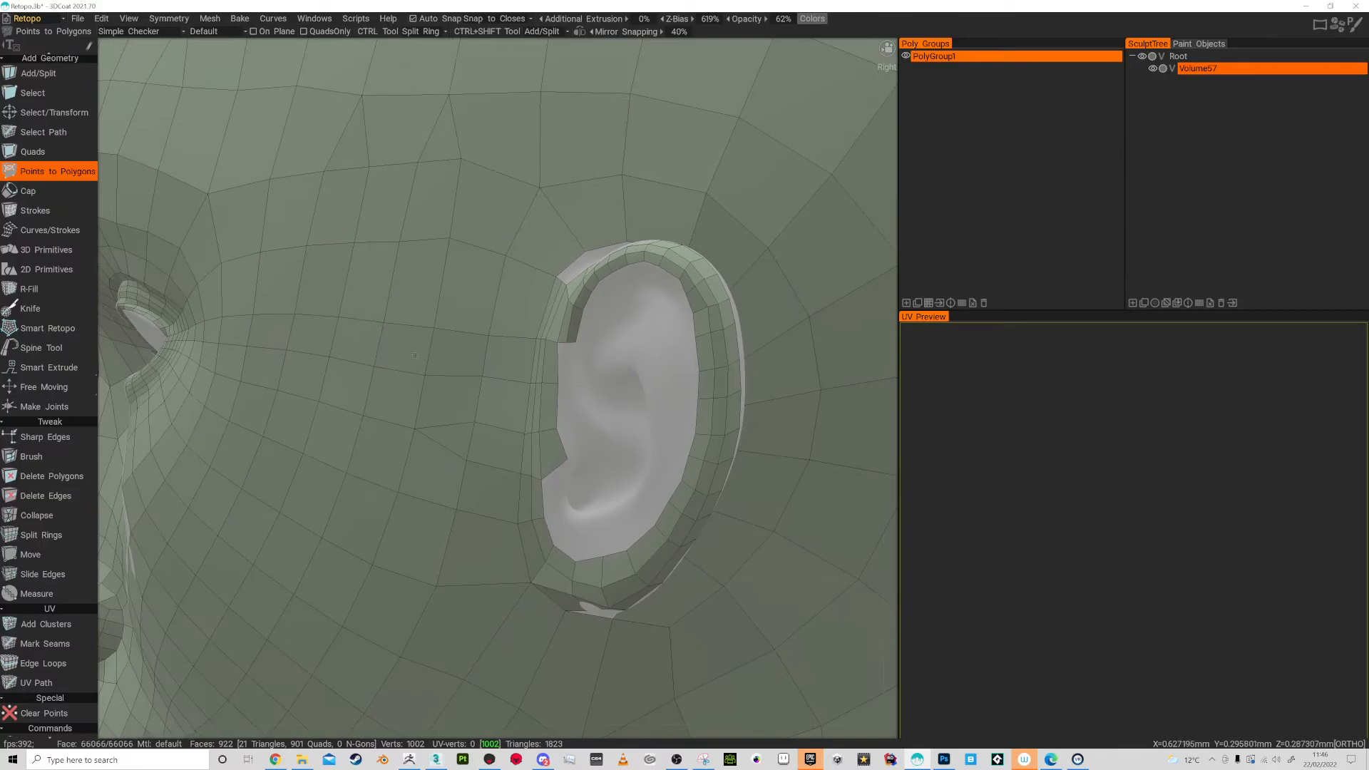
mouse_move(51, 477)
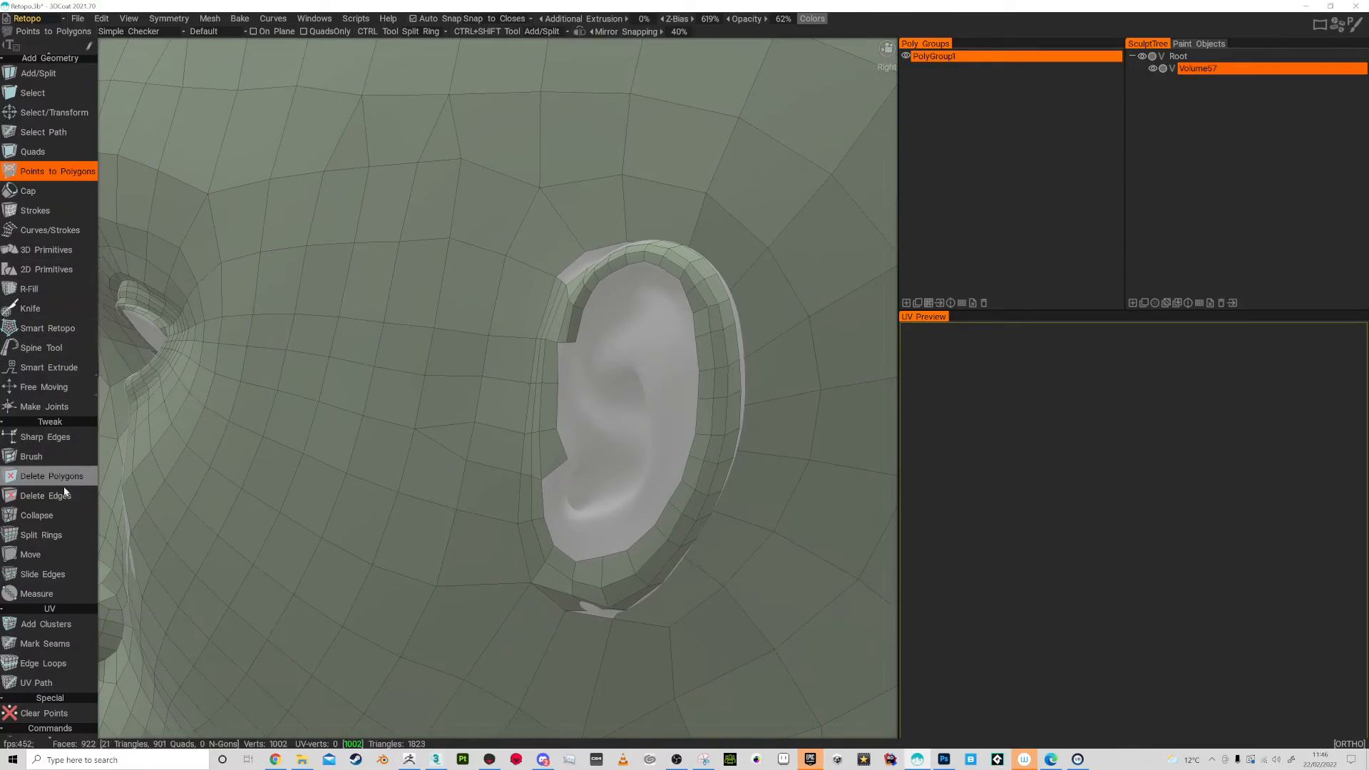
Collapse the short edge beside the ear with the Collapse tool.
click(37, 514)
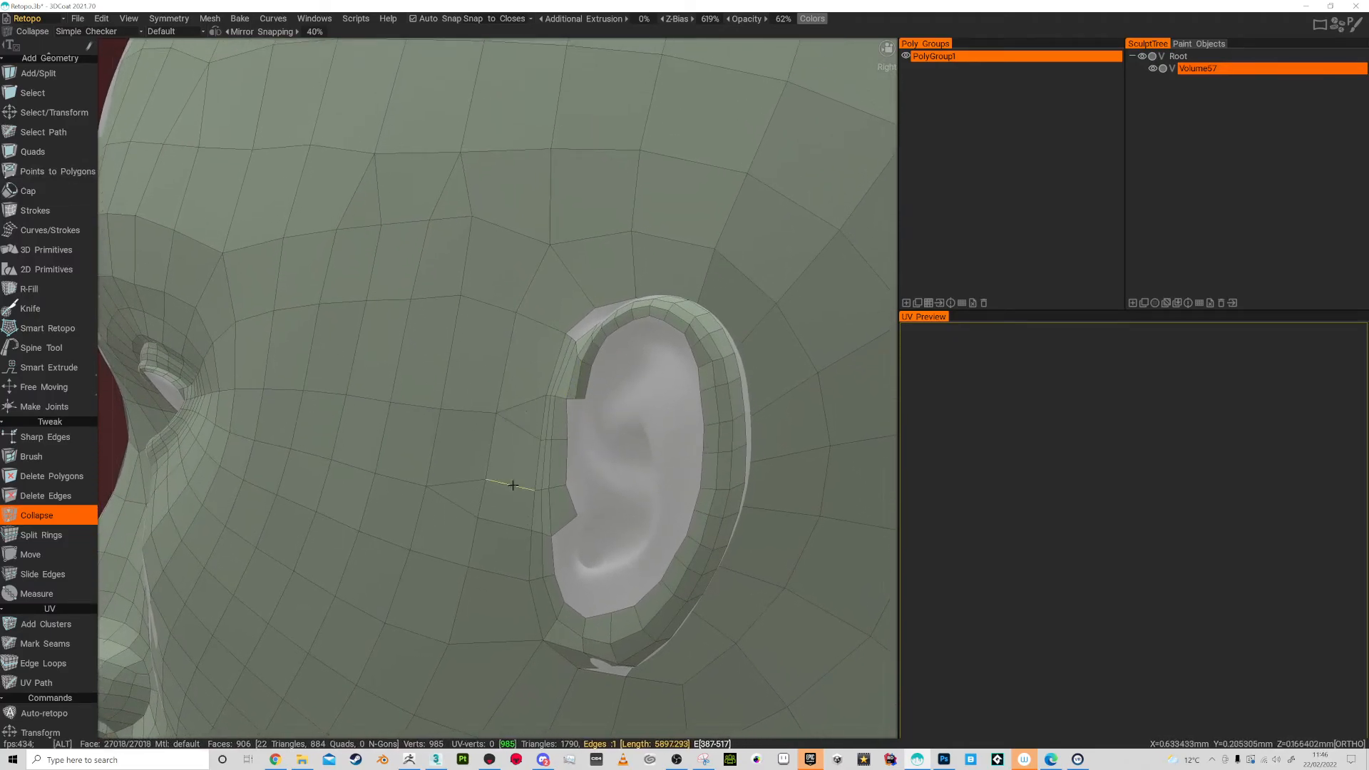
click(57, 170)
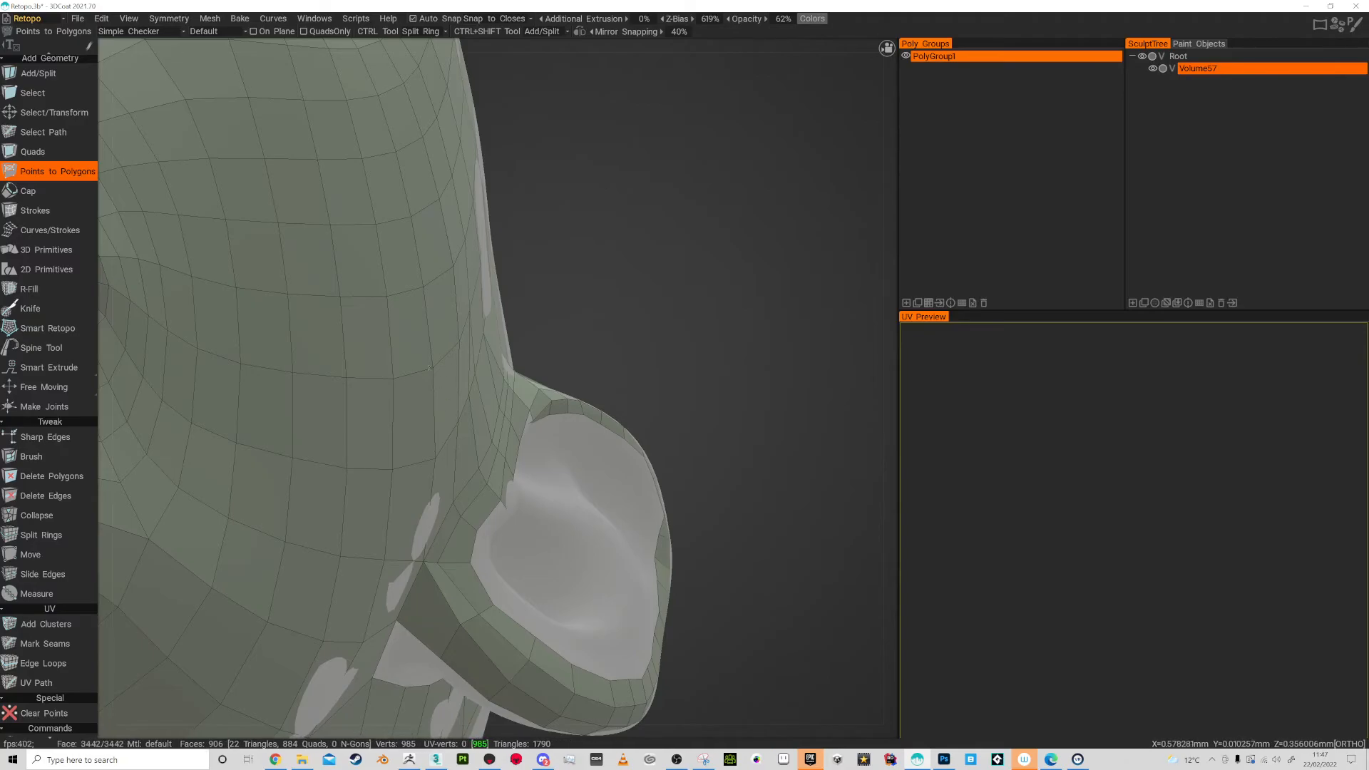
mouse_move(465, 406)
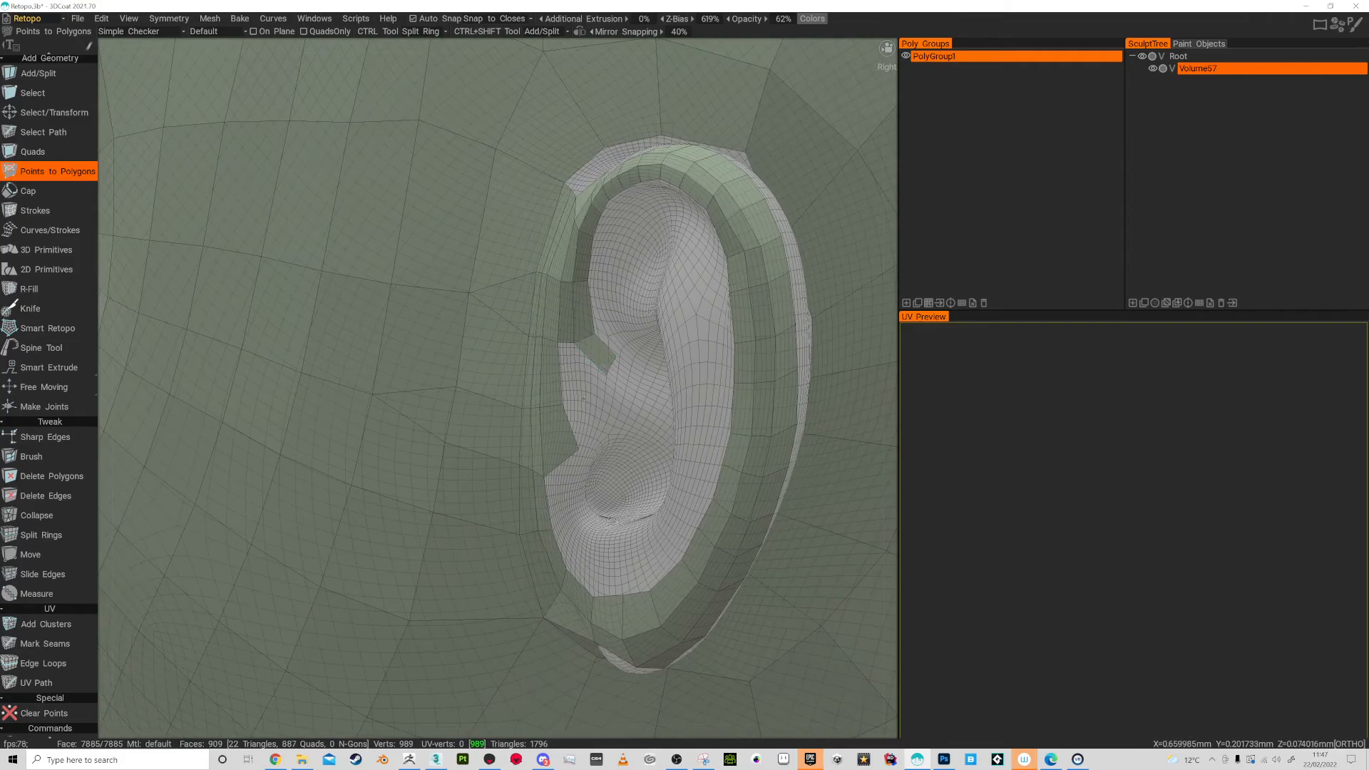
Add quads along the inner ear bowl and its lower edge, joining the rim loops.
click(589, 376)
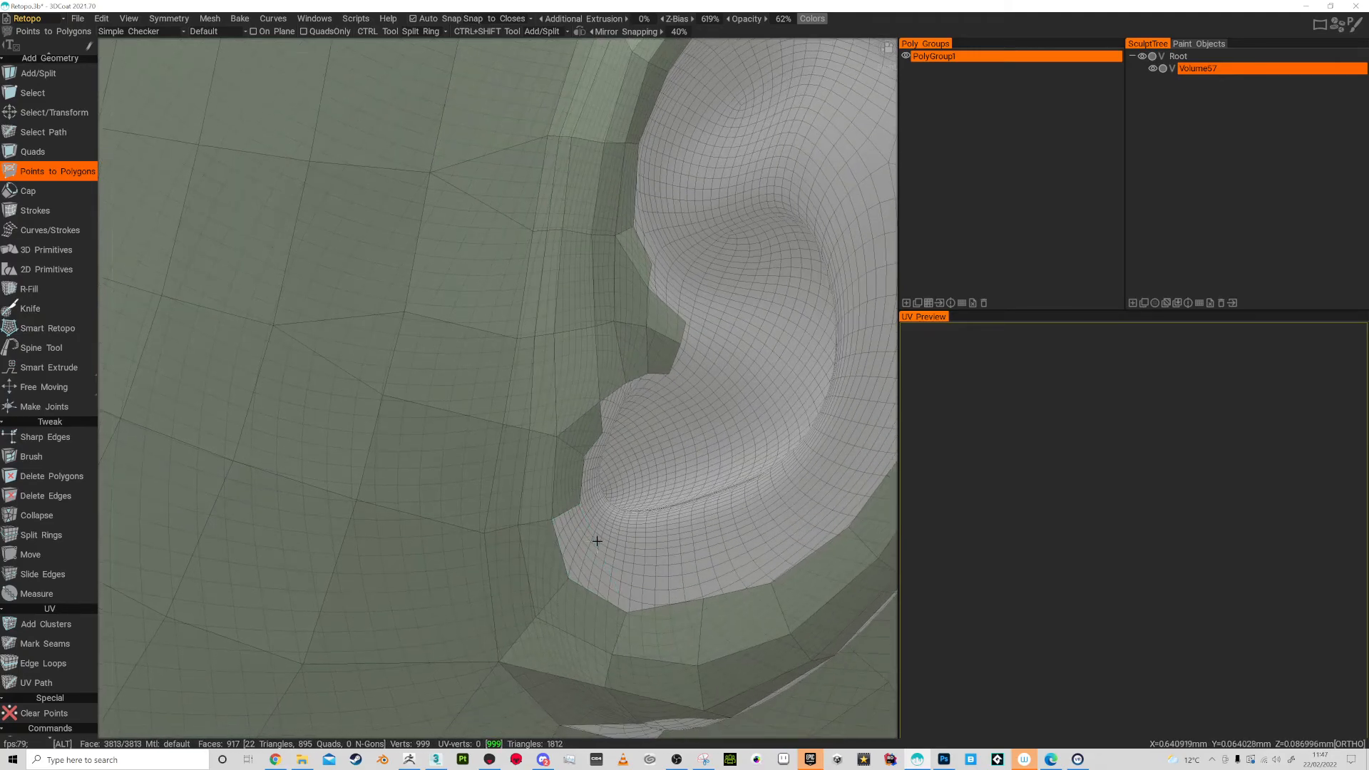
click(597, 542)
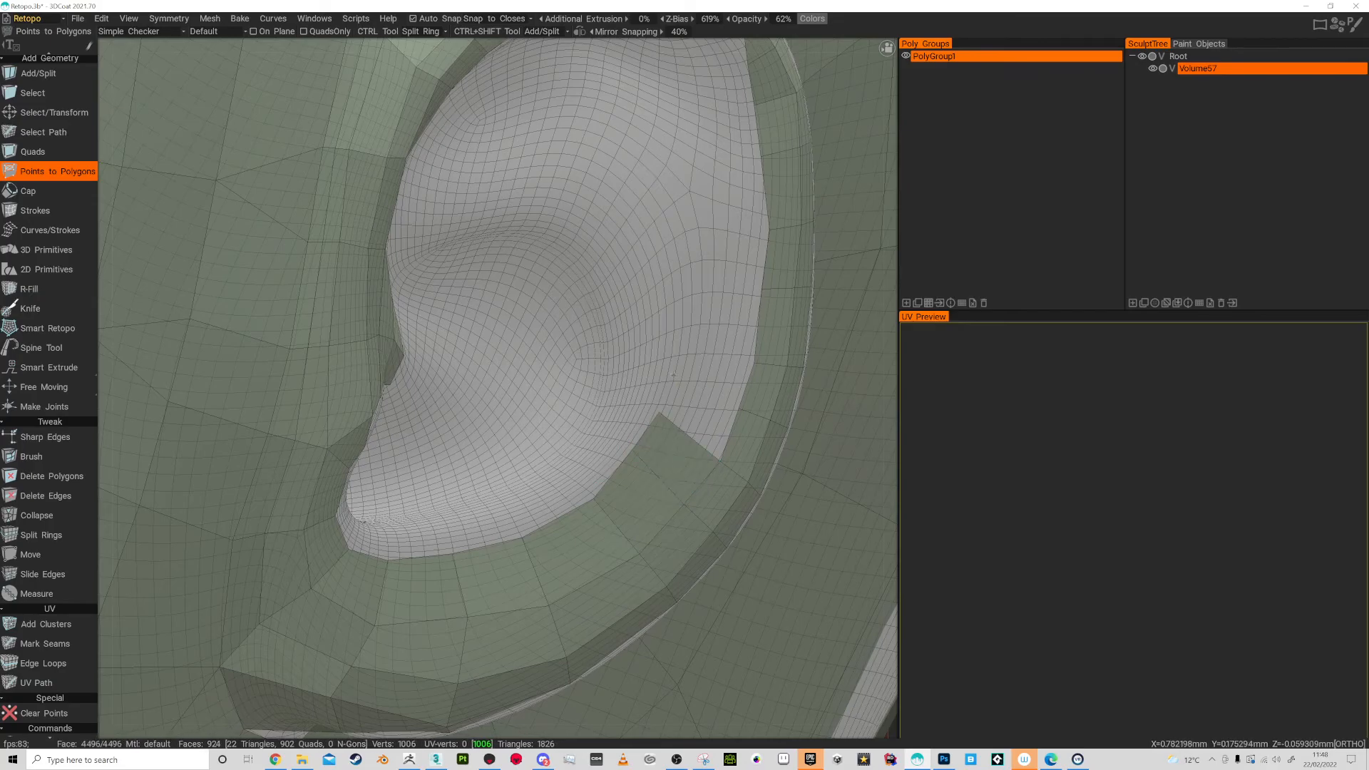
click(663, 402)
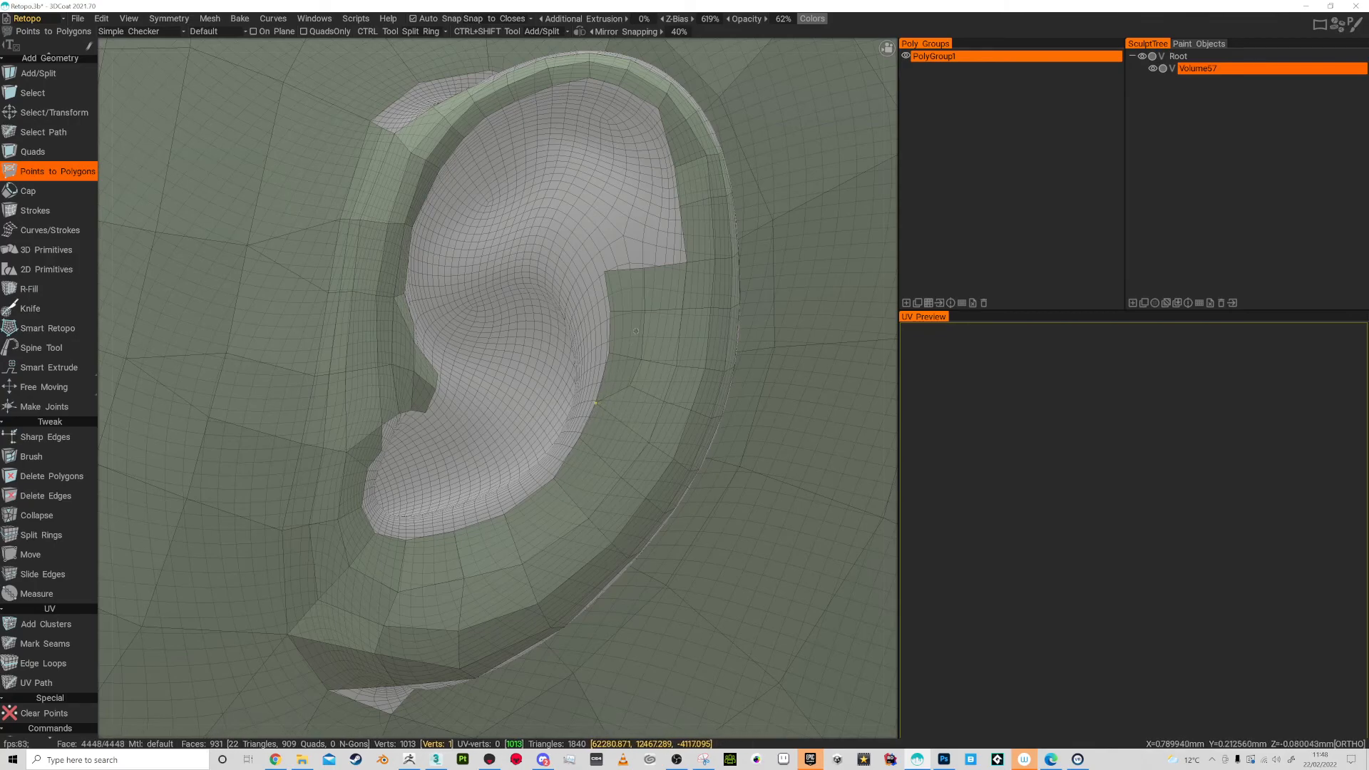
mouse_move(636, 386)
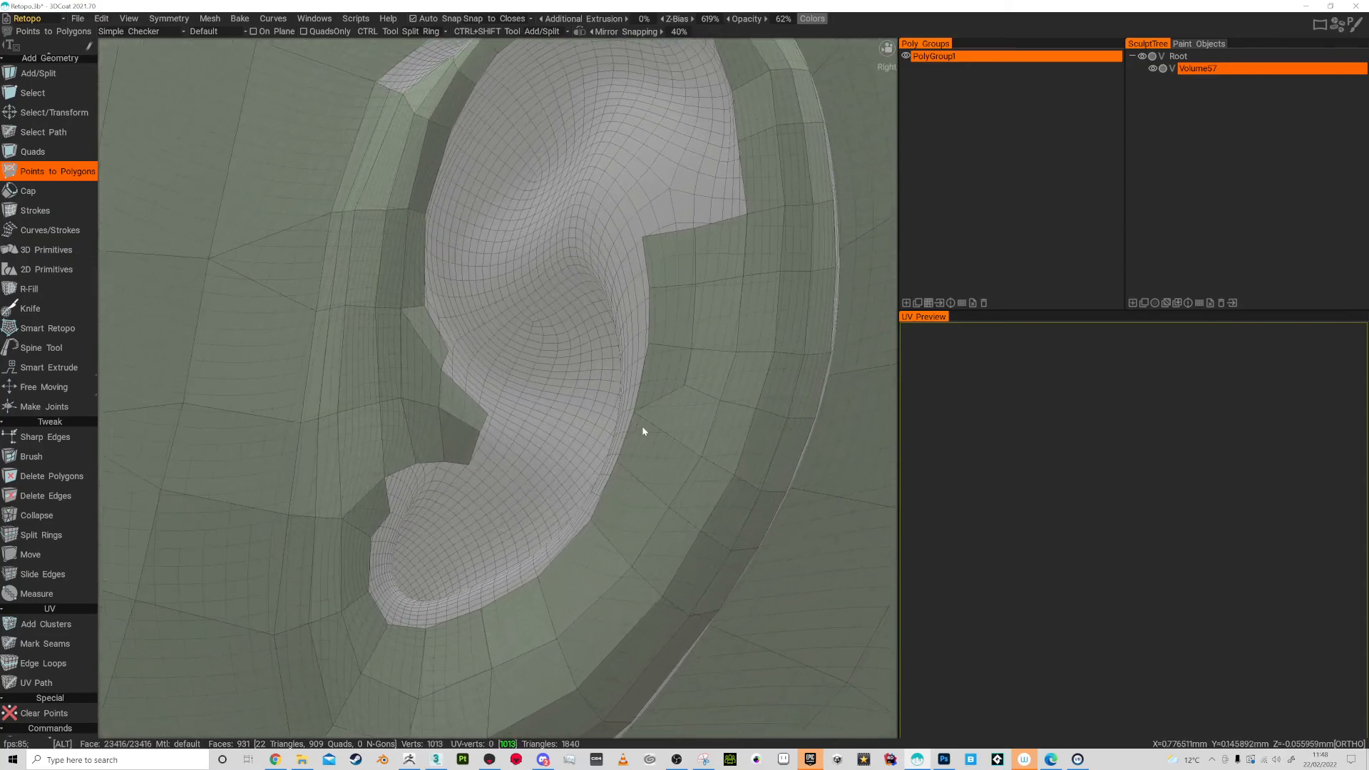
Split the faces below the ear bowl with Add/Split, adding a vertex under the bowl.
click(37, 73)
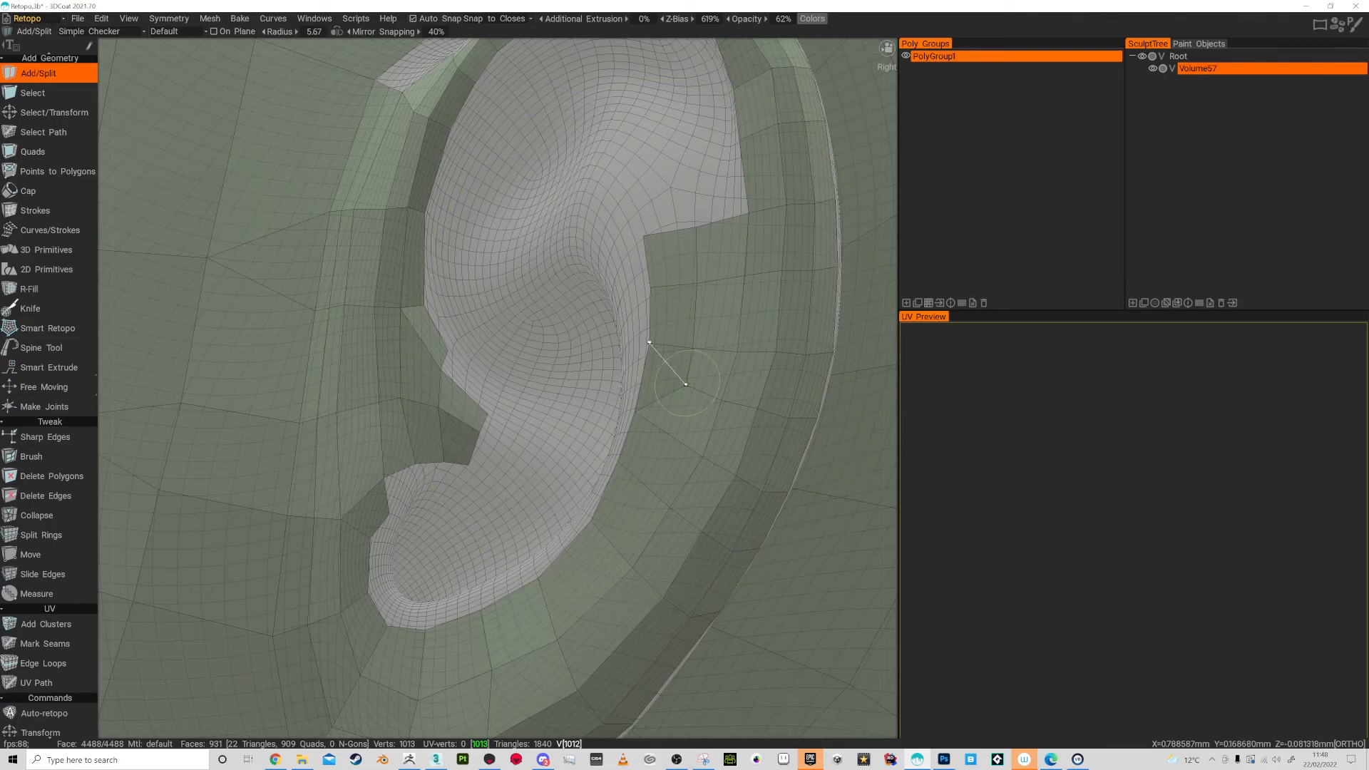
click(684, 383)
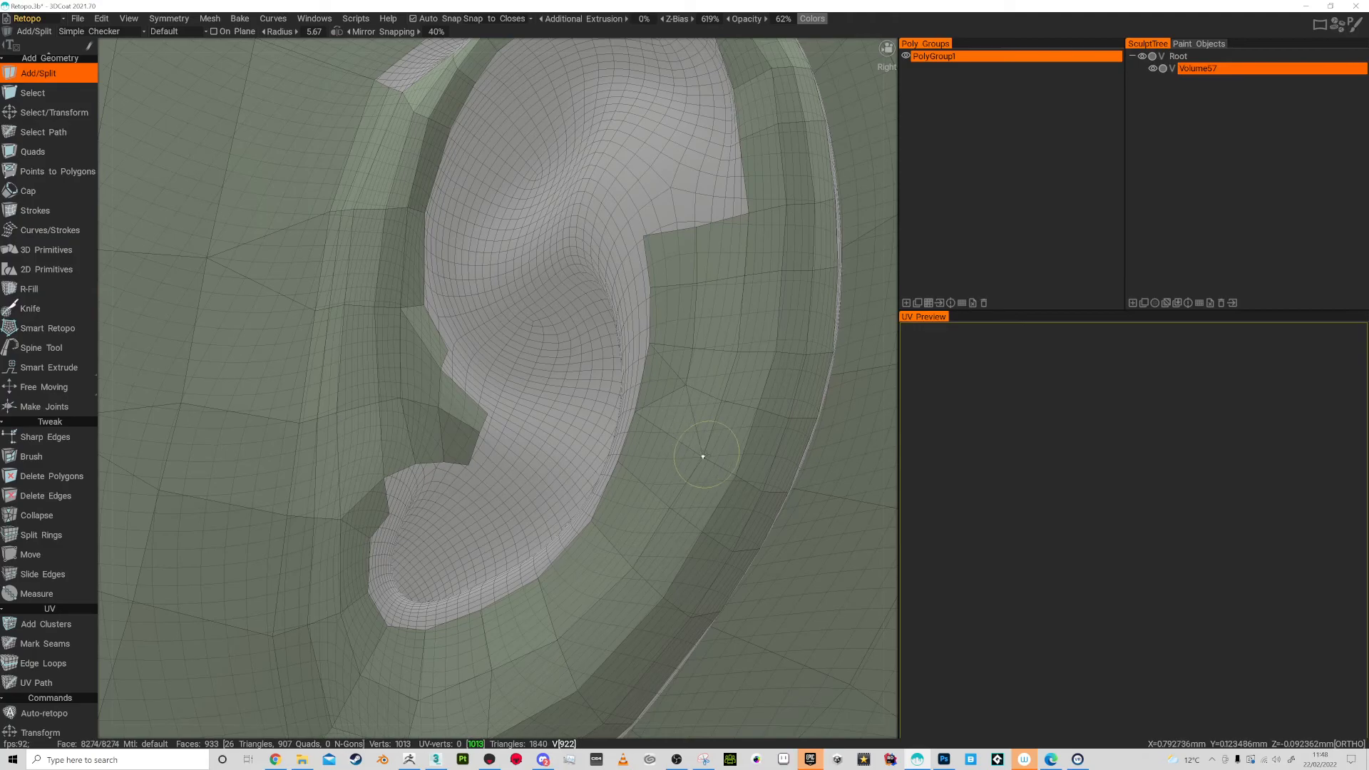
click(58, 171)
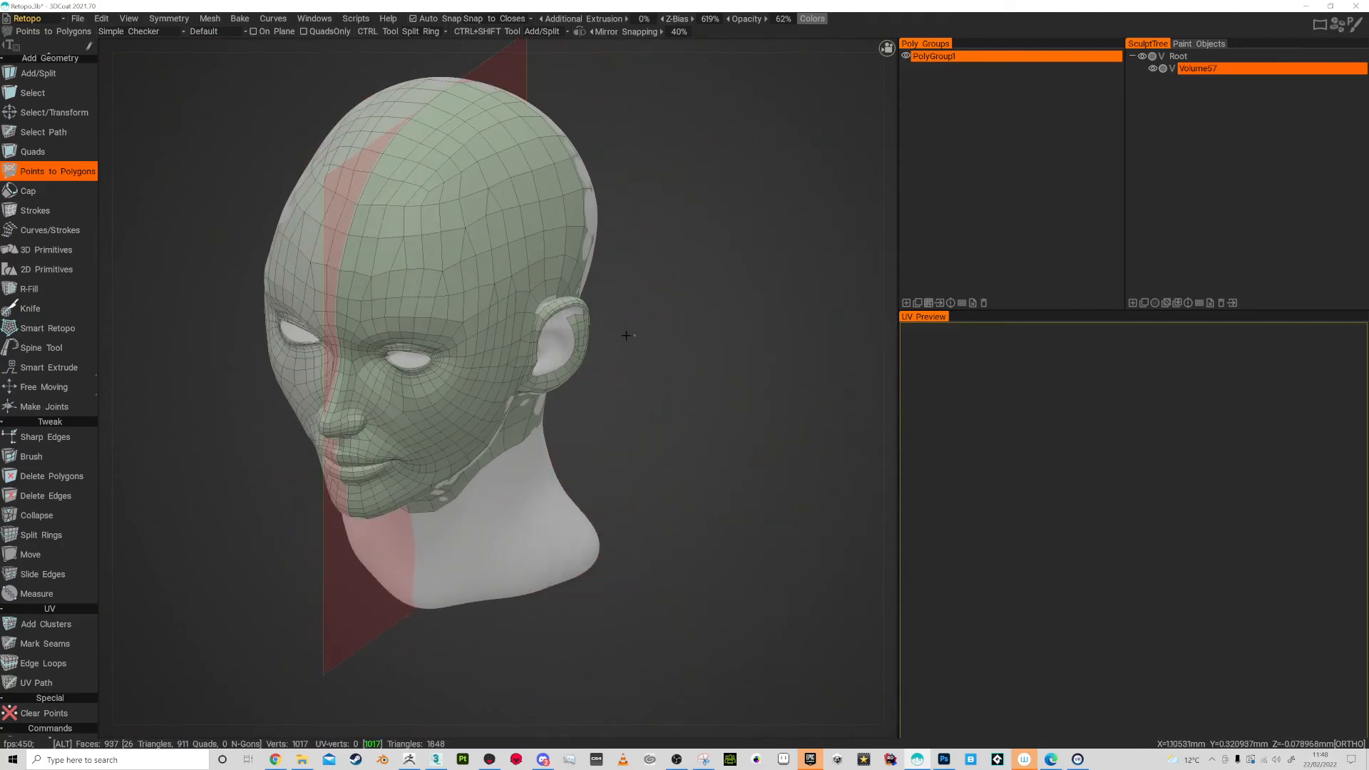
View the head from above and switch to the Tweak Brush for relaxing vertices.
drag(489, 350, 436, 305)
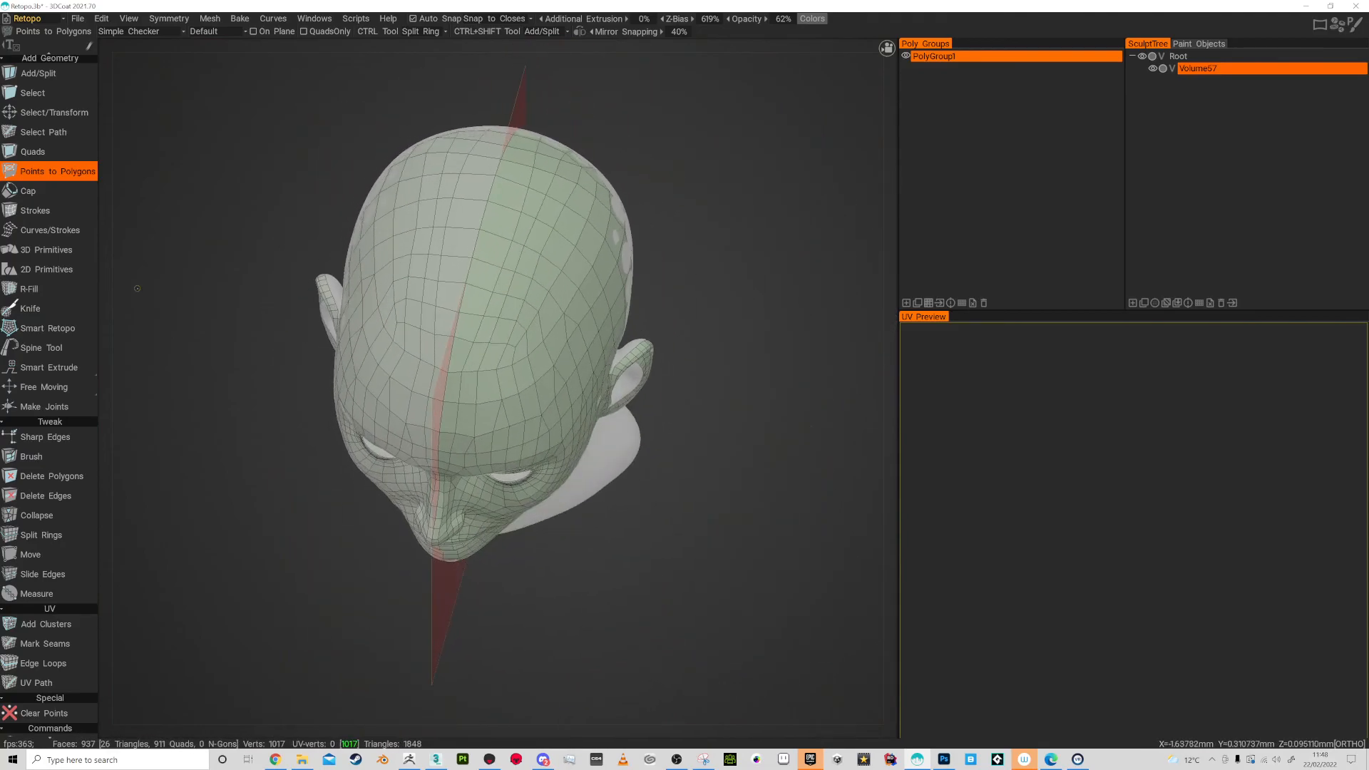
click(31, 456)
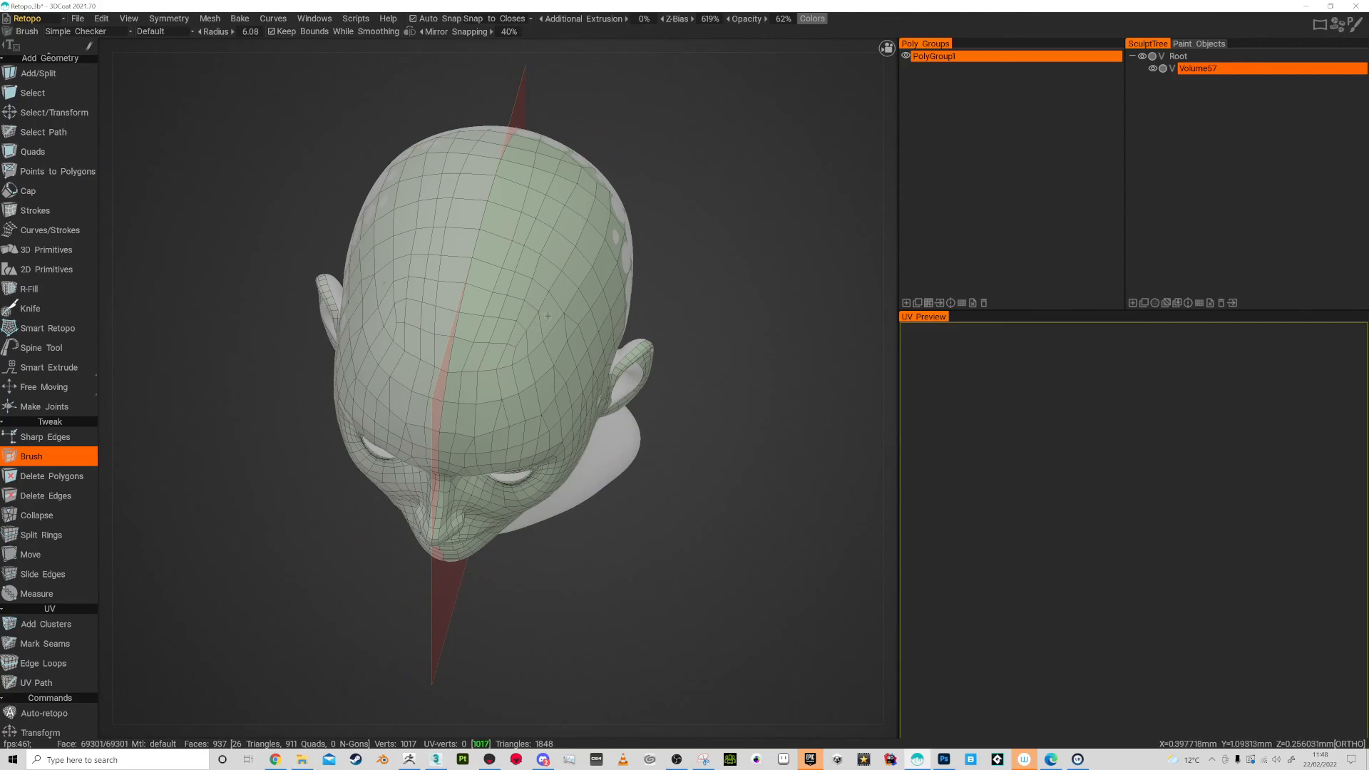